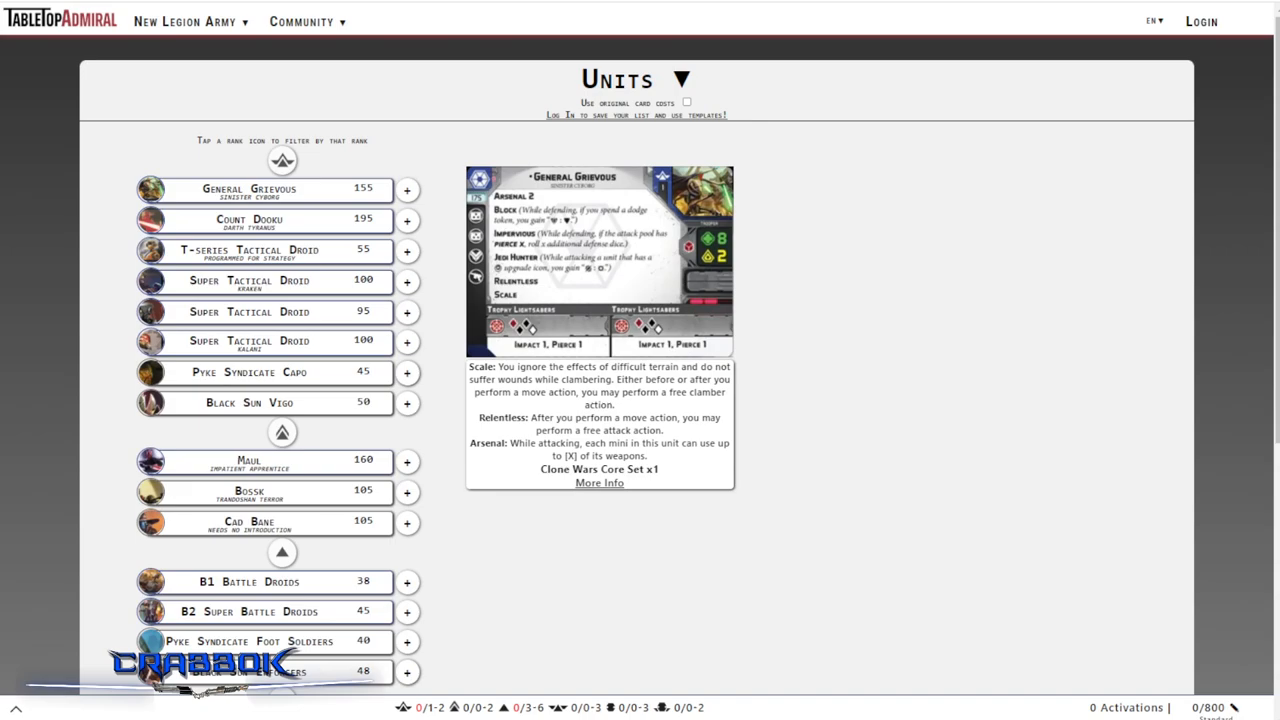
Set the Separatist army's battle force to Separatist Invasion
left_click(1210, 707)
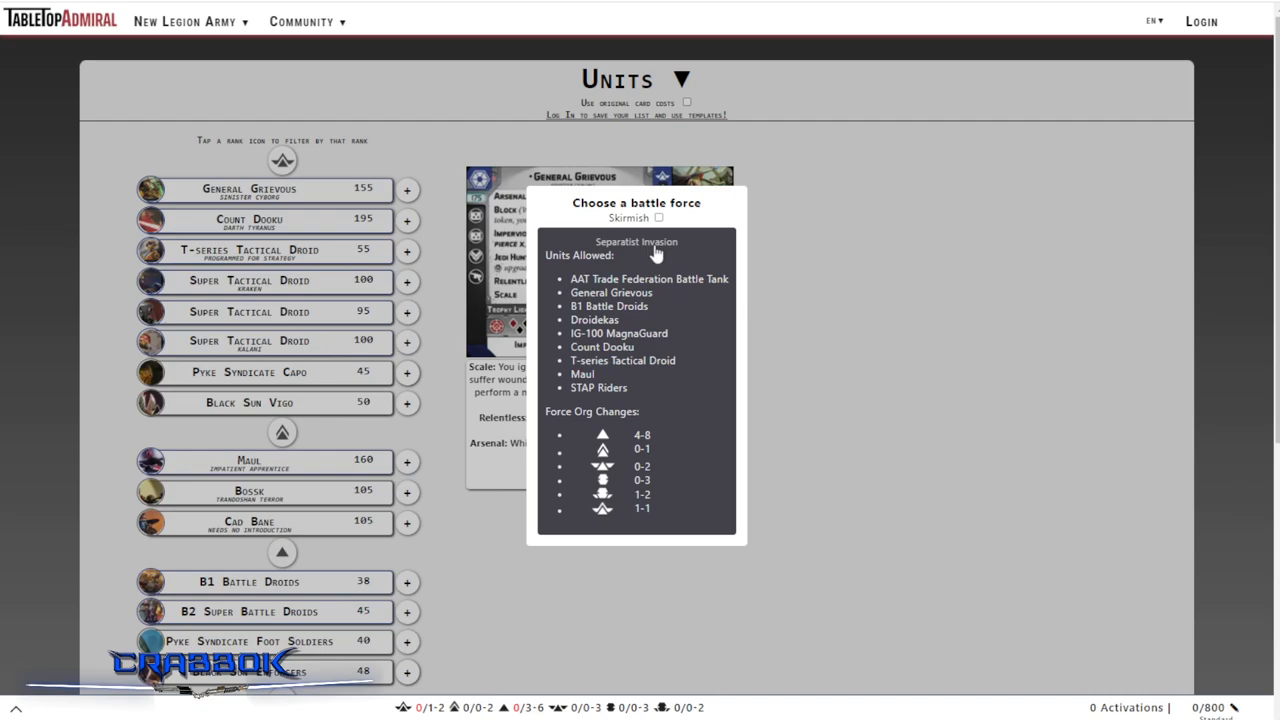
left_click(636, 241)
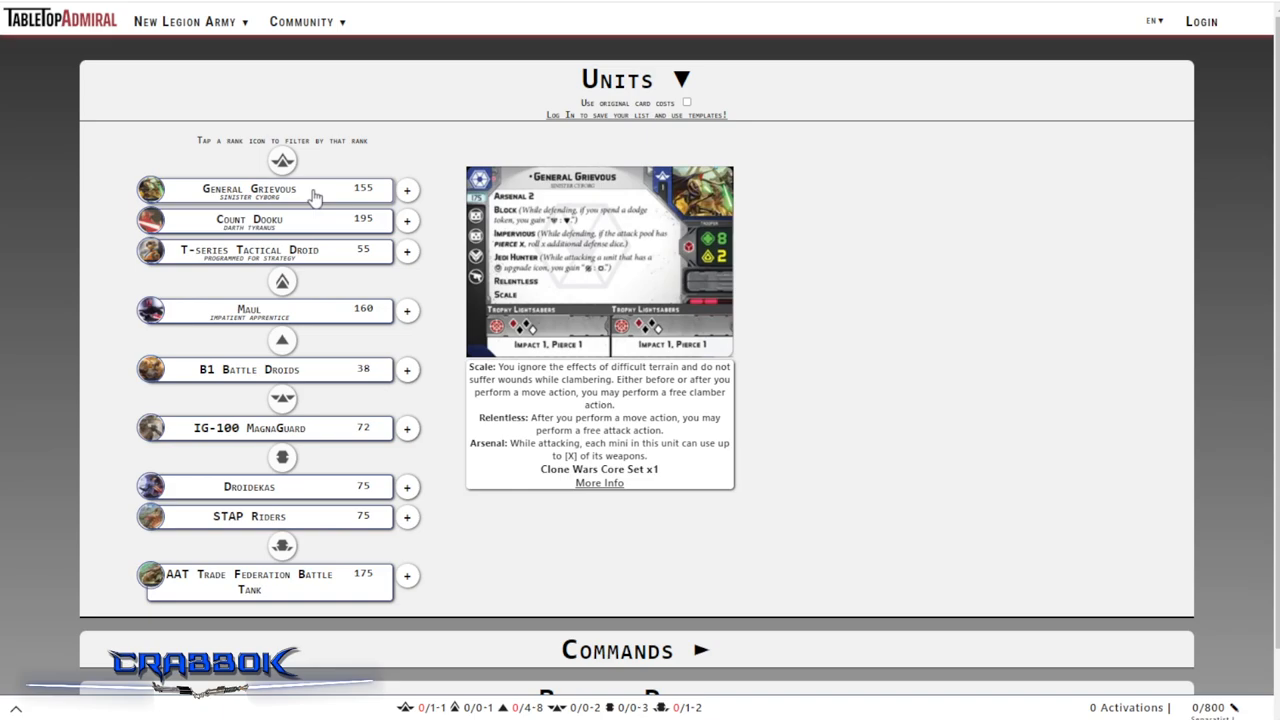
scroll("down", 3)
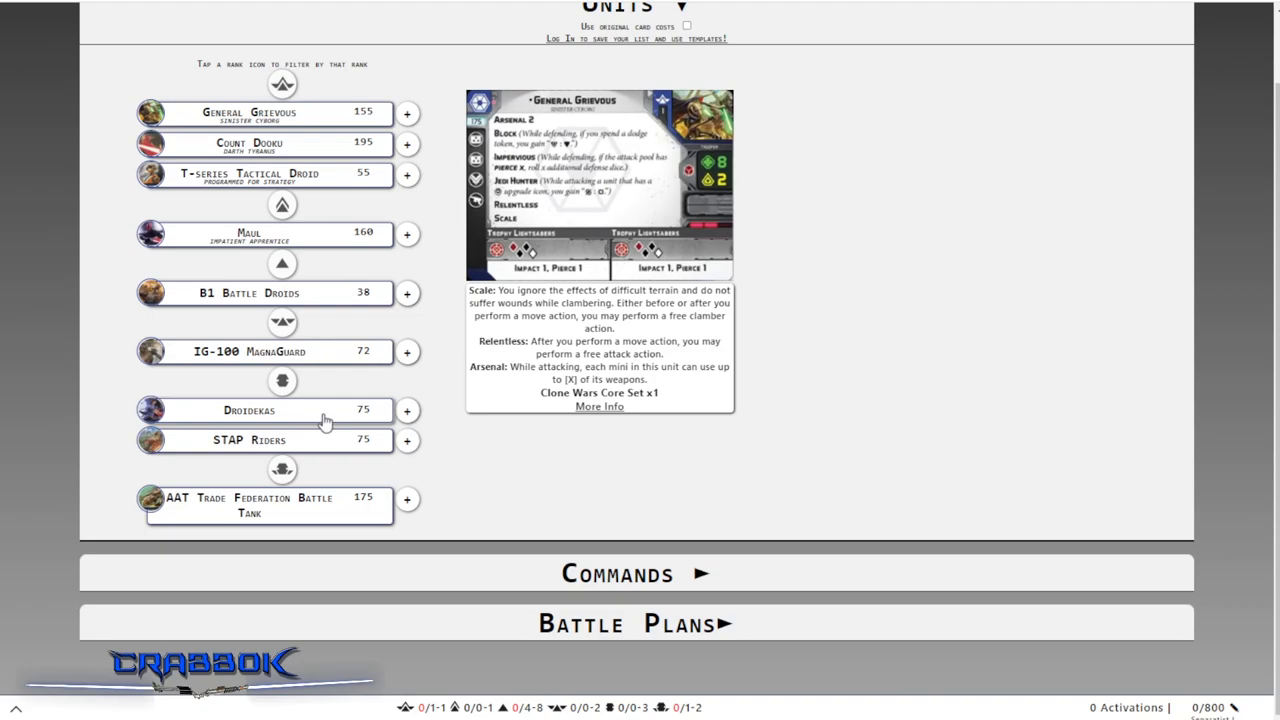
scroll("up", 3)
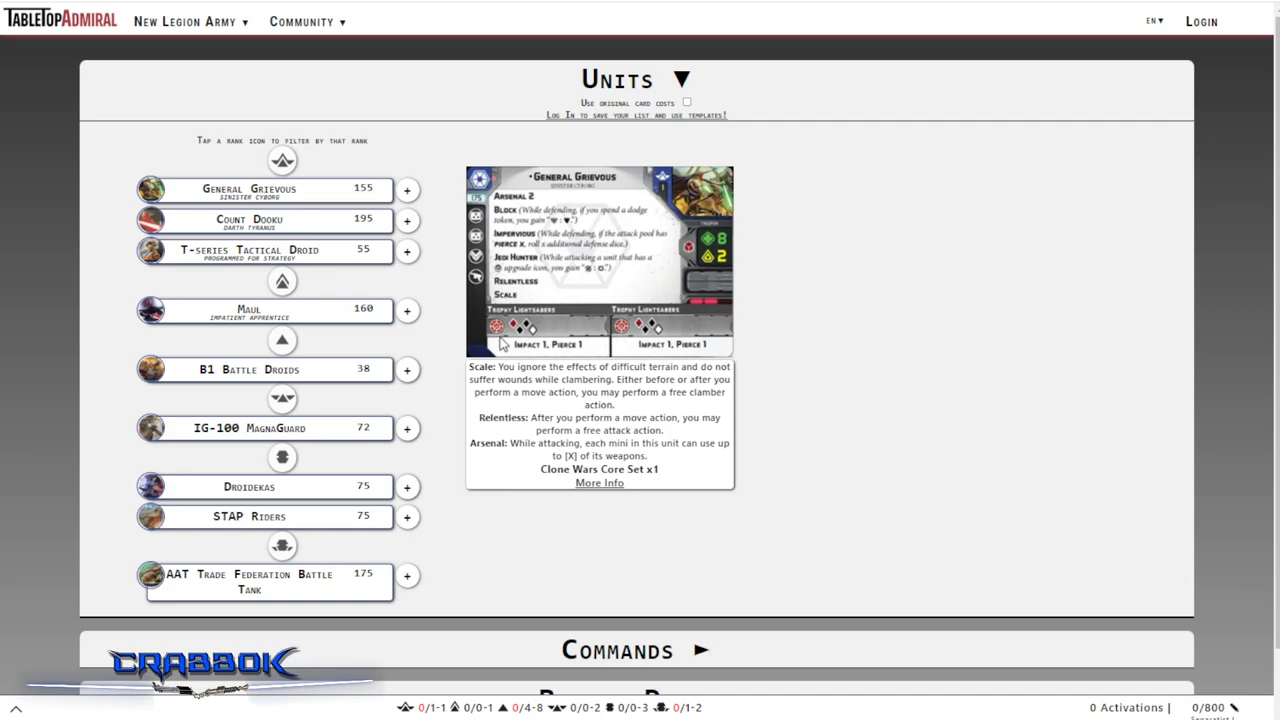
mouse_move(519, 341)
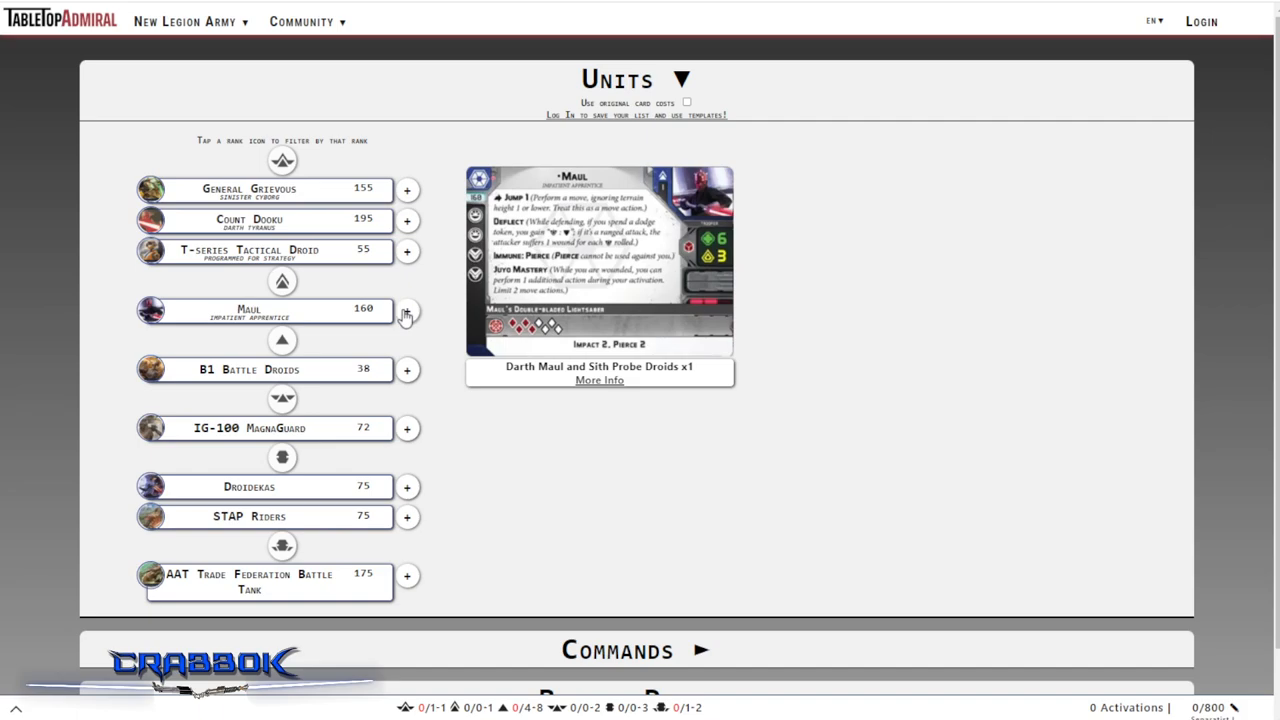
Add Maul to the army and give him the Saber Throw Force upgrade
left_click(407, 311)
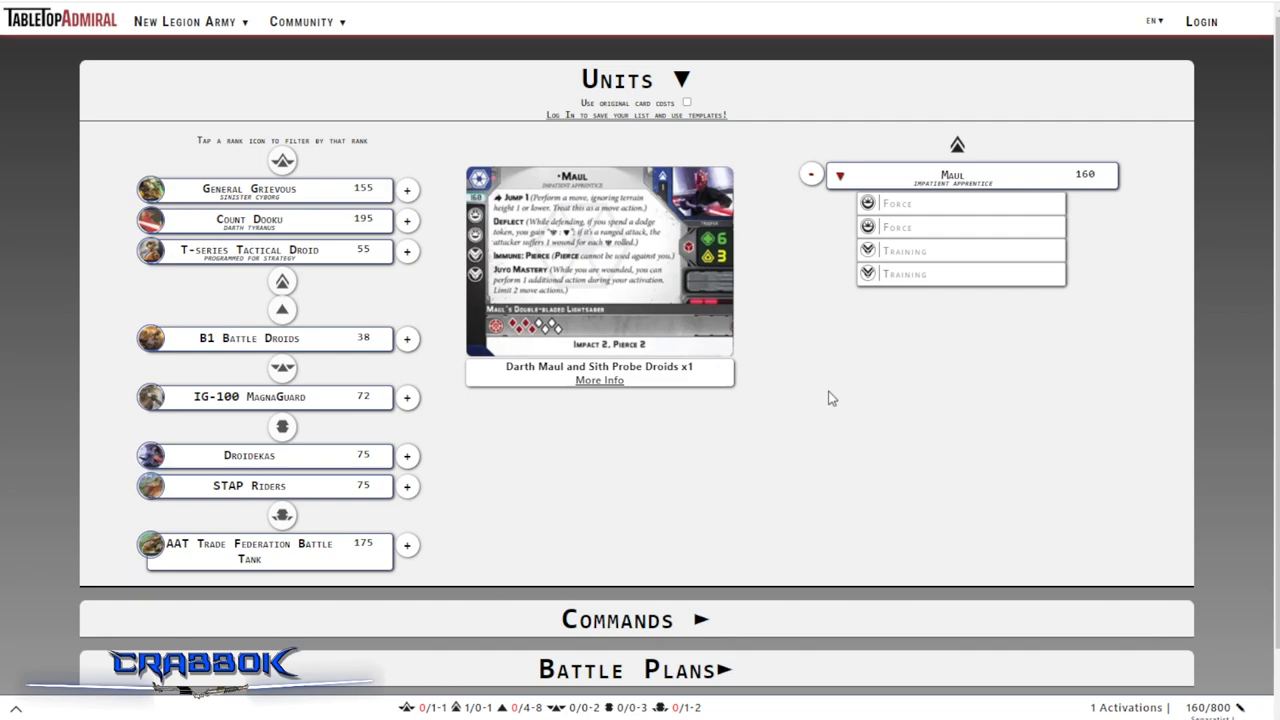
mouse_move(813, 398)
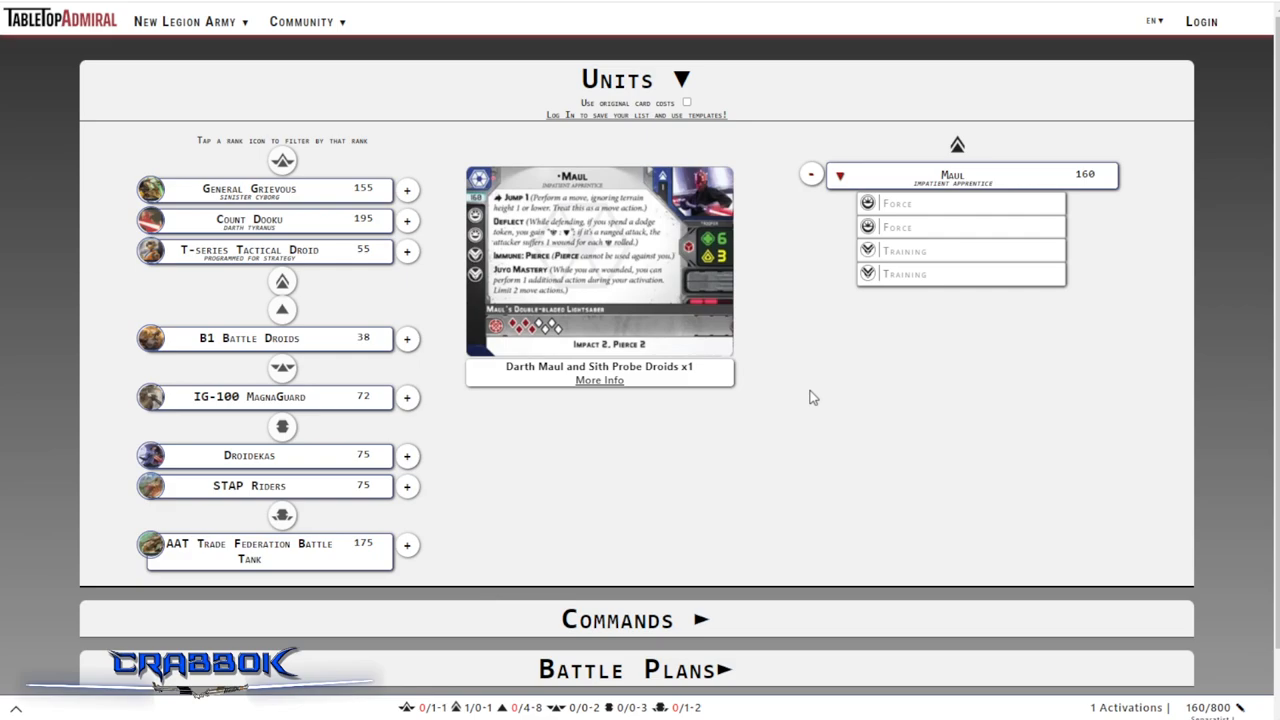
mouse_move(772, 305)
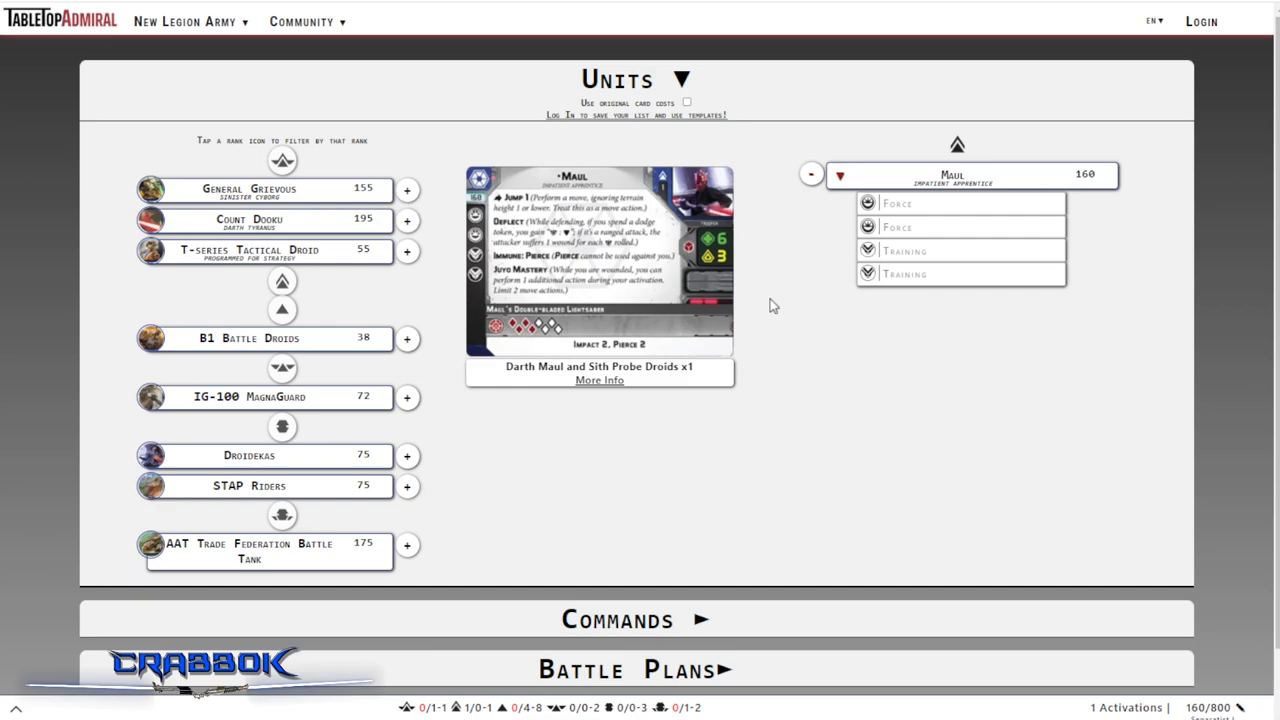
mouse_move(918, 218)
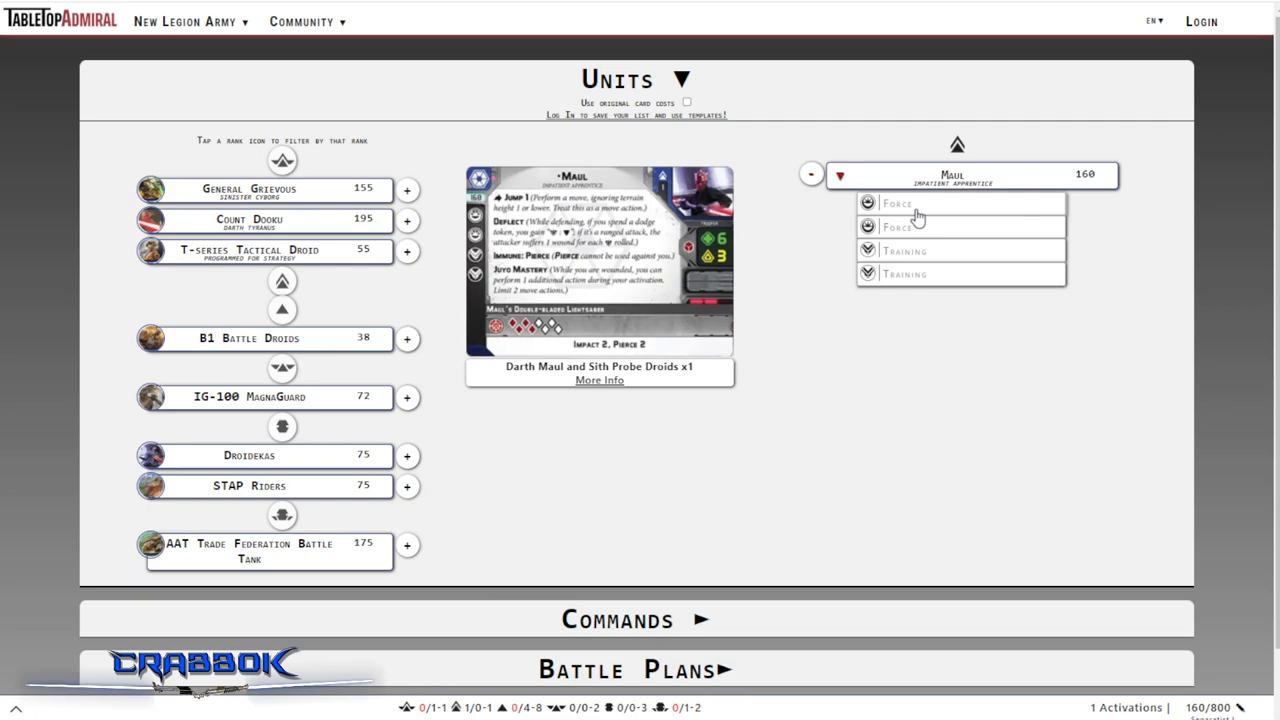
left_click(896, 251)
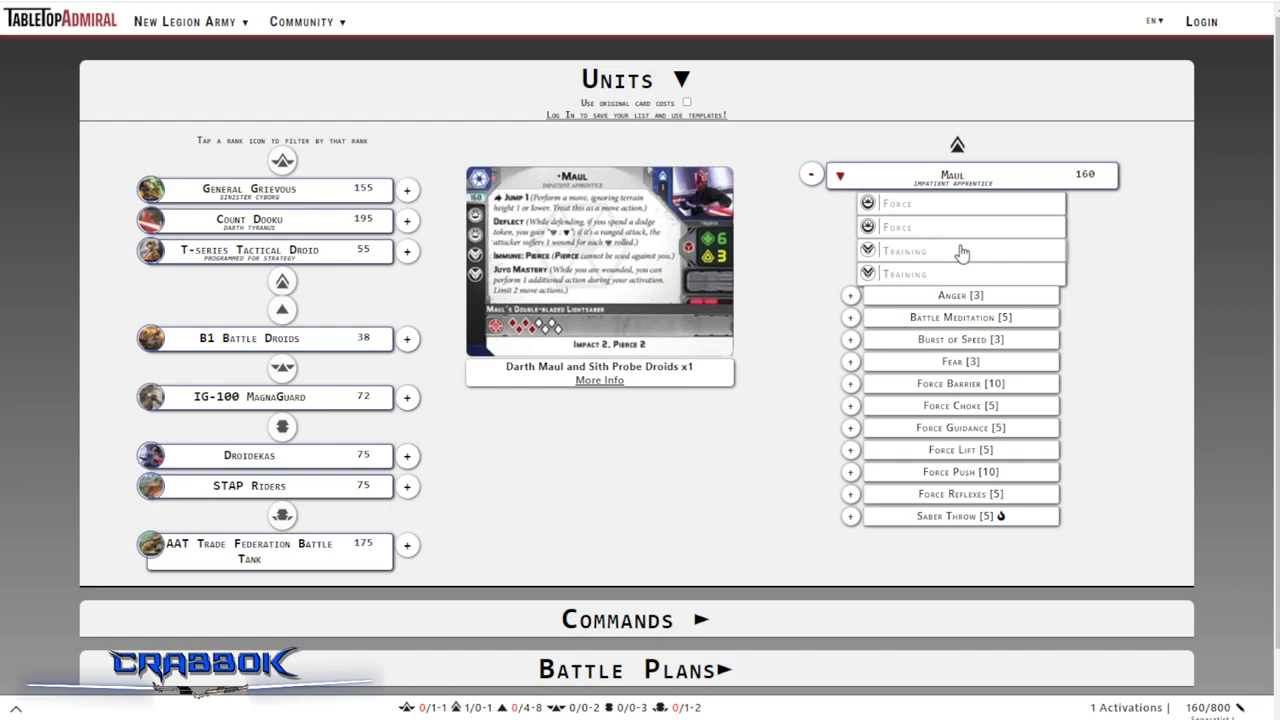
mouse_move(928, 388)
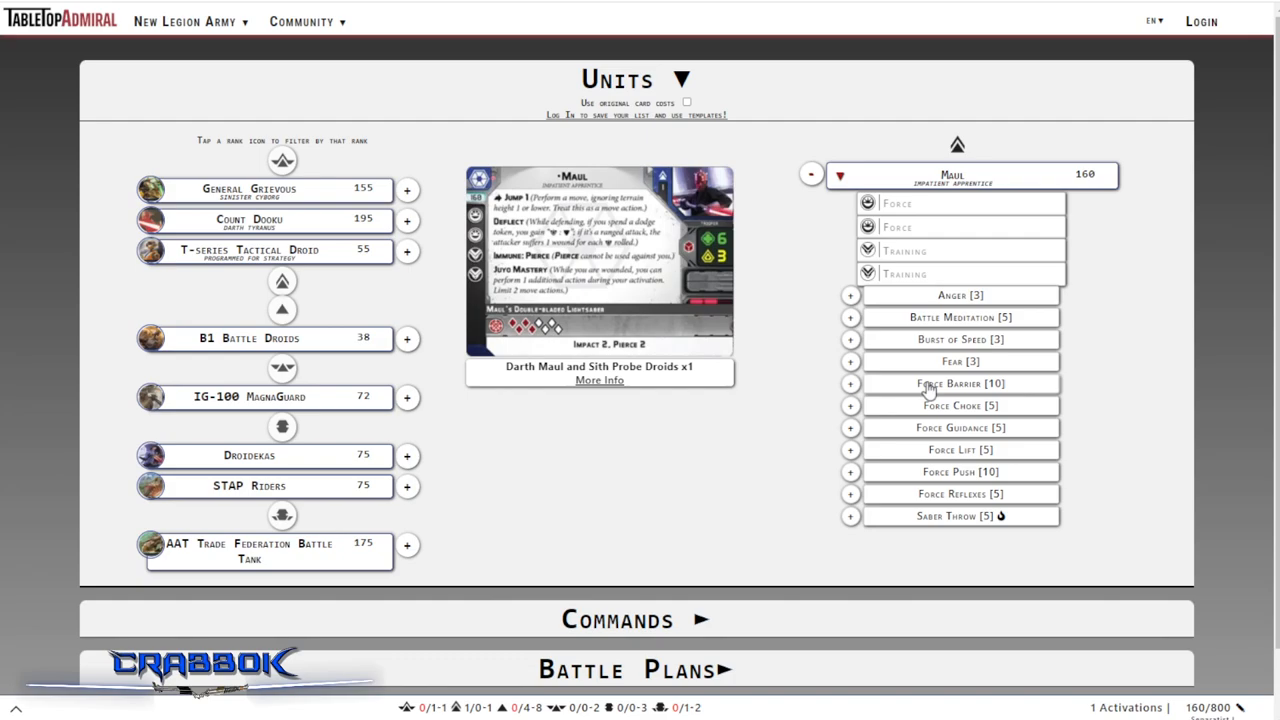
mouse_move(935, 528)
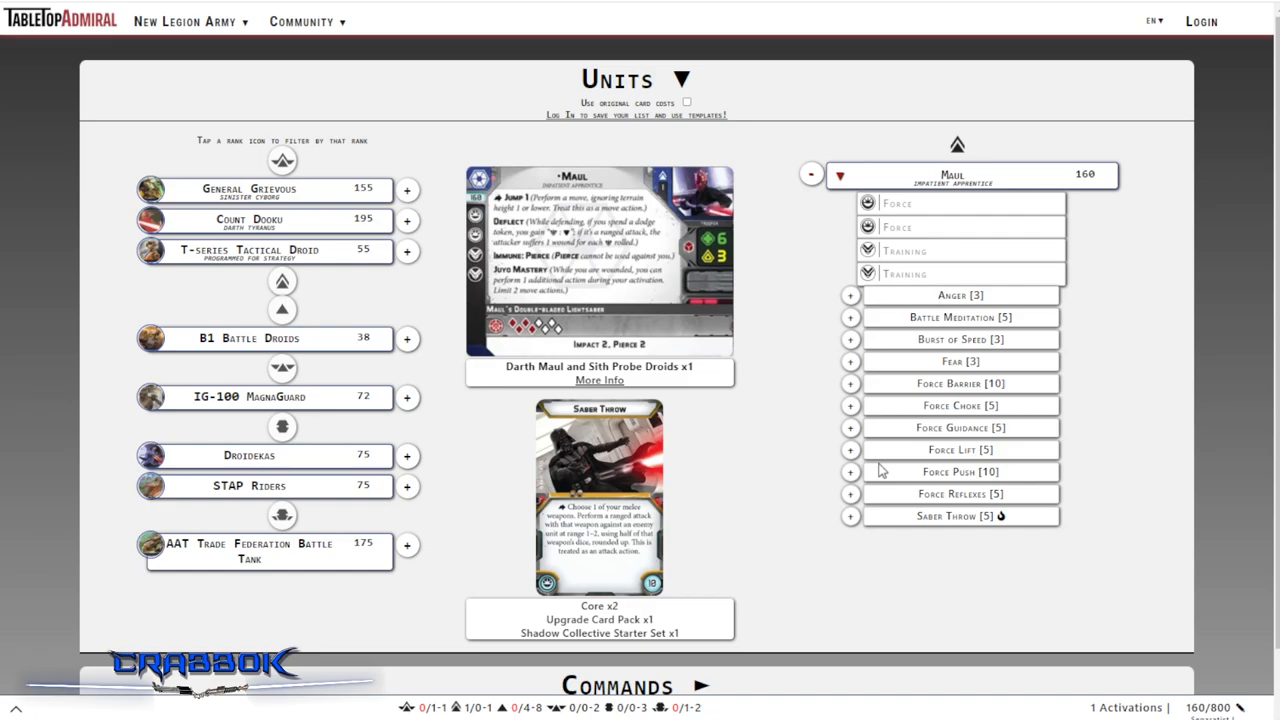
left_click(850, 516)
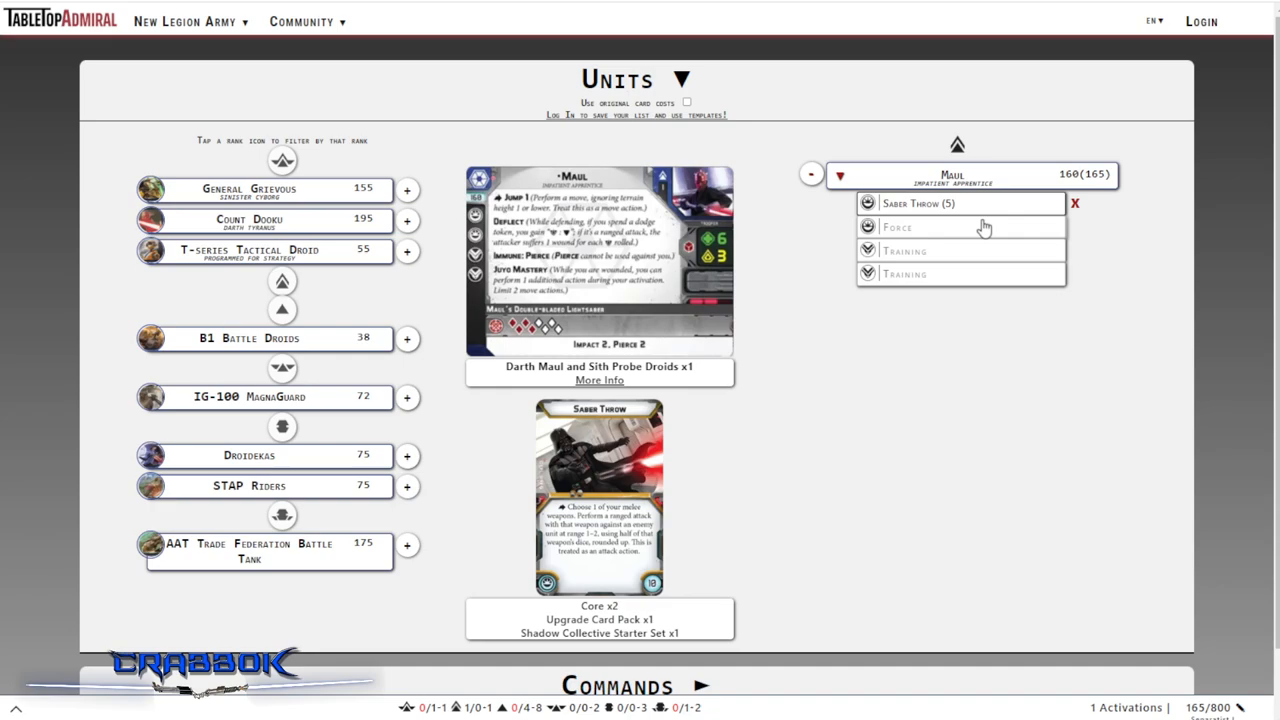
left_click(960, 226)
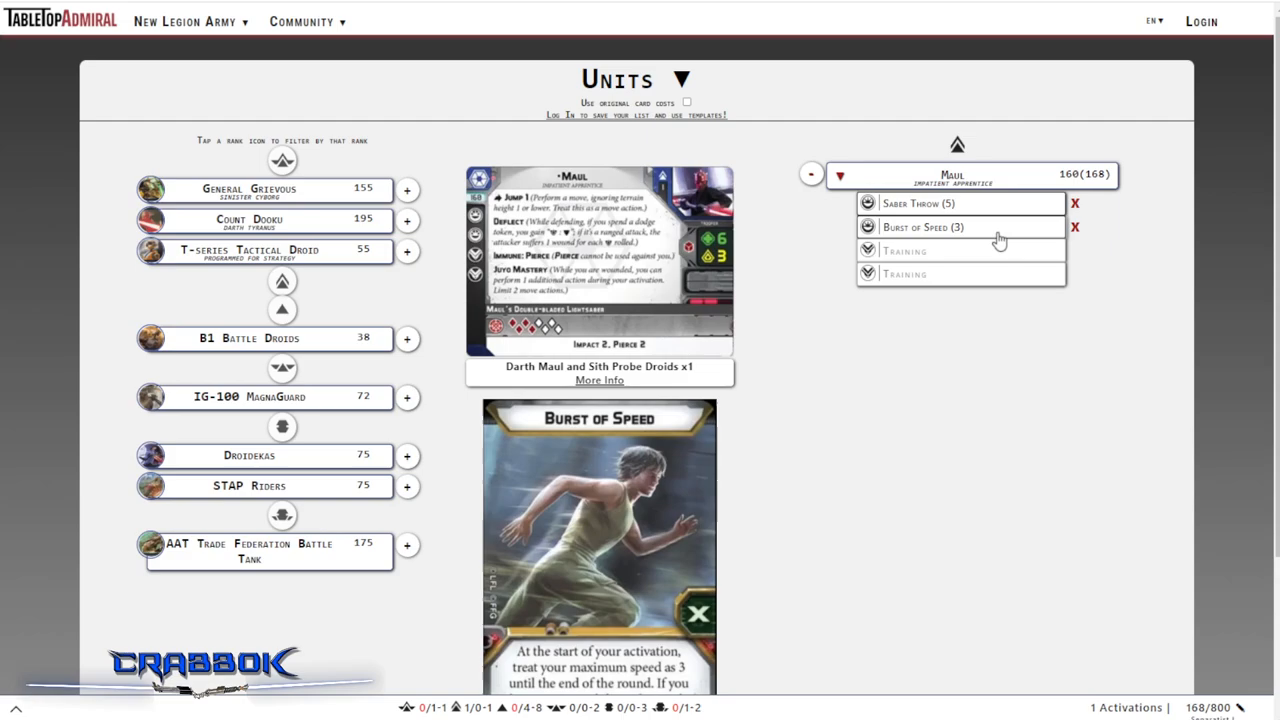
mouse_move(980, 233)
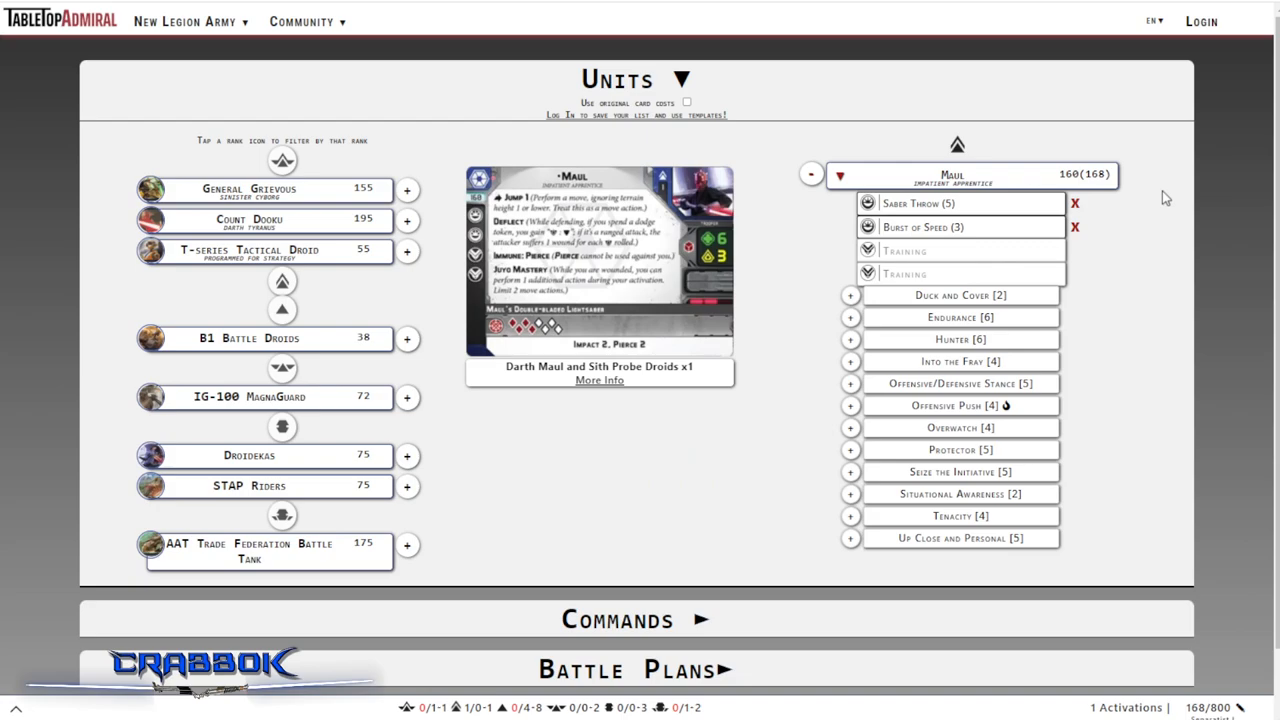
Give Maul the Tenacity and Into the Fray Training upgrades, reaching 176 points
left_click(850, 516)
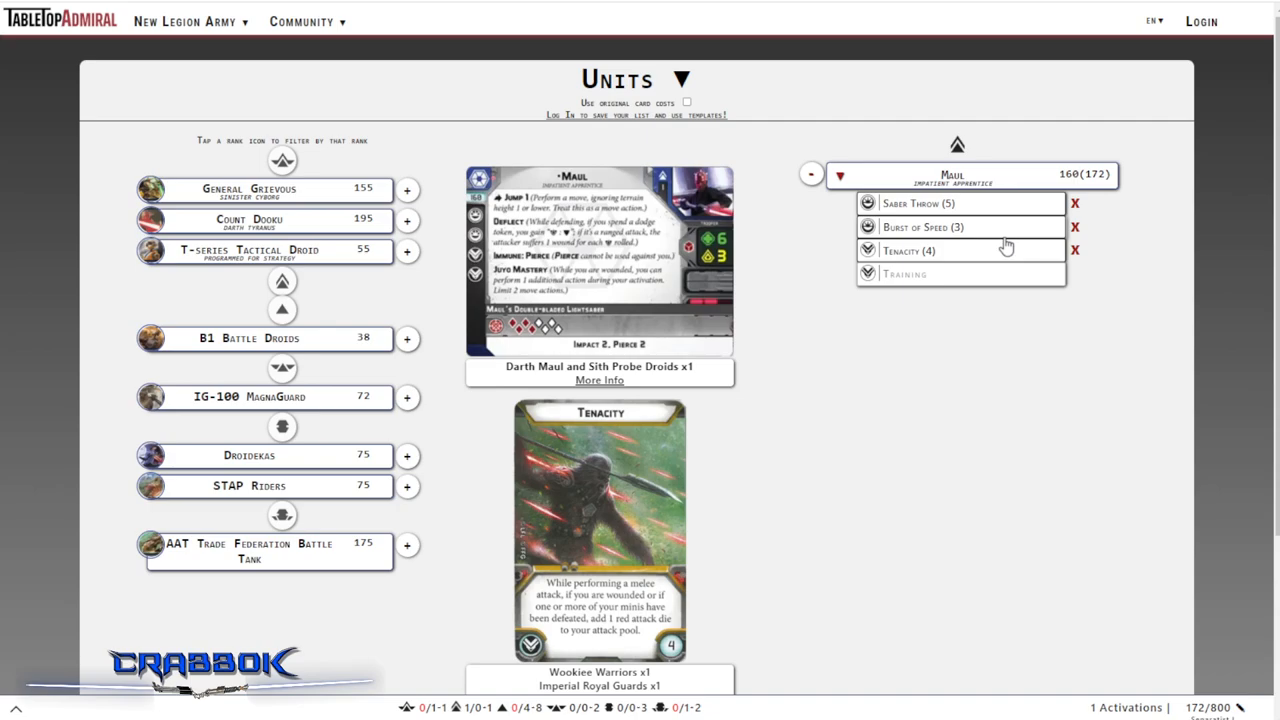
left_click(960, 274)
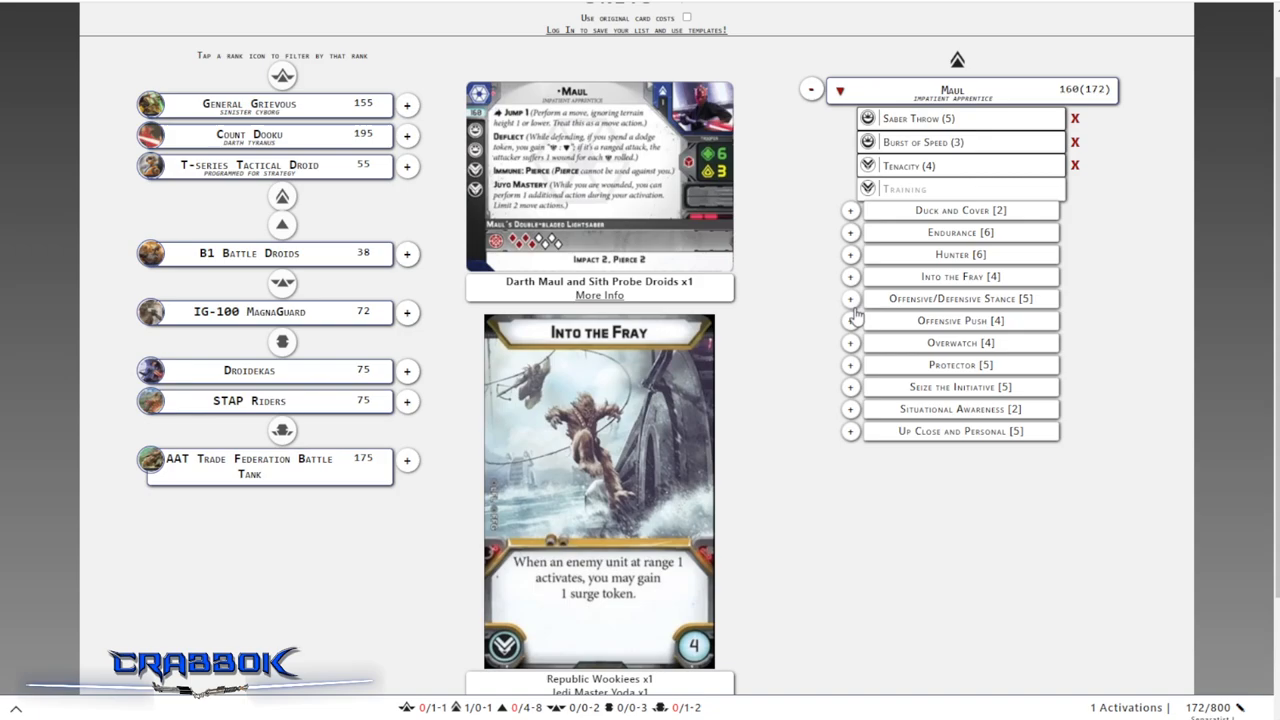
left_click(850, 276)
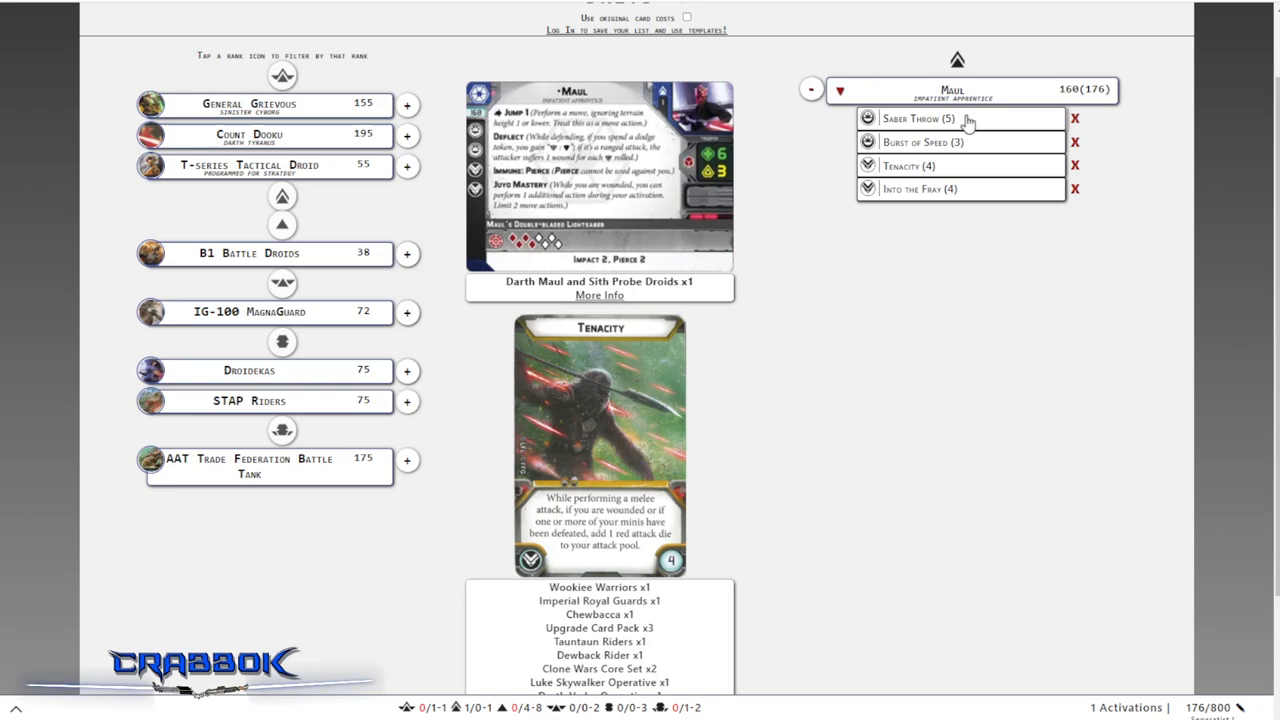
mouse_move(1025, 220)
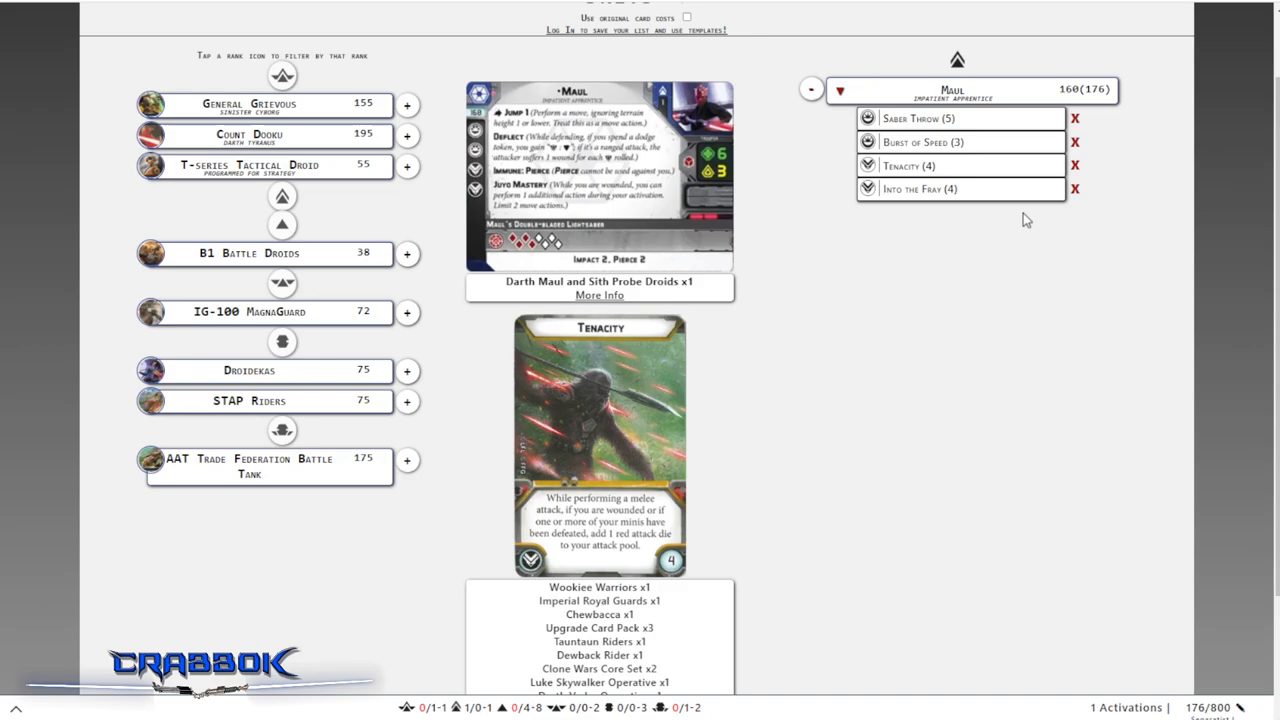
Add a T-series Tactical Droid and a B1 Battle Droids unit to the list
left_click(407, 166)
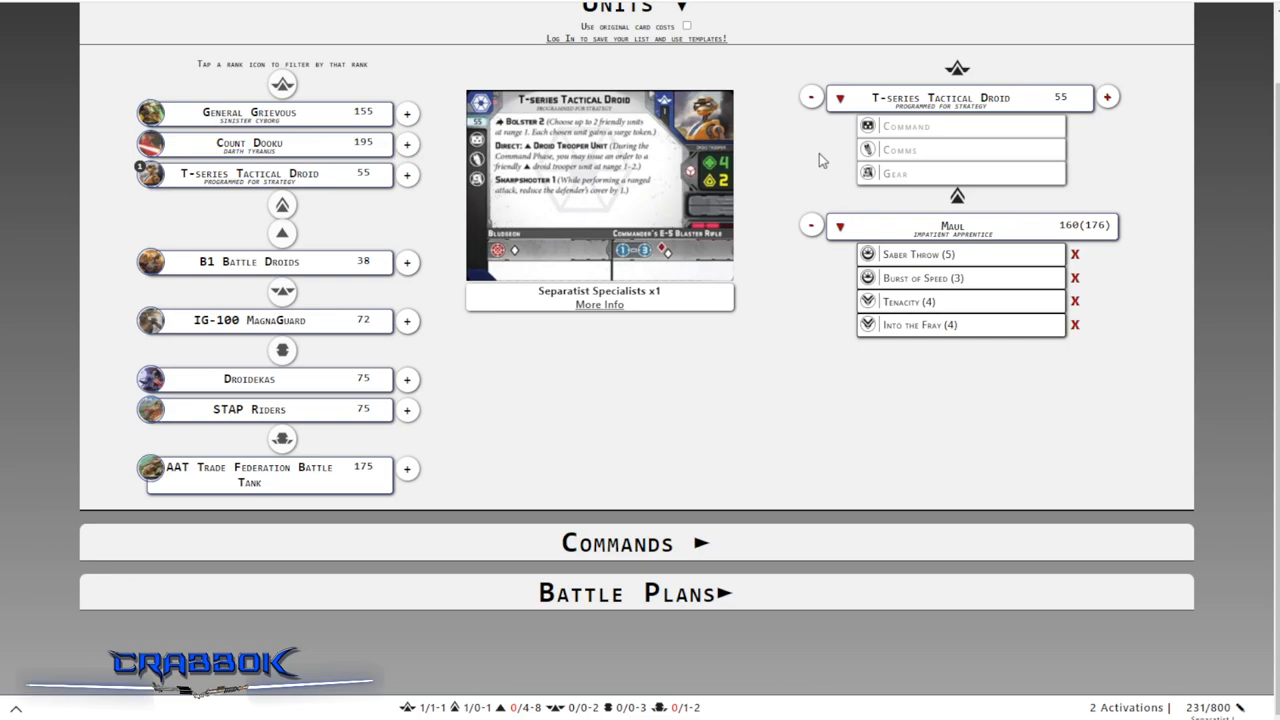
mouse_move(866, 213)
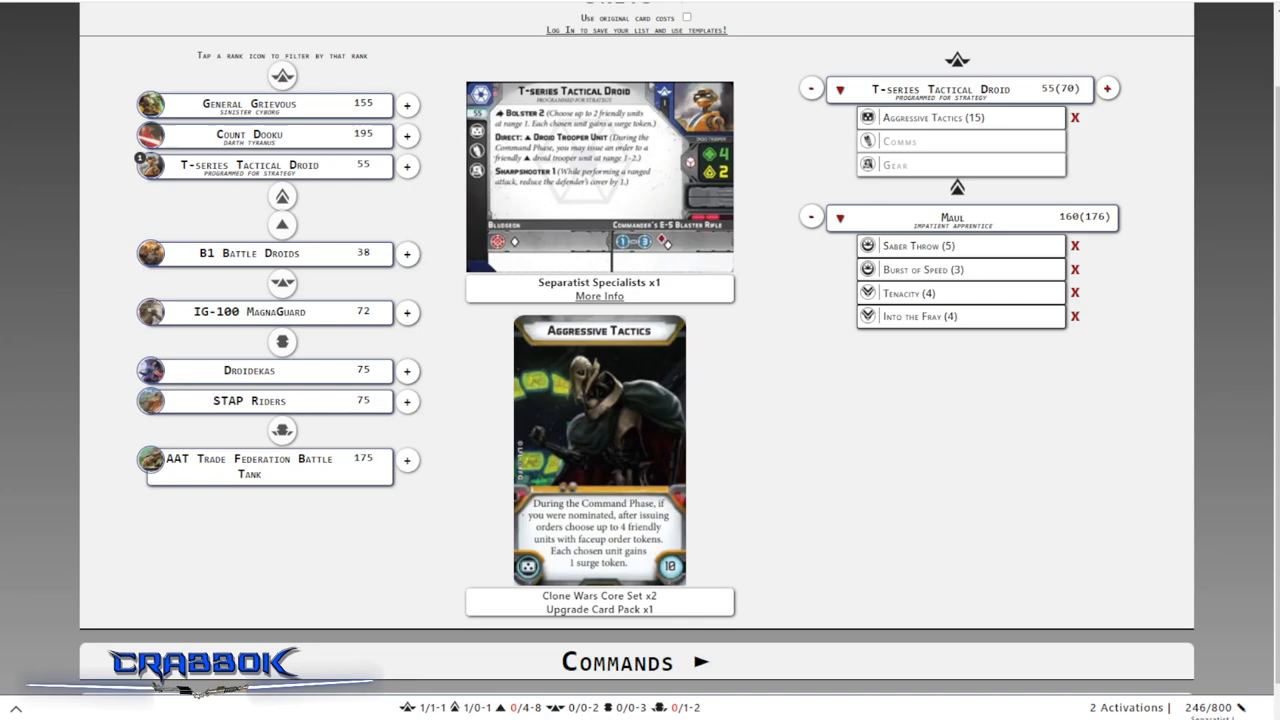
left_click(407, 253)
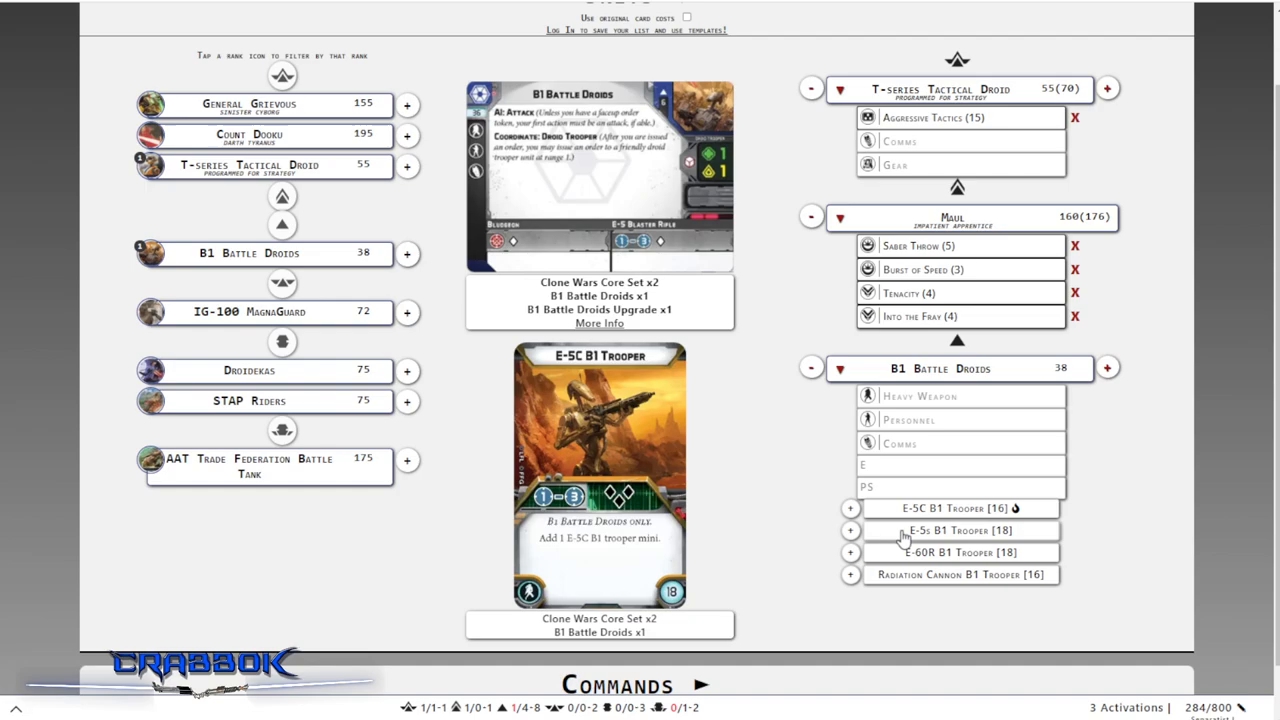
mouse_move(878, 524)
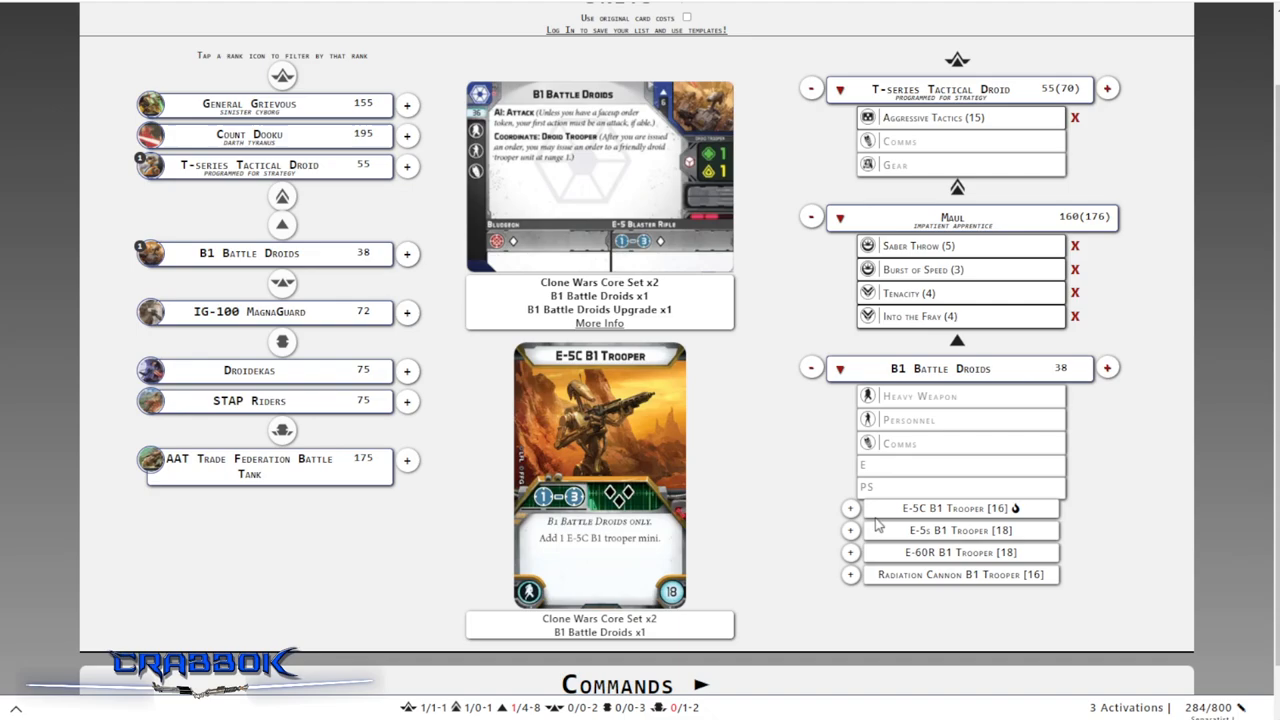
Equip the B1 Battle Droids with E-5C, E-60R and Radiation Cannon troopers
left_click(850, 508)
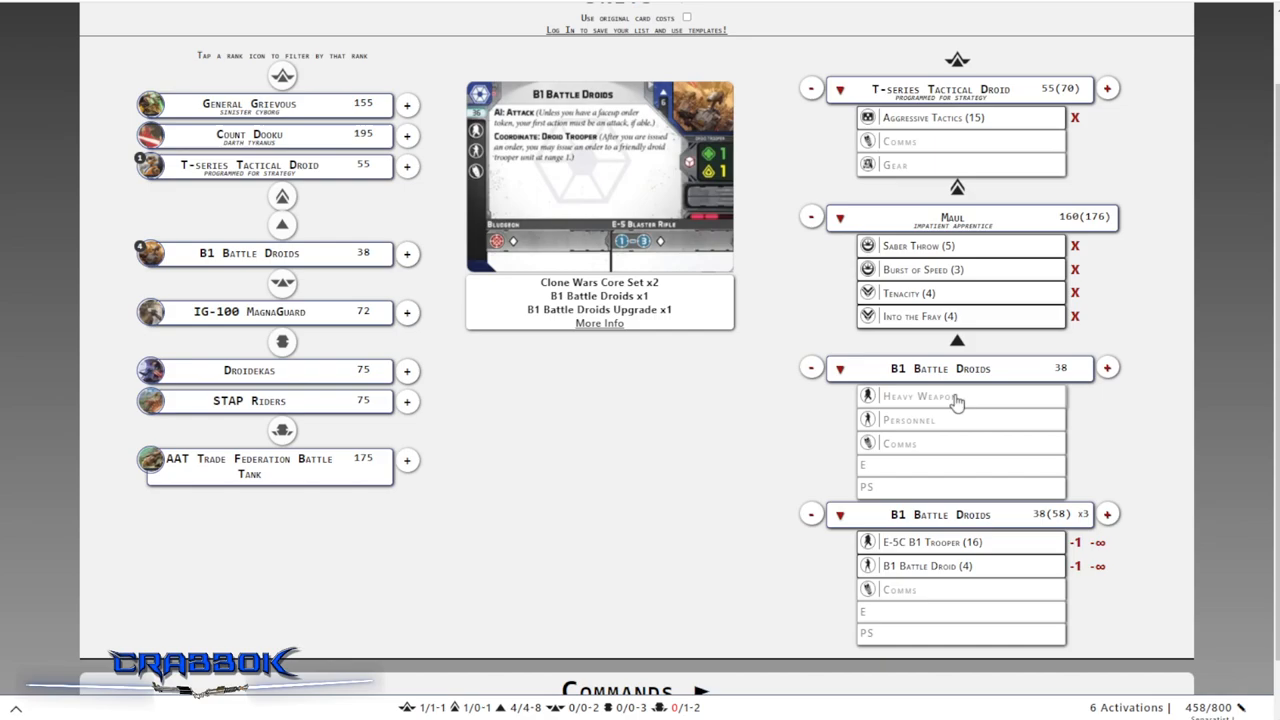
left_click(958, 396)
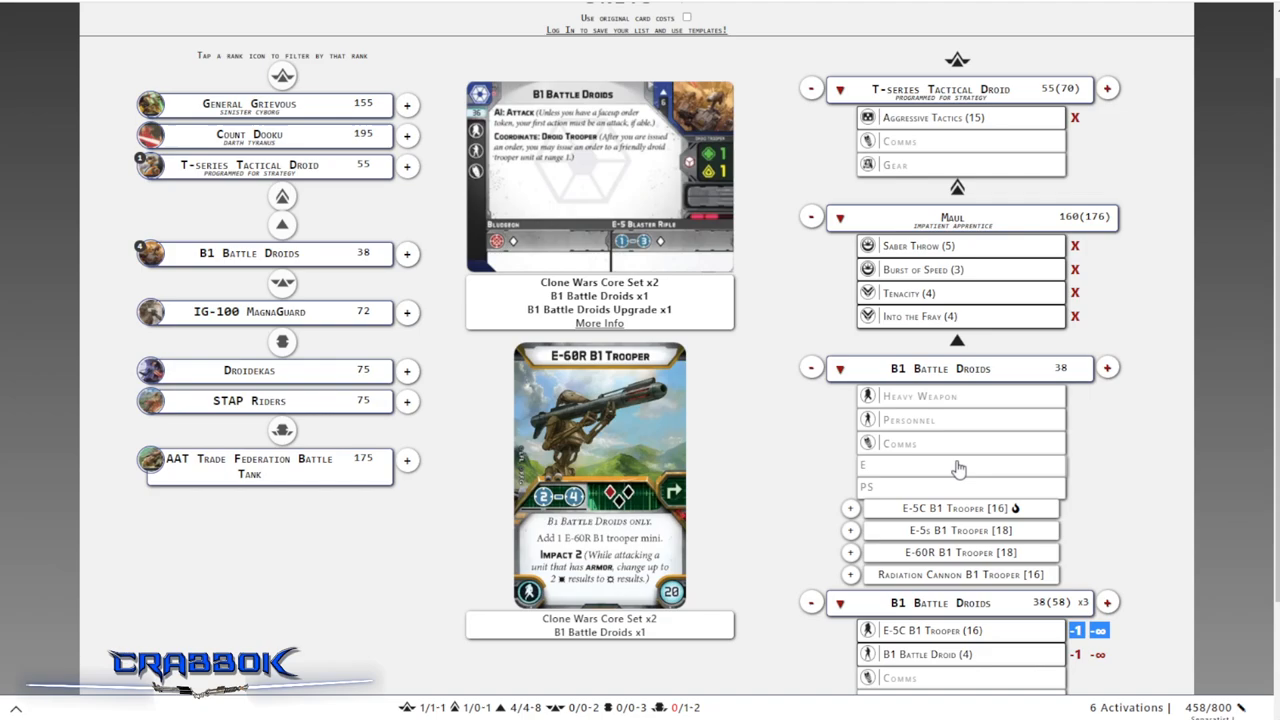
mouse_move(889, 476)
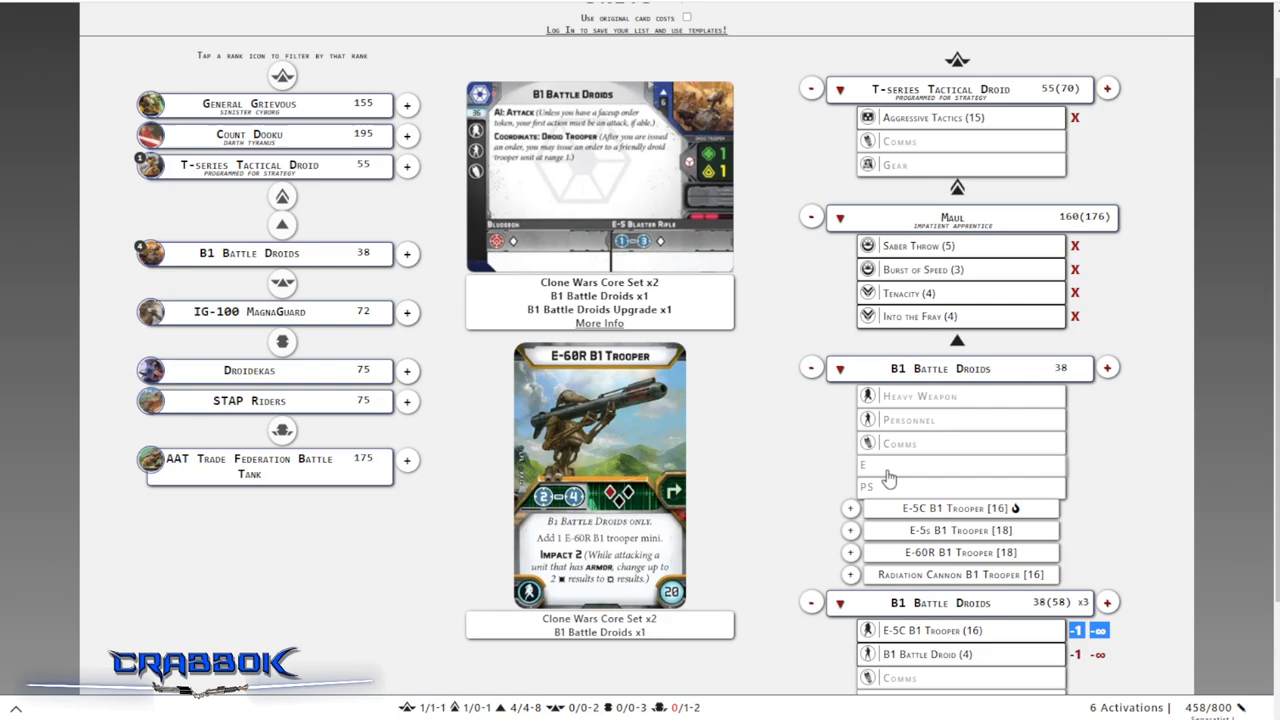
mouse_move(1050, 560)
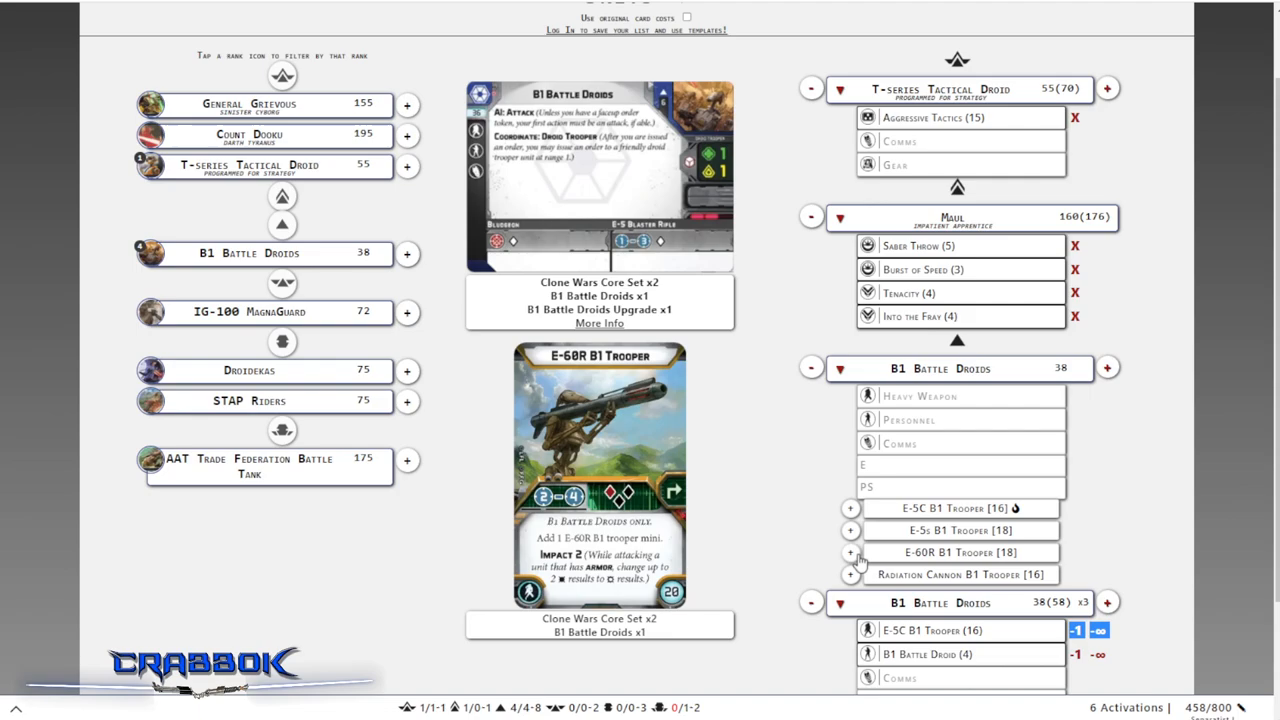
left_click(850, 552)
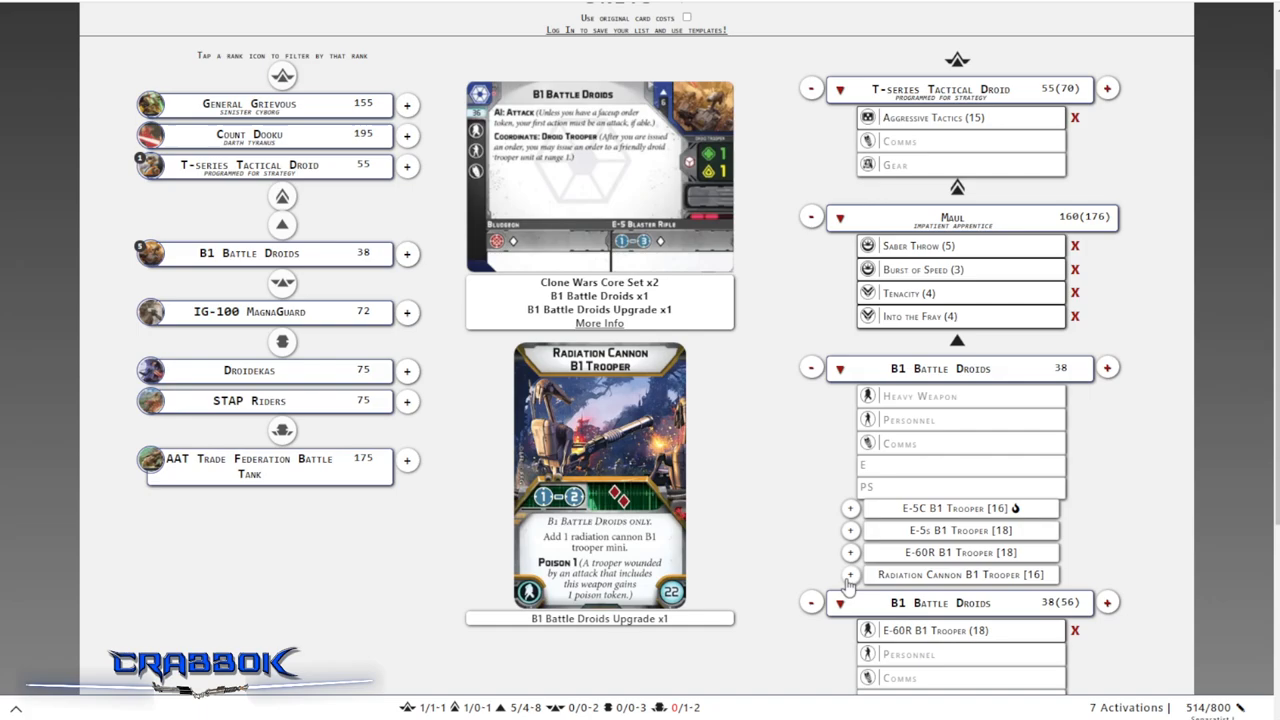
left_click(850, 574)
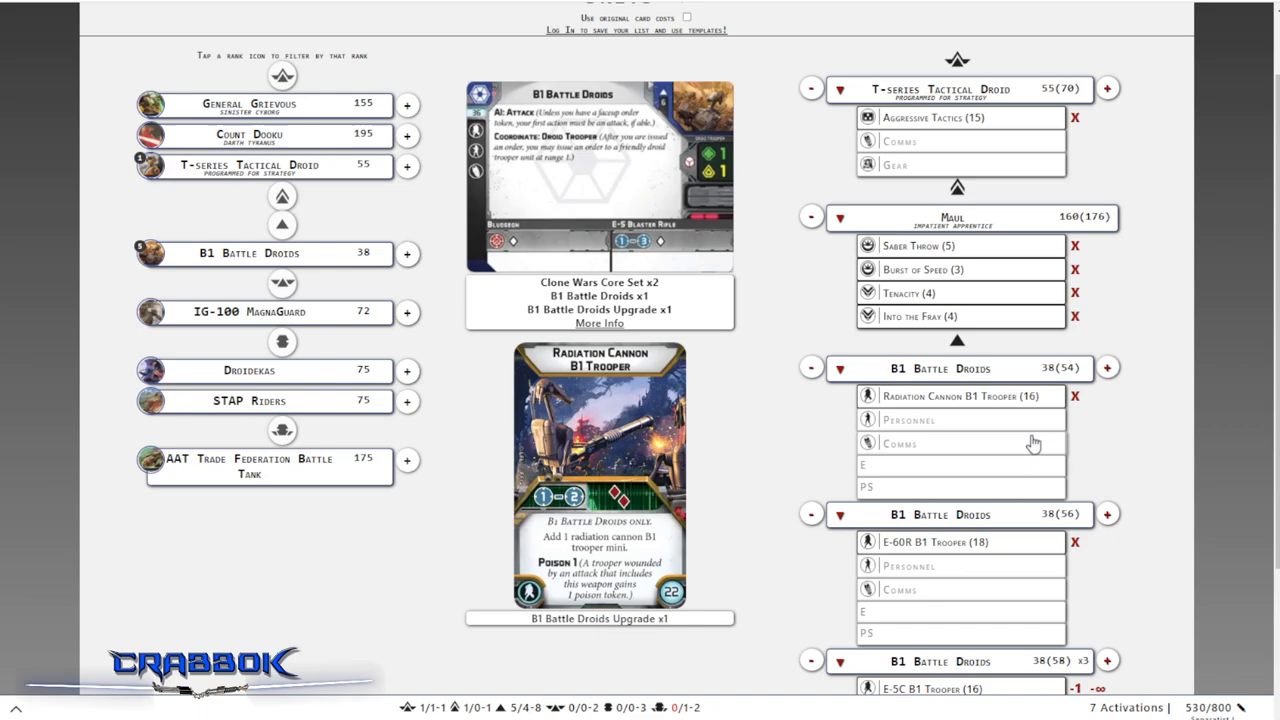
mouse_move(960, 405)
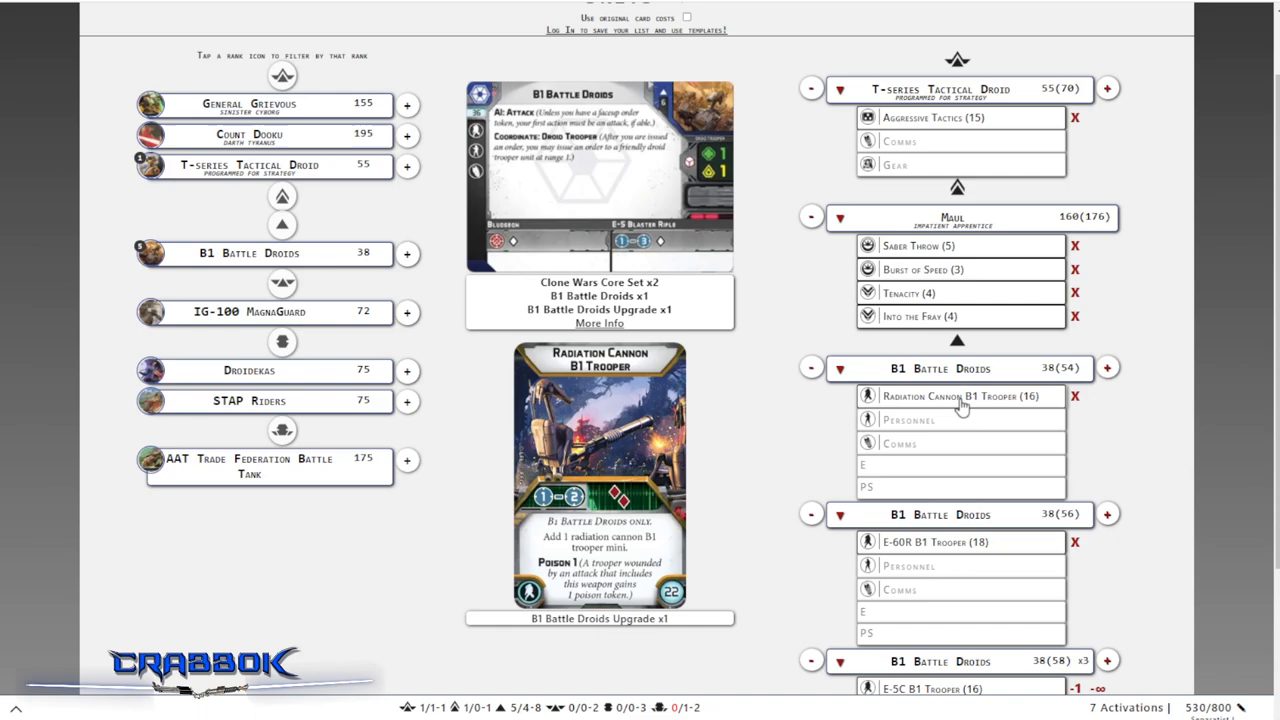
mouse_move(958, 419)
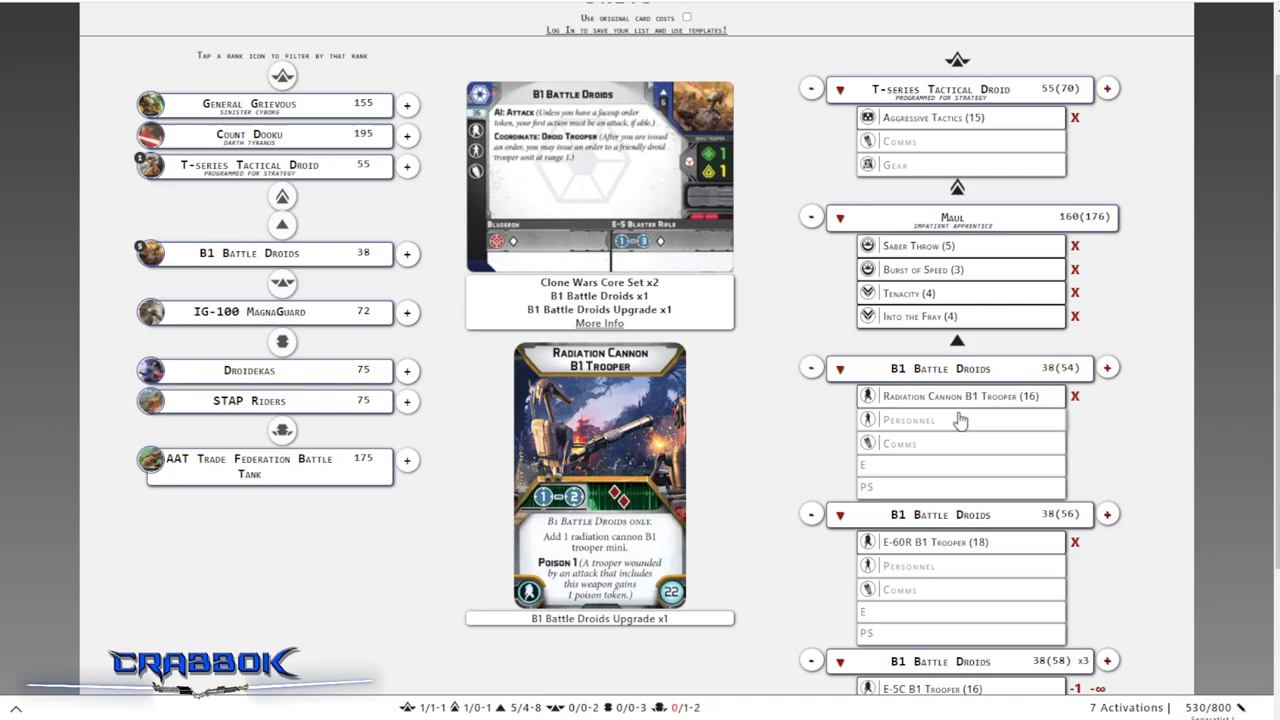
scroll("down", 3)
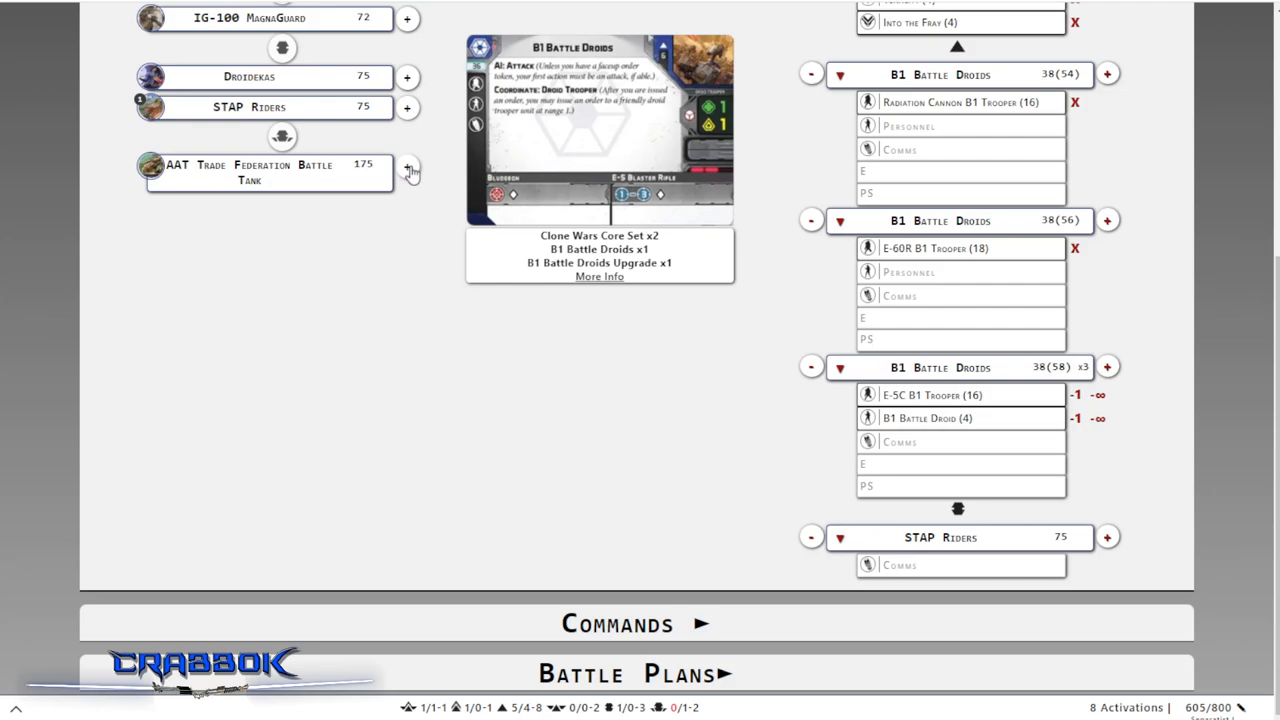
Add the AAT Trade Federation Battle Tank and list its Ordnance upgrade options
left_click(408, 168)
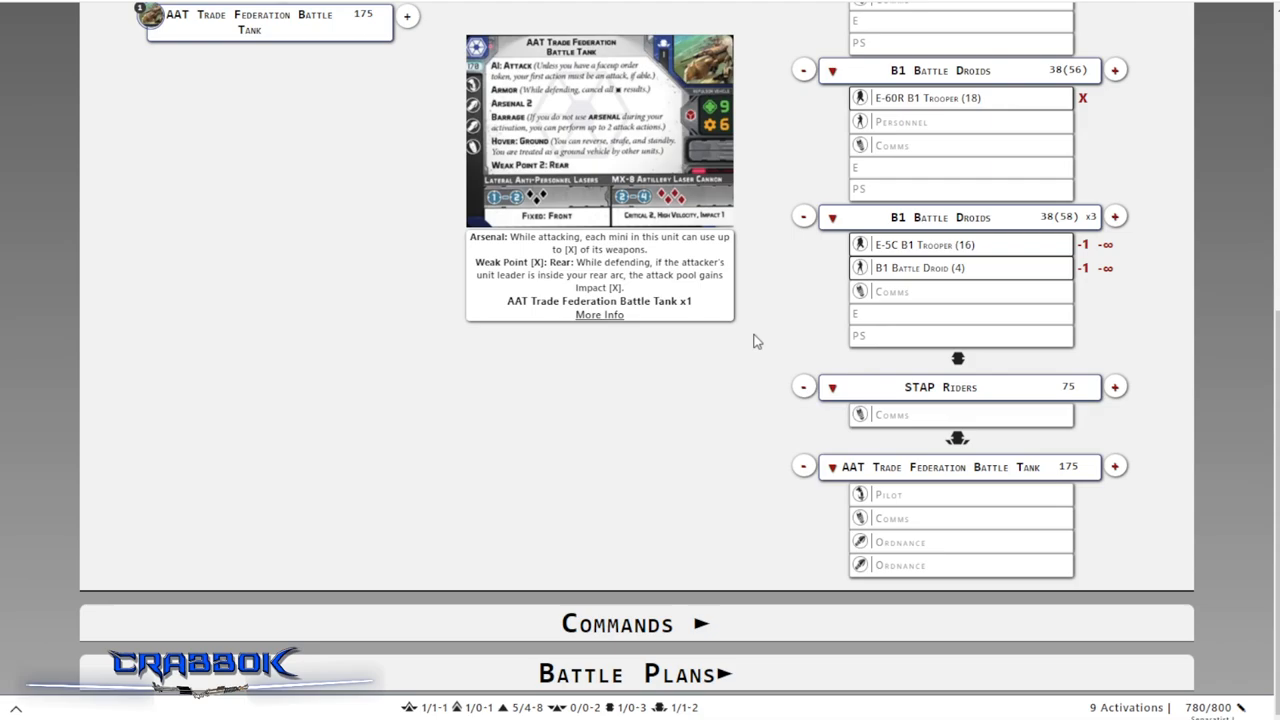
mouse_move(789, 86)
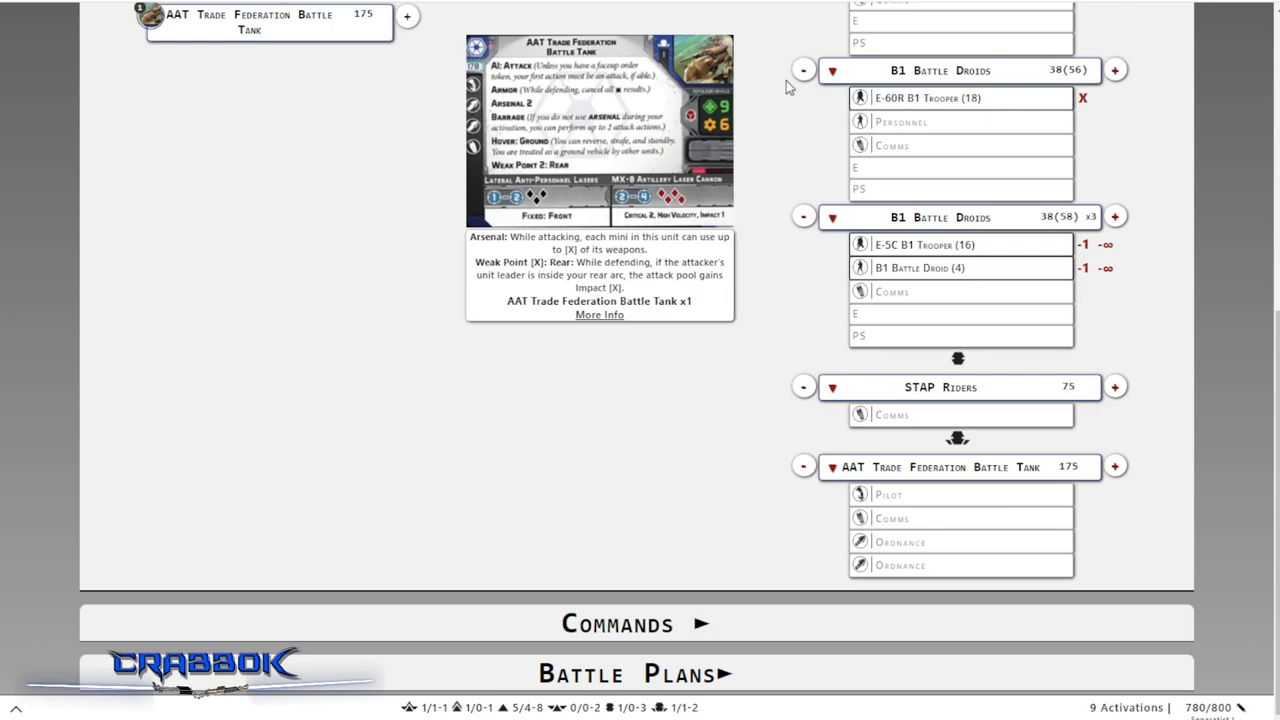
mouse_move(723, 227)
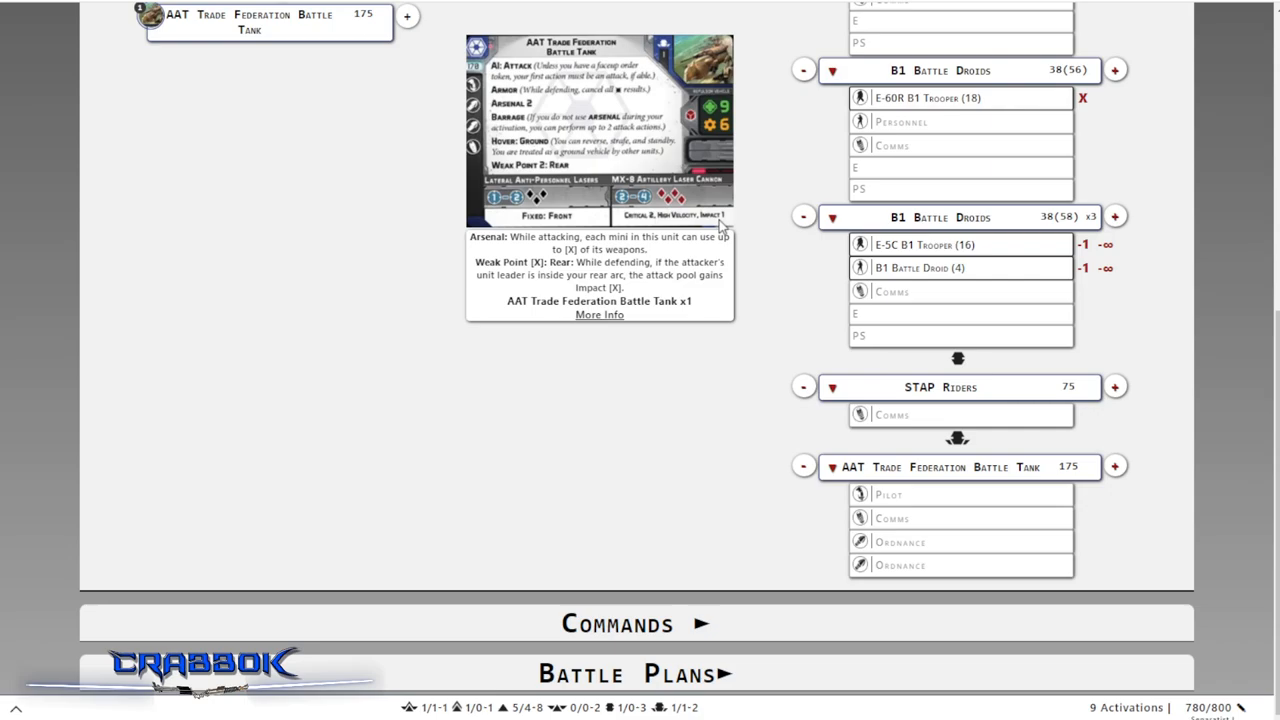
mouse_move(890, 627)
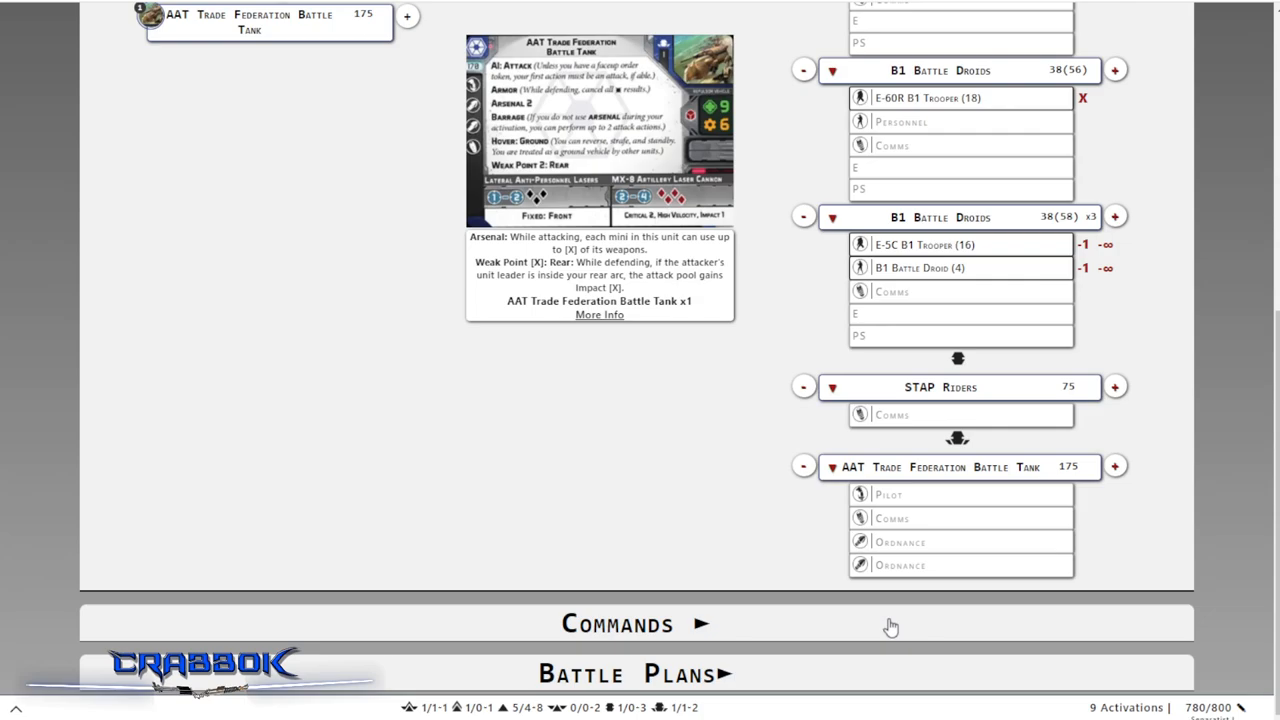
left_click(950, 630)
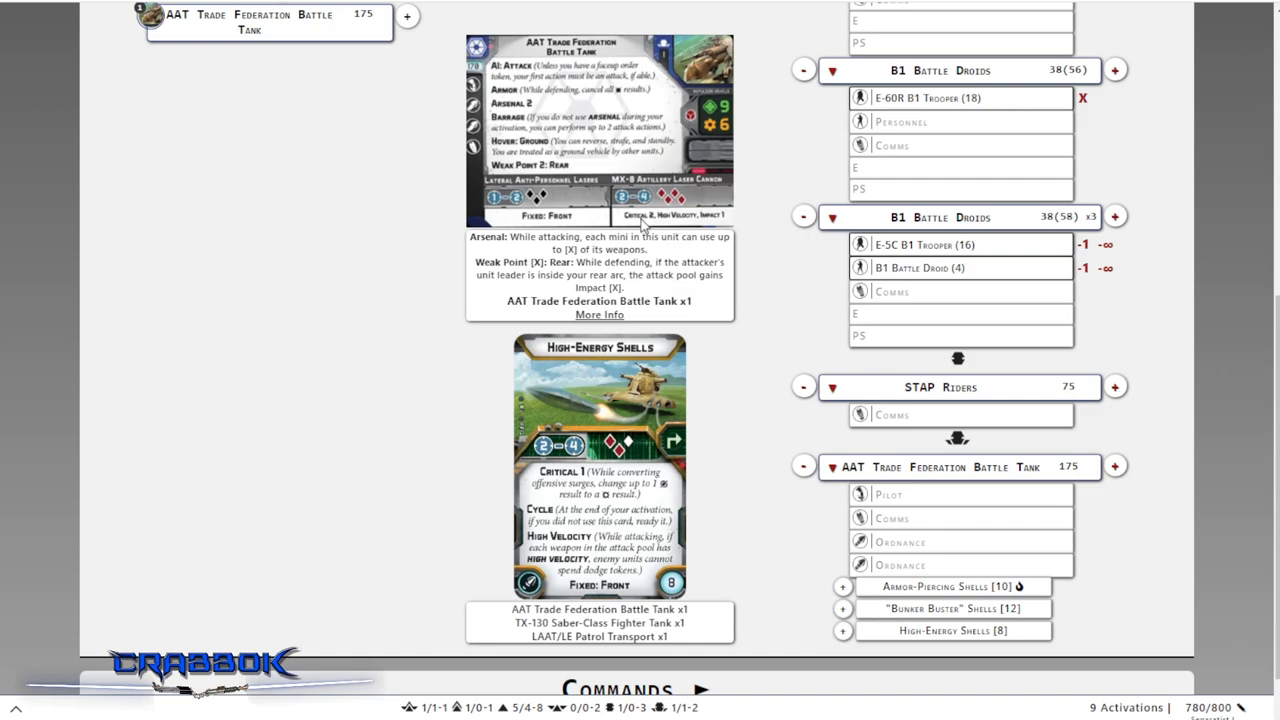
mouse_move(680, 440)
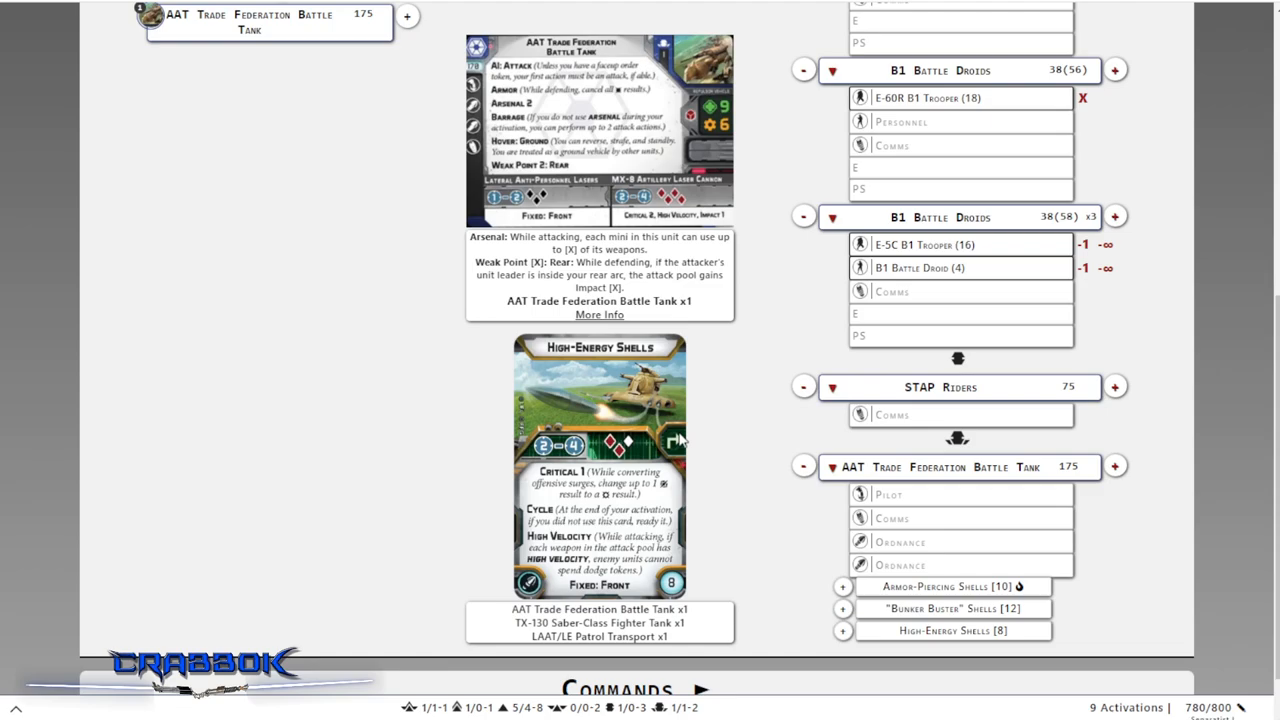
mouse_move(738, 210)
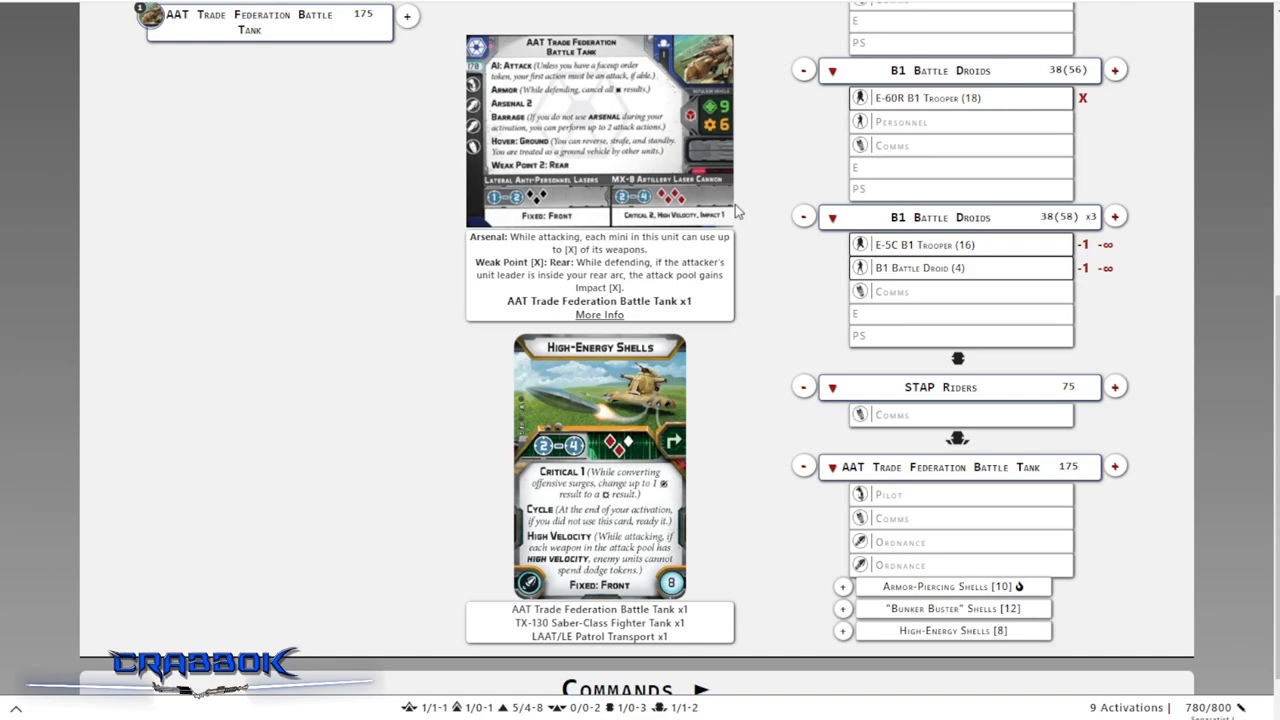
mouse_move(615, 557)
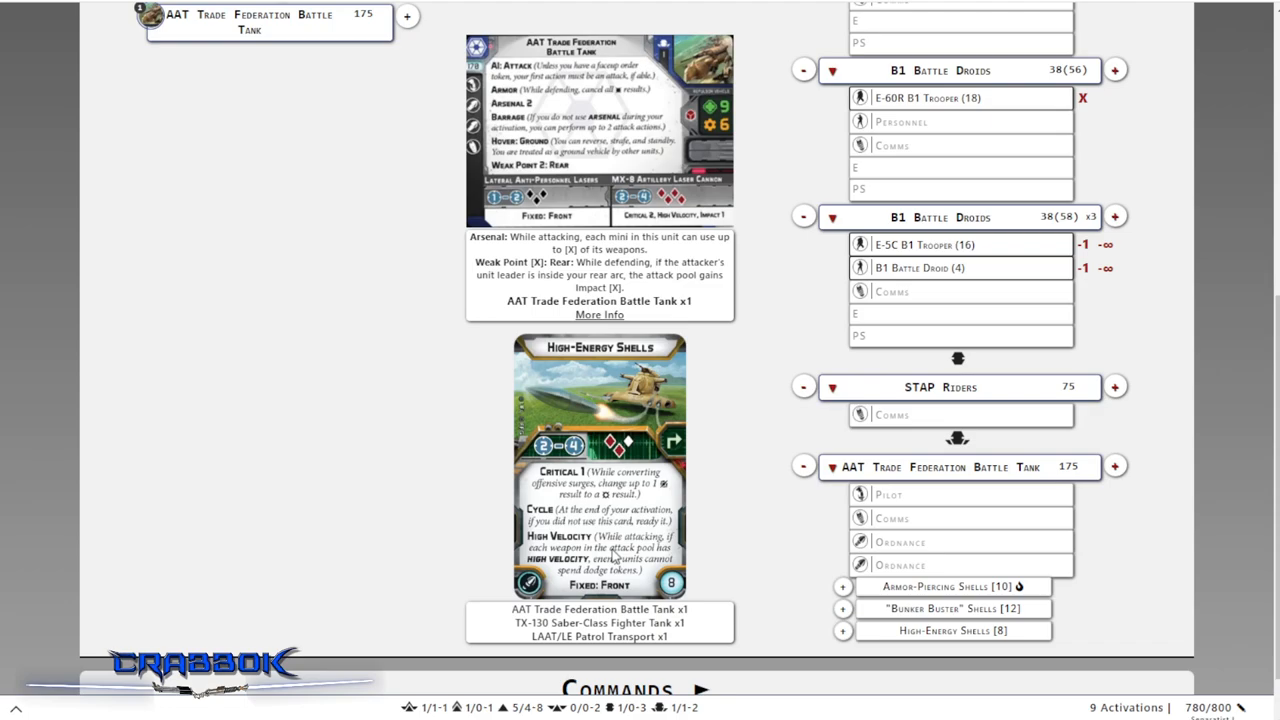
mouse_move(940, 575)
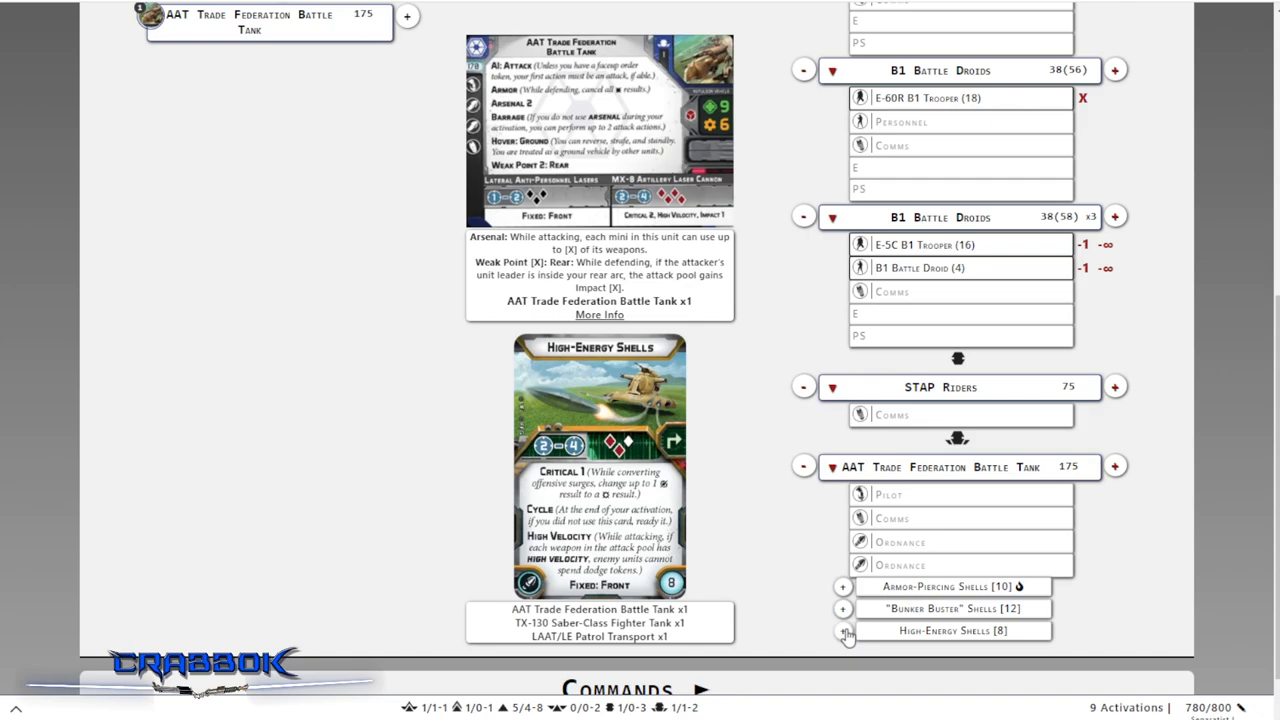
Equip the AAT with High-Energy Shells and HQ Uplink, reaching 798 of 800 points
left_click(844, 631)
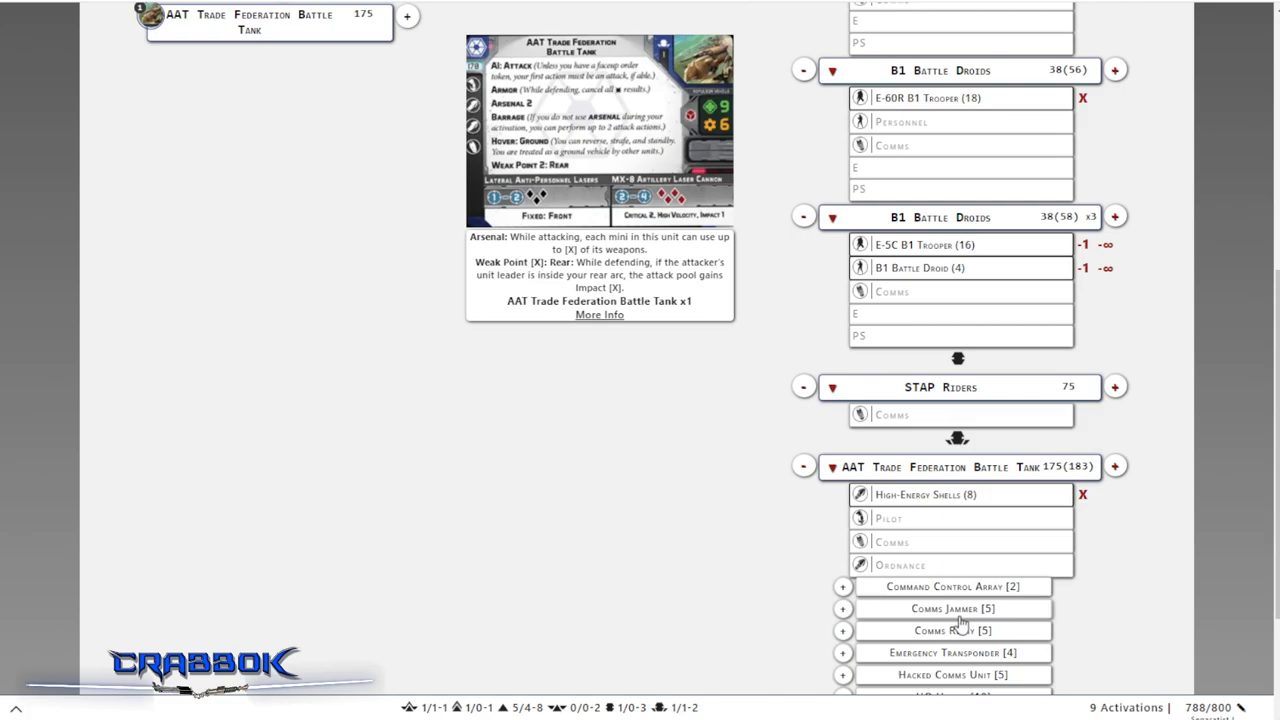
left_click(843, 586)
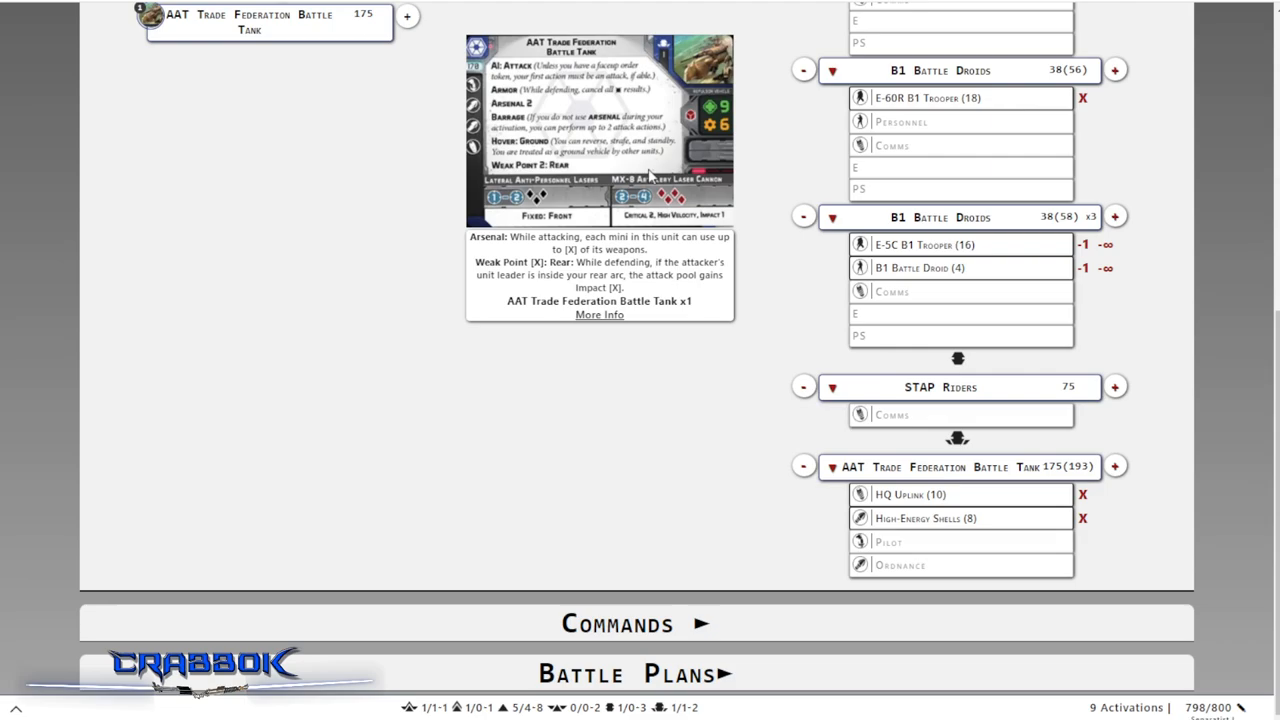
mouse_move(972, 523)
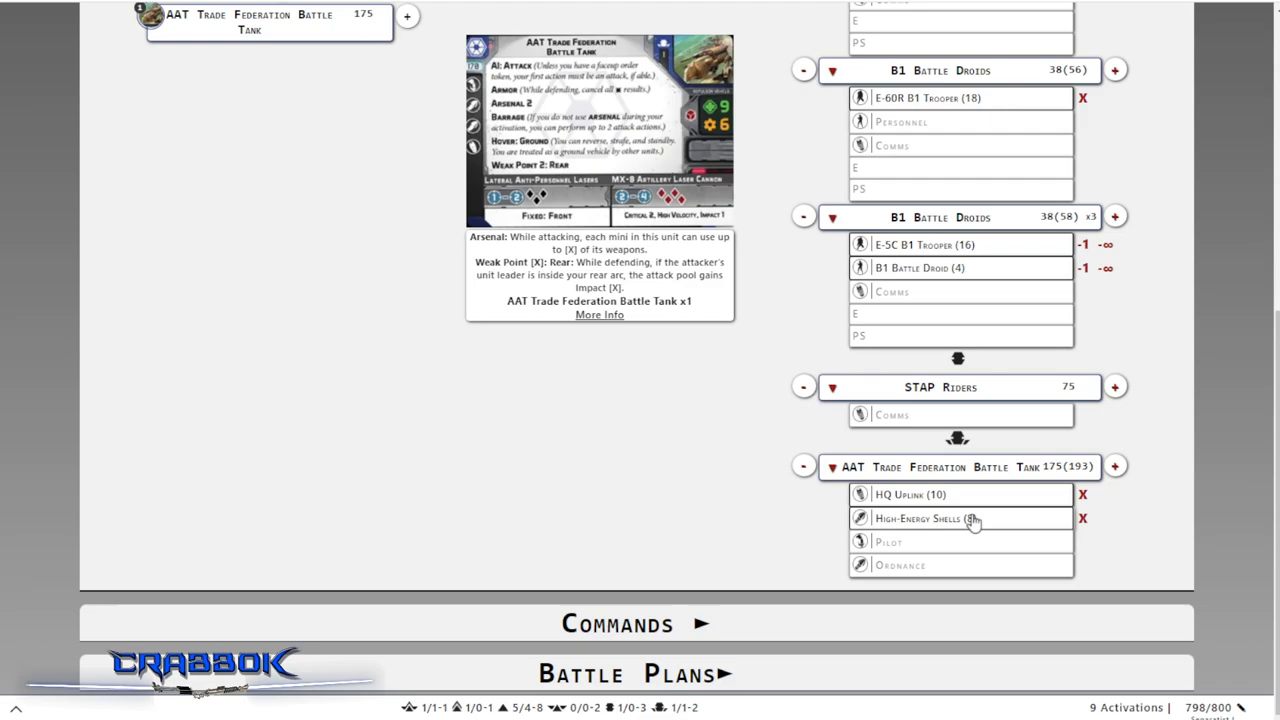
scroll("up", 3)
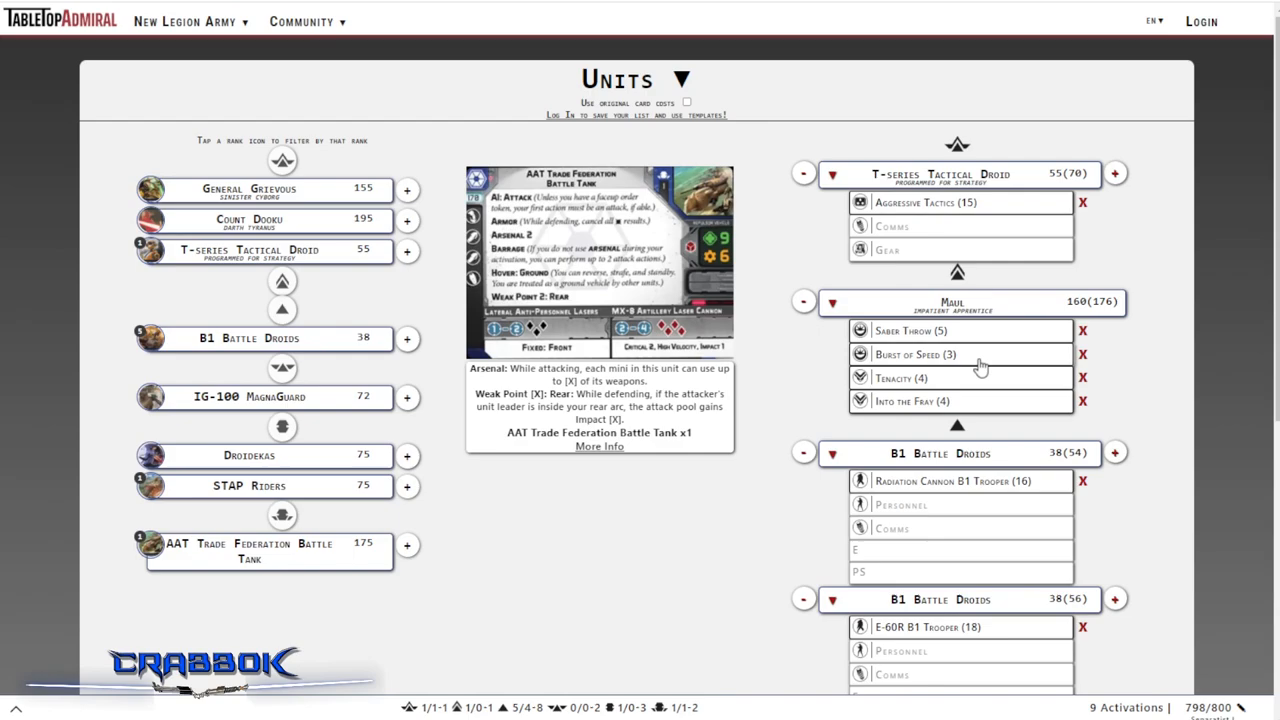
scroll("down", 3)
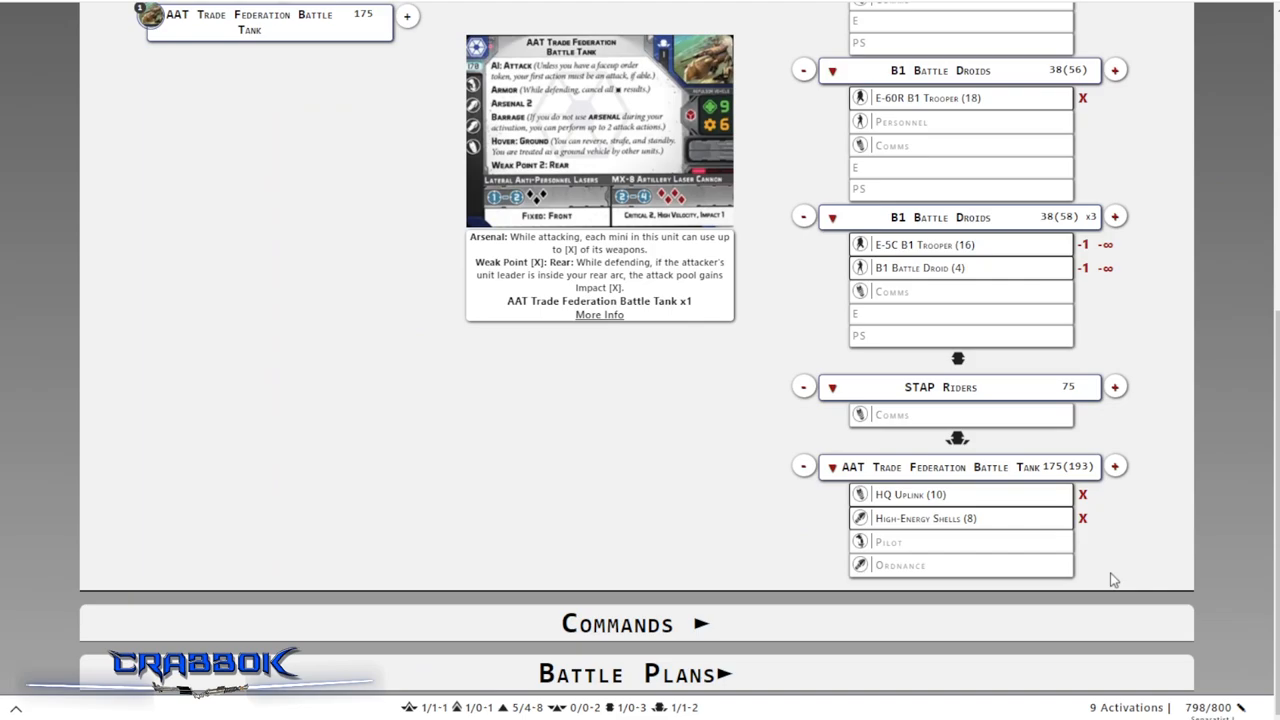
mouse_move(1024, 442)
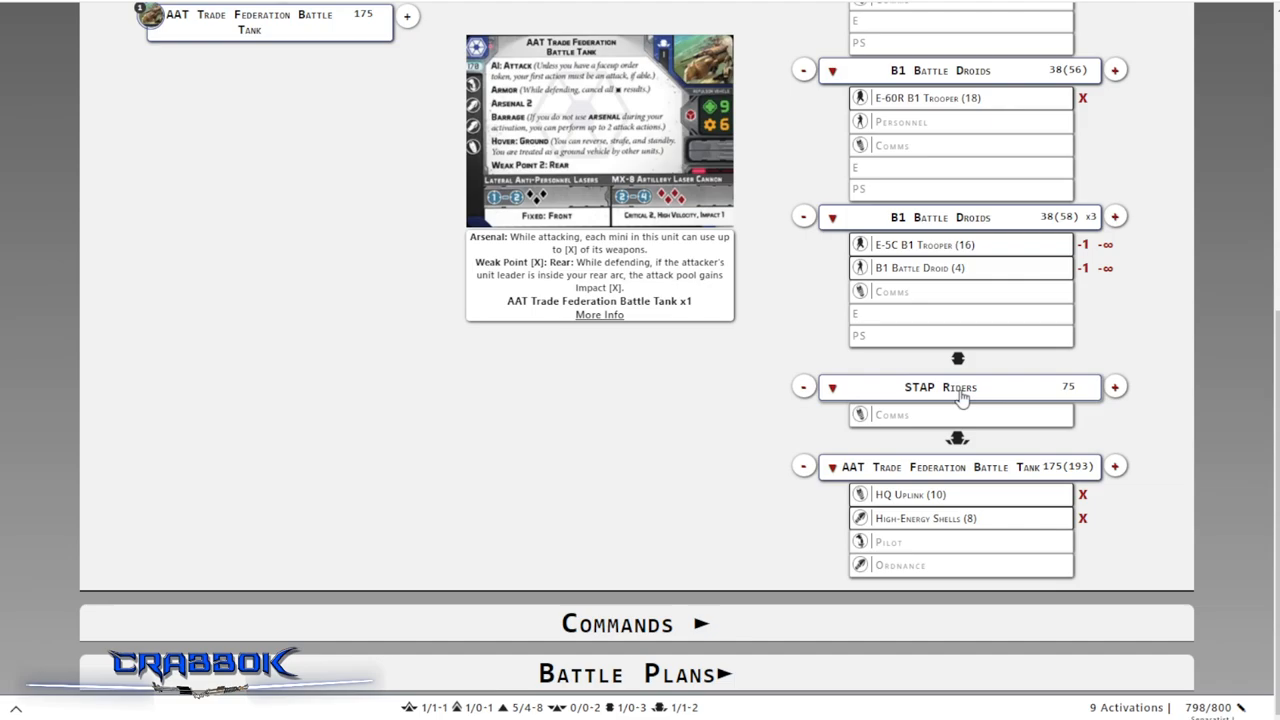
mouse_move(745, 320)
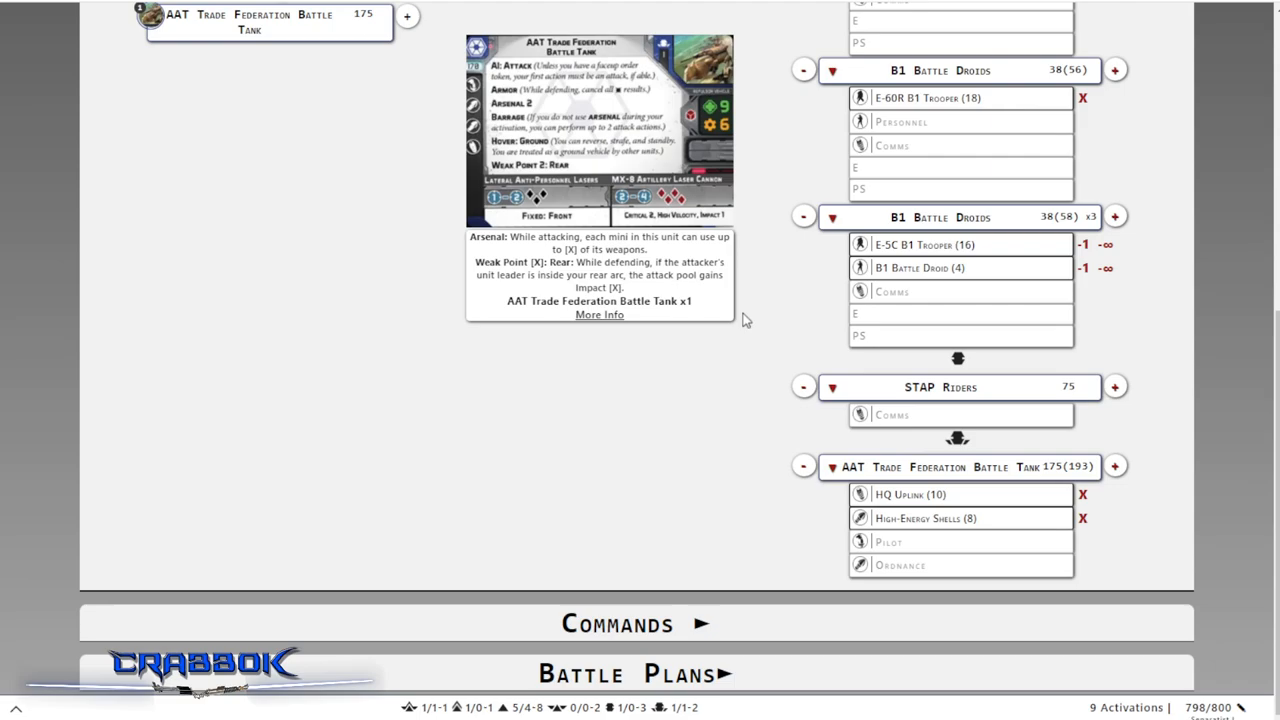
Expand the command cards and add At Last to the hand
left_click(617, 623)
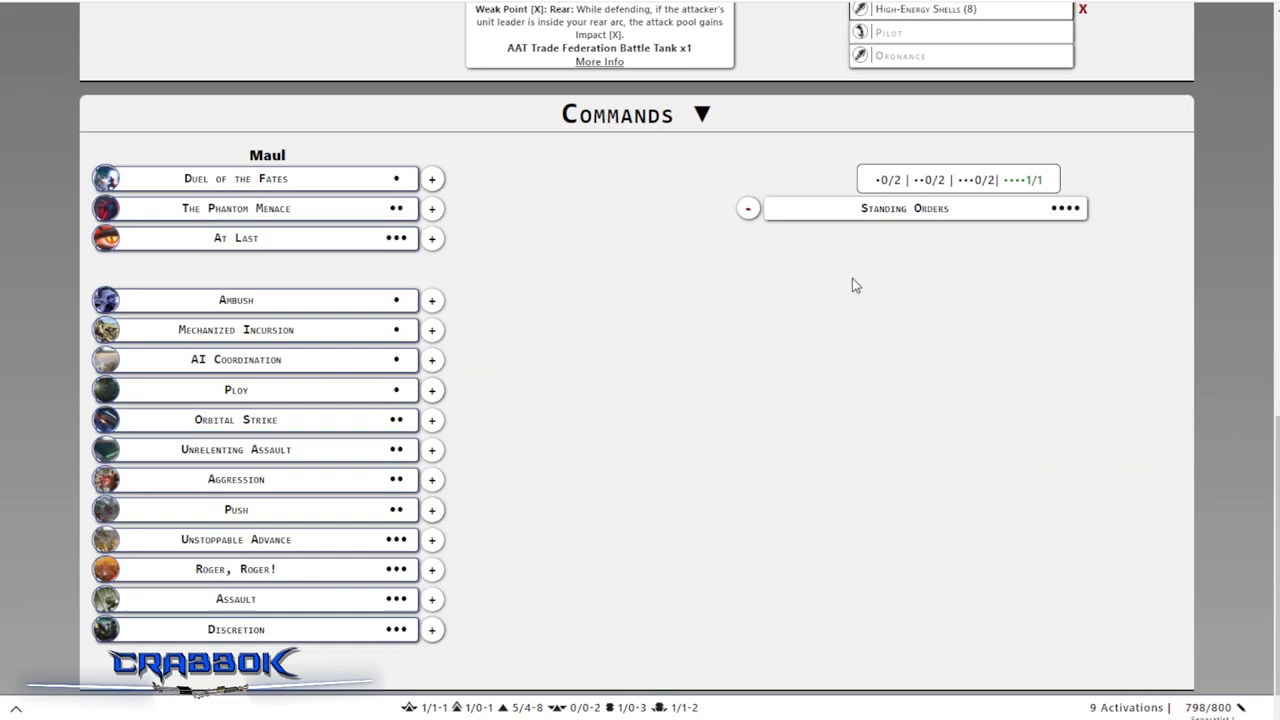
mouse_move(340, 558)
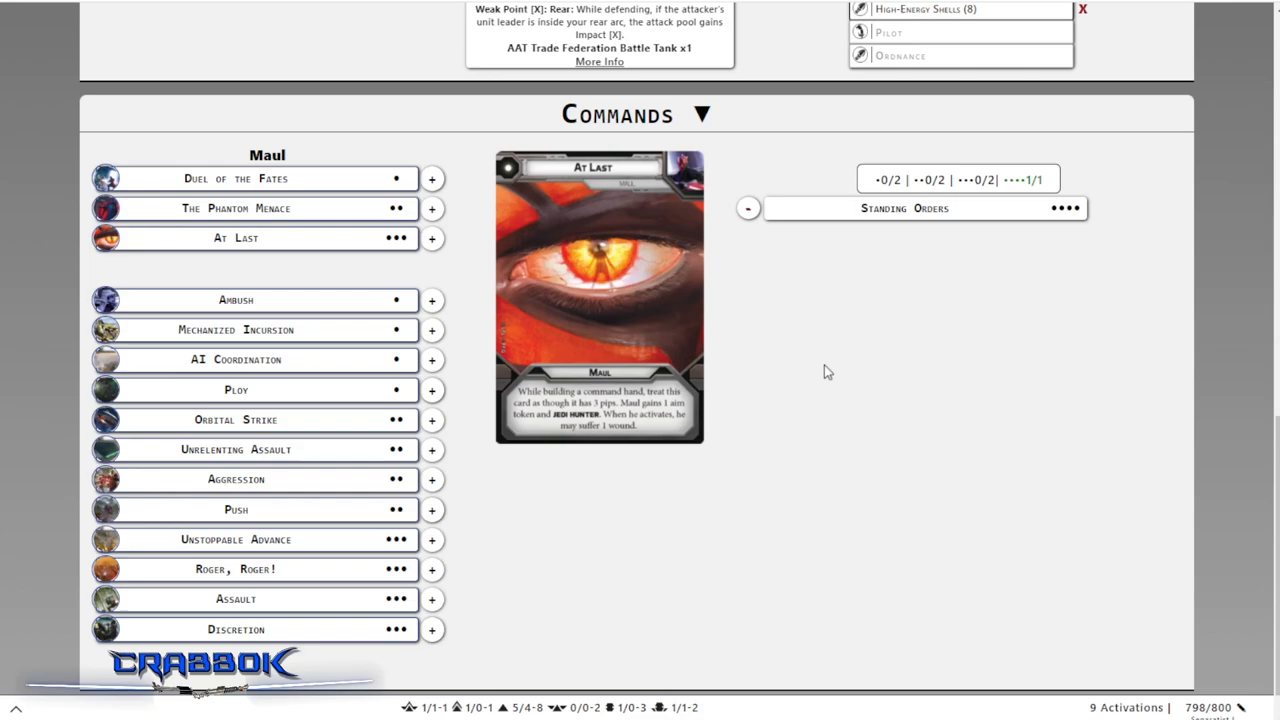
mouse_move(630, 277)
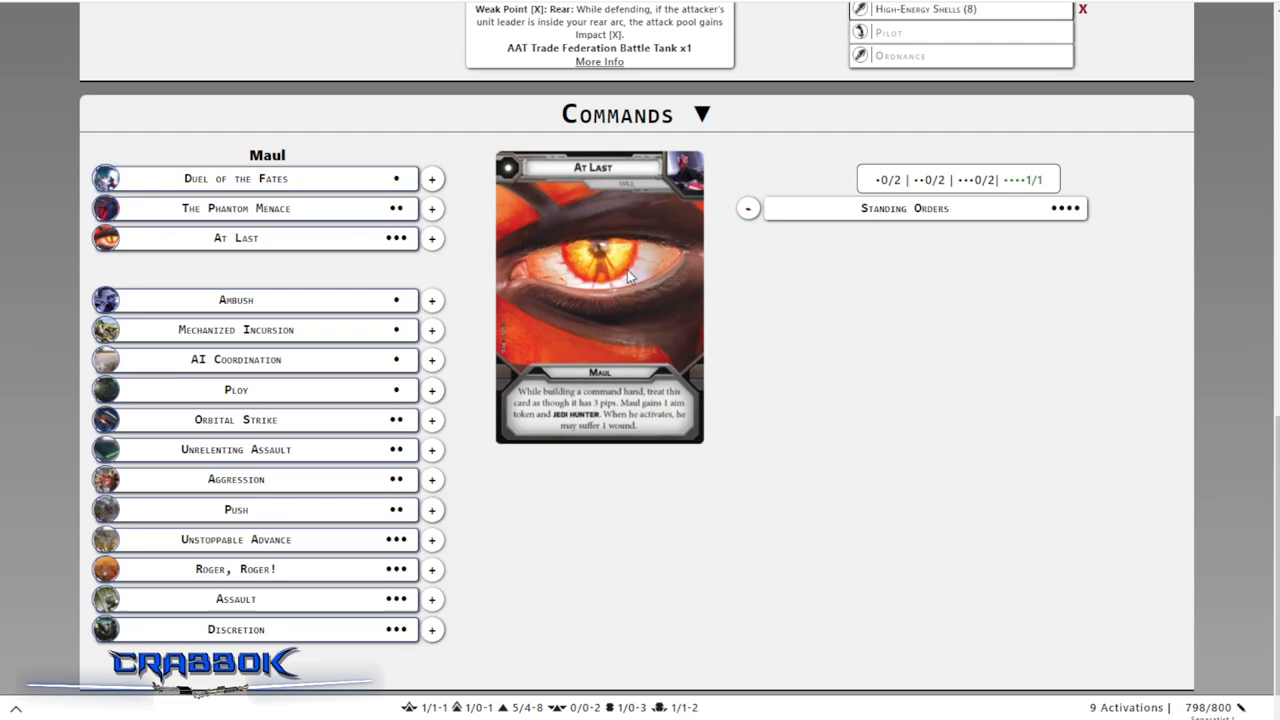
mouse_move(548, 386)
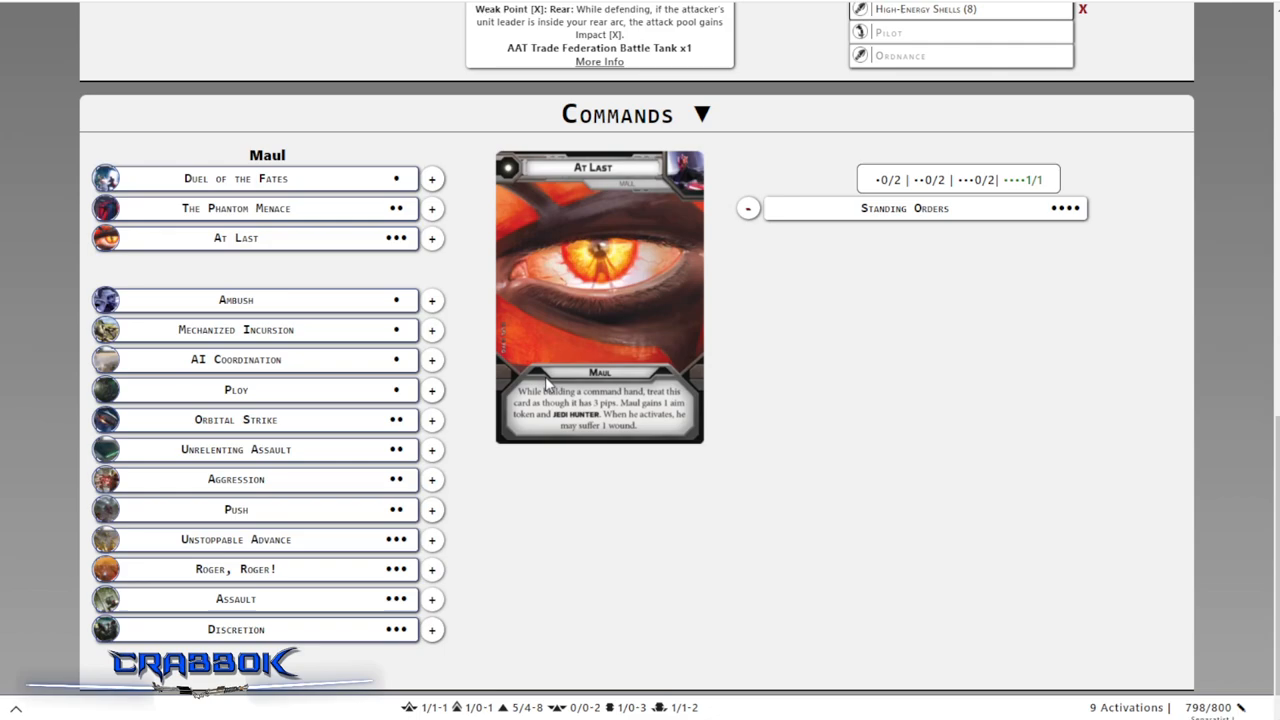
mouse_move(478, 215)
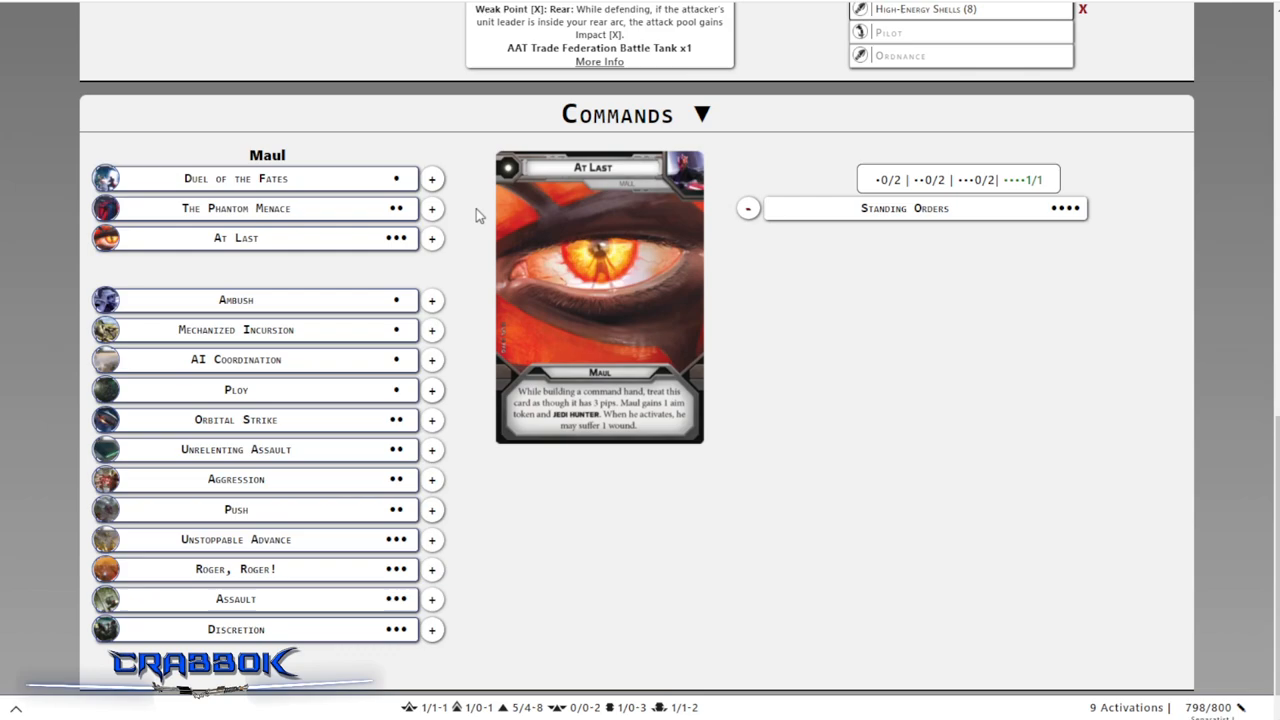
left_click(432, 238)
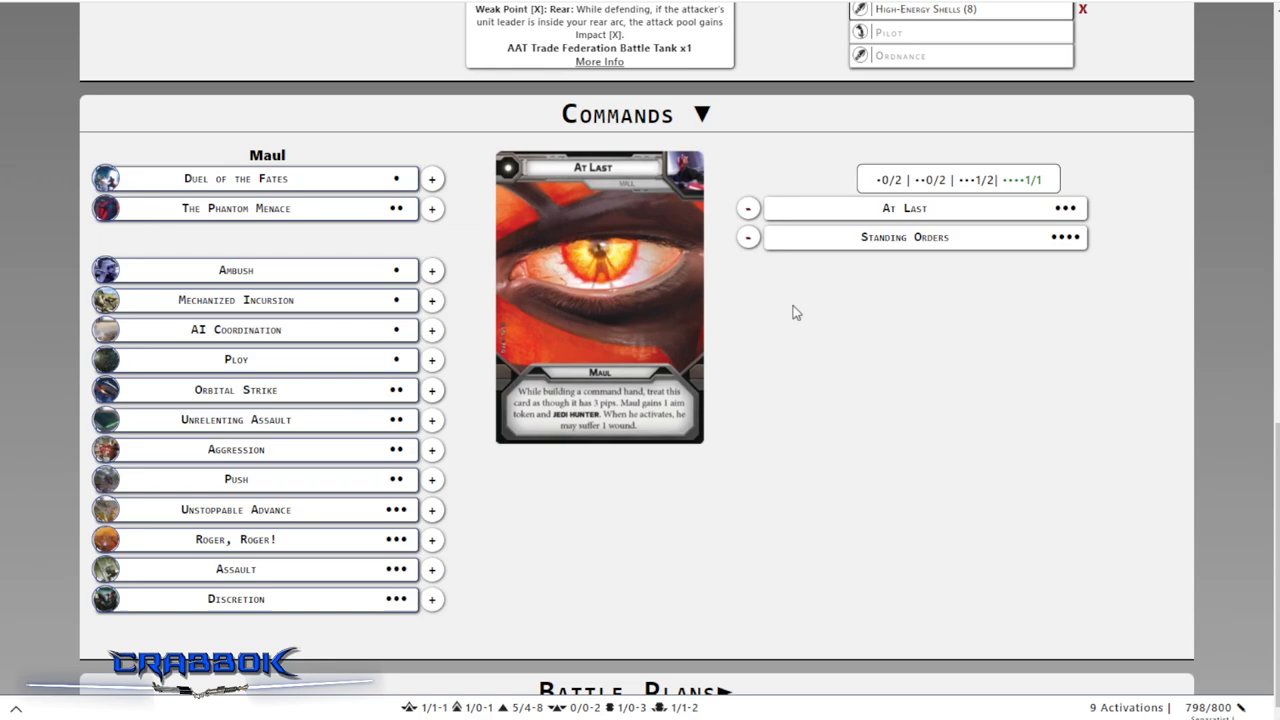
mouse_move(645, 212)
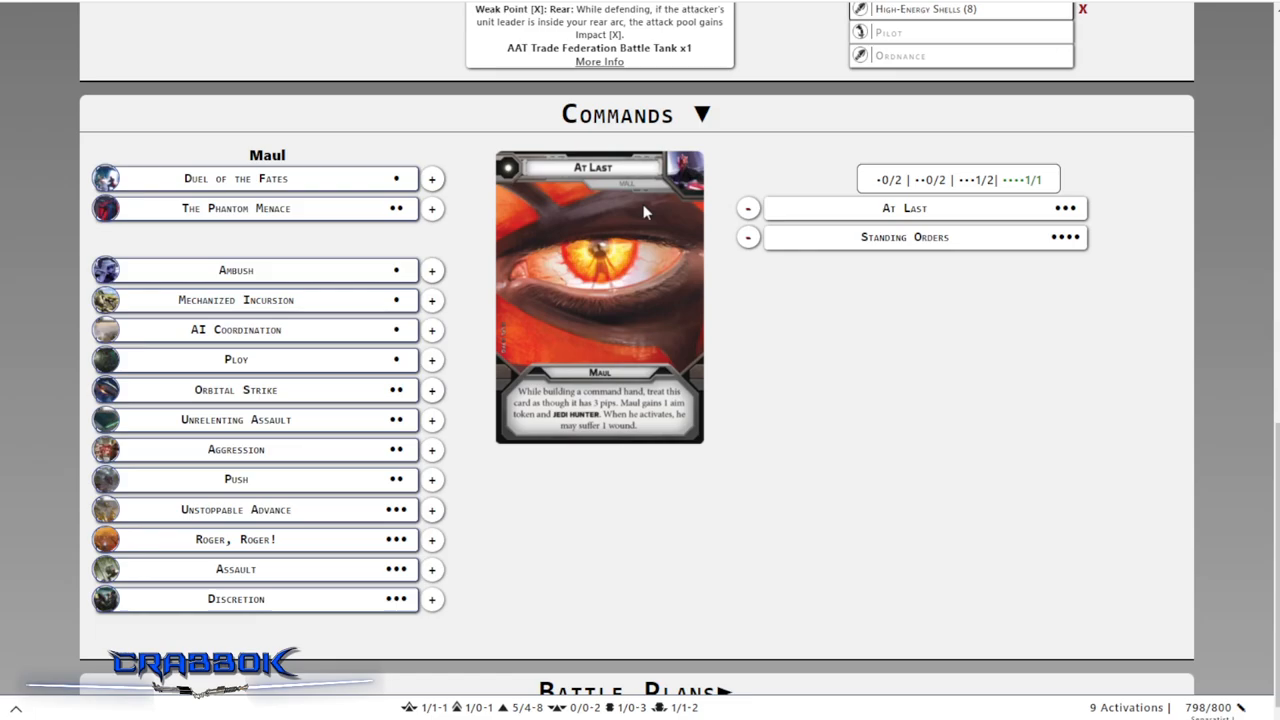
scroll("up", 3)
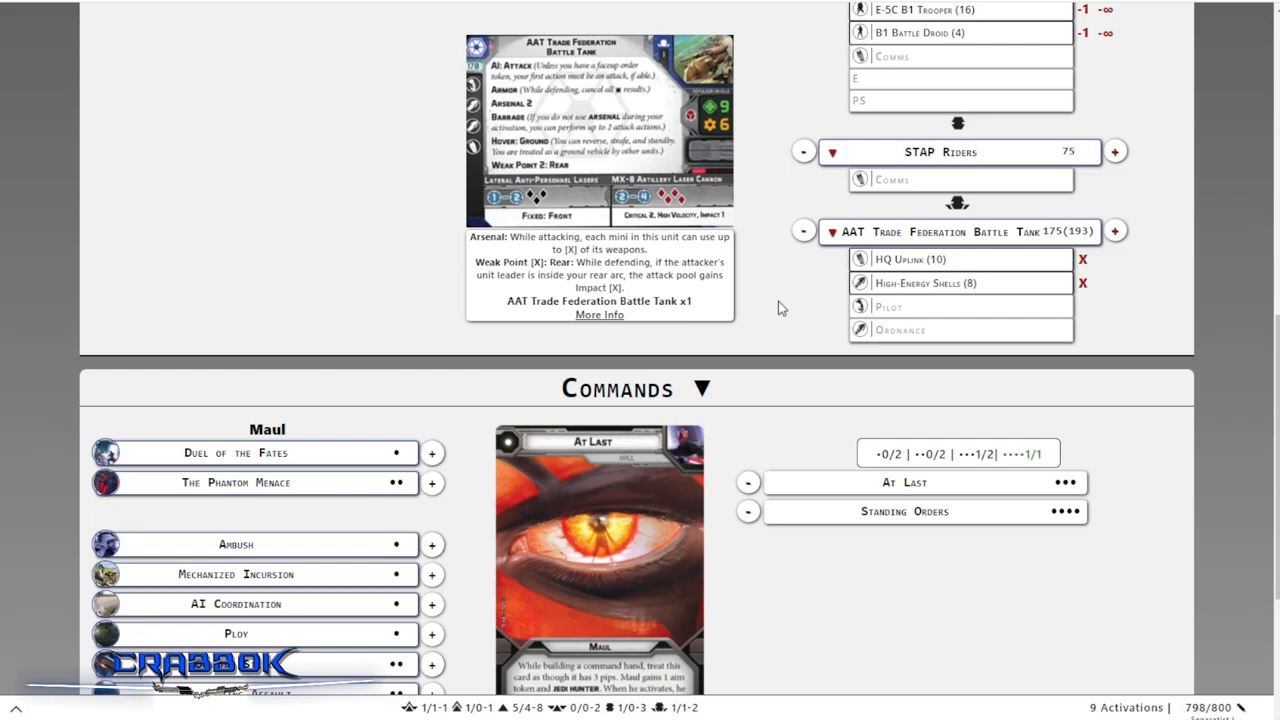
scroll("down", 3)
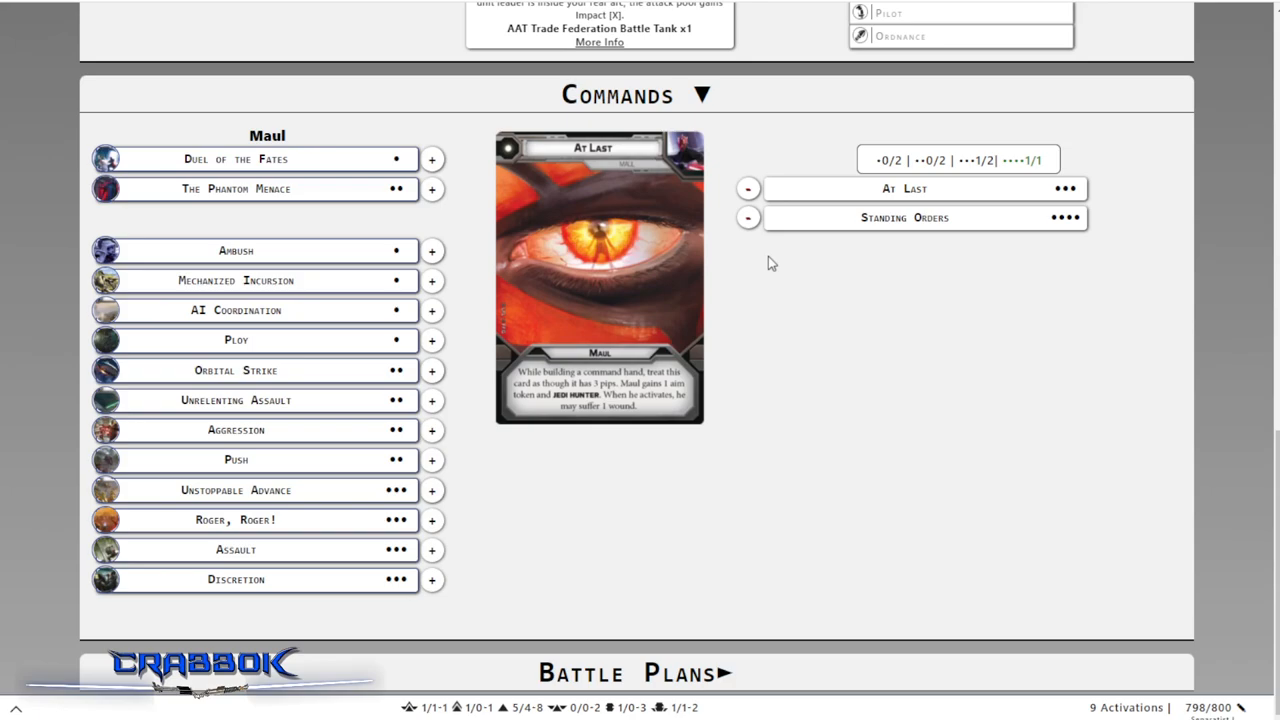
mouse_move(830, 225)
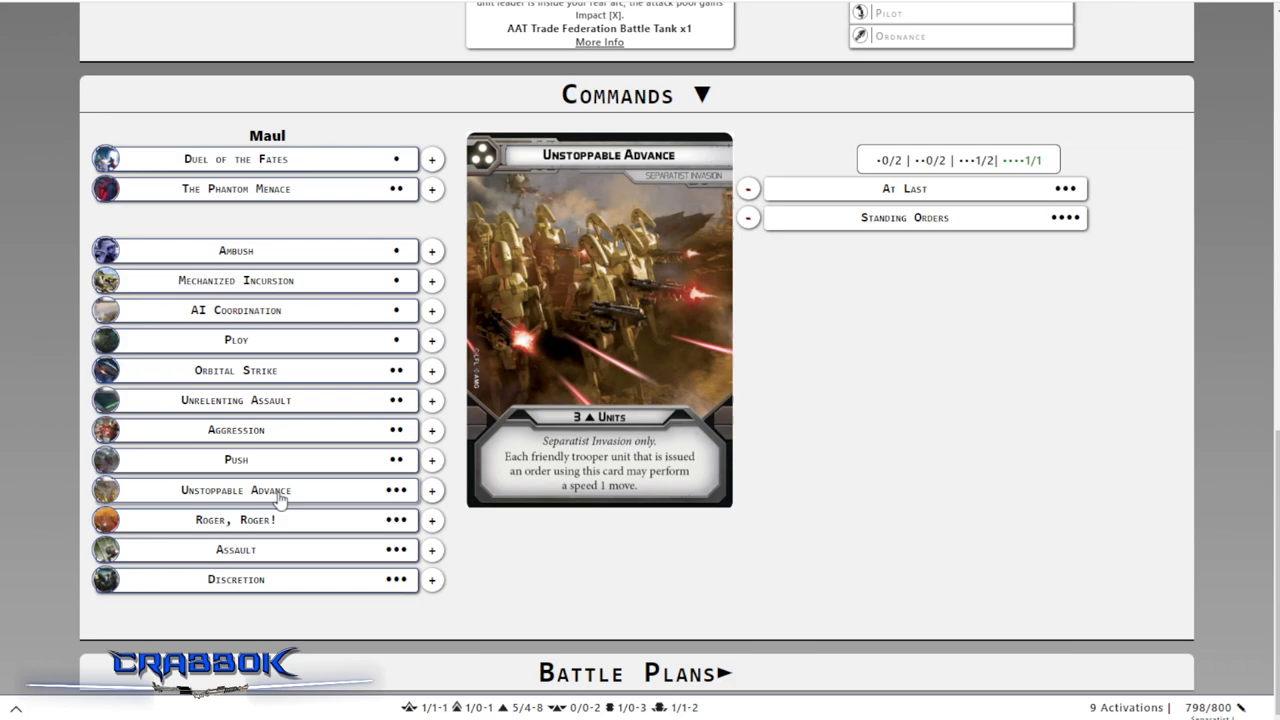
mouse_move(784, 456)
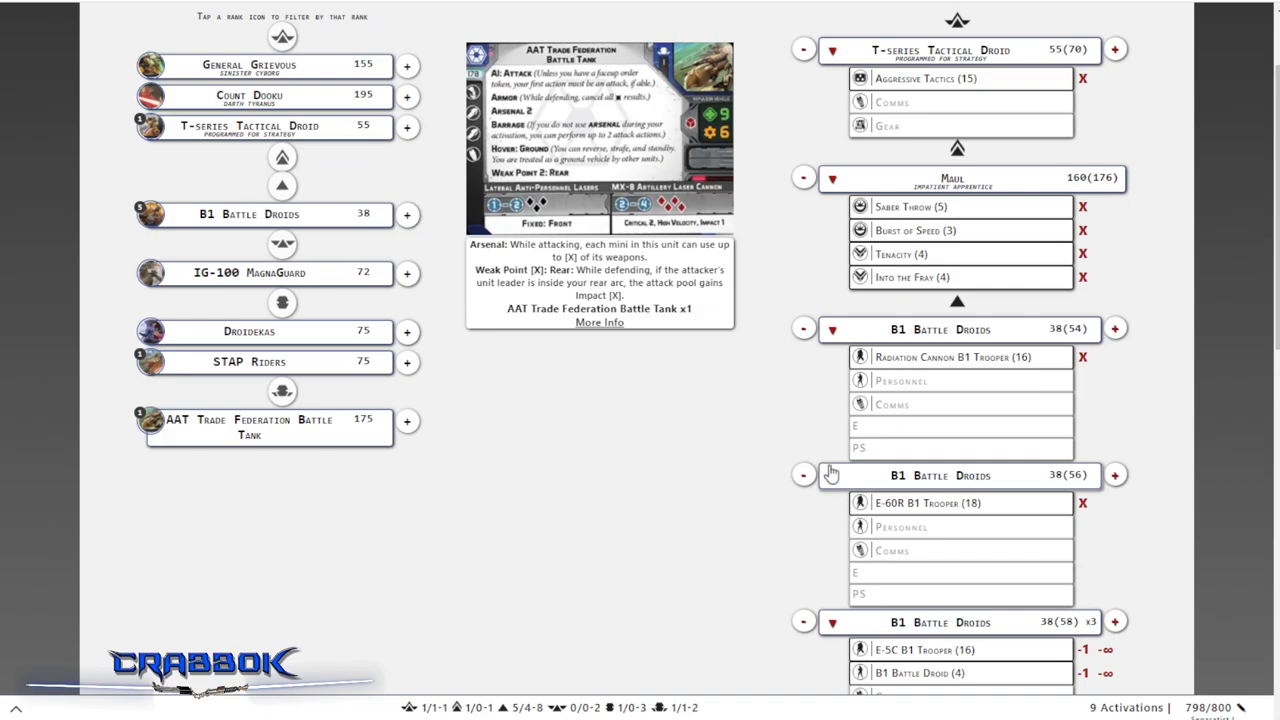
Scroll down through the Commands list to reach Unstoppable Advance
scroll("down", 3)
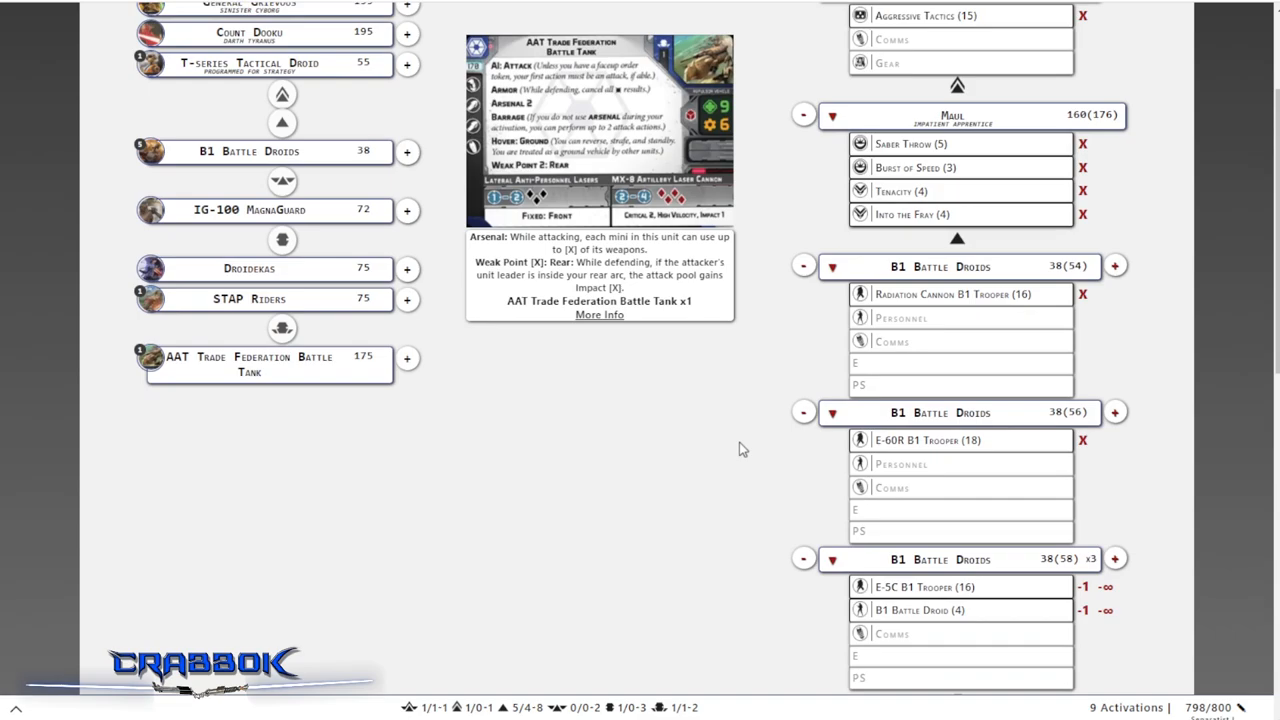
scroll("down", 3)
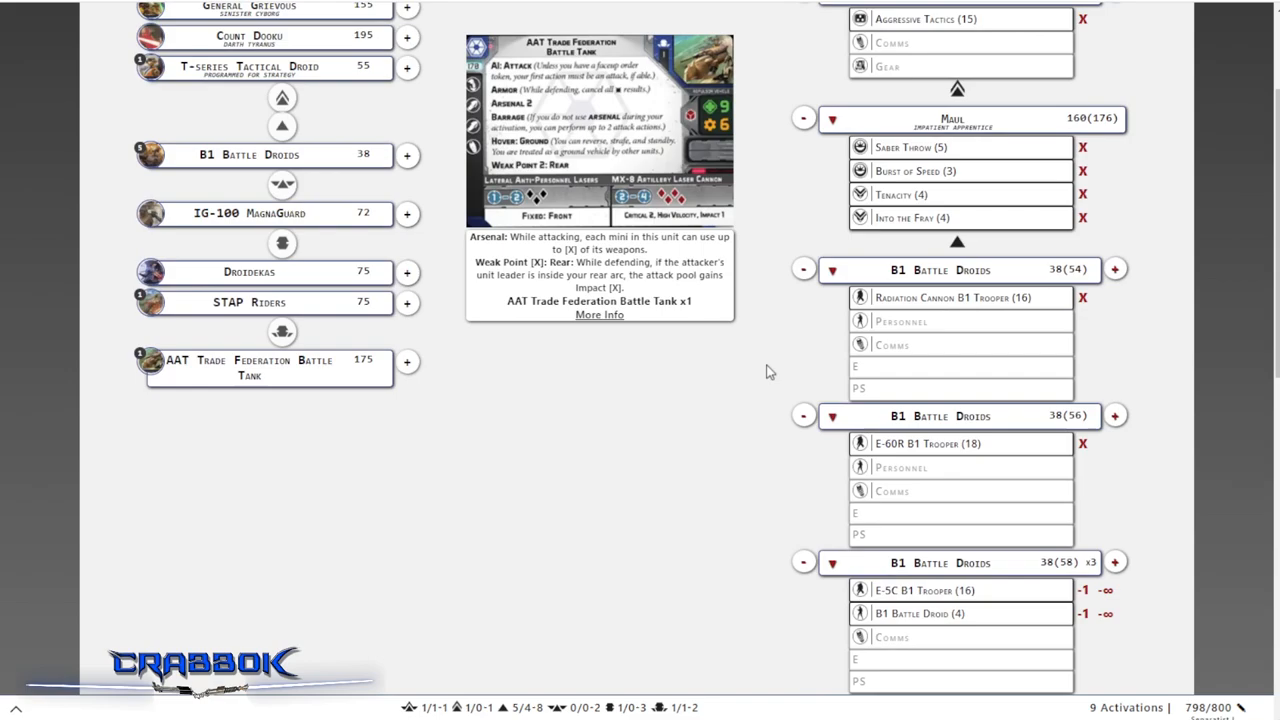
scroll("down", 3)
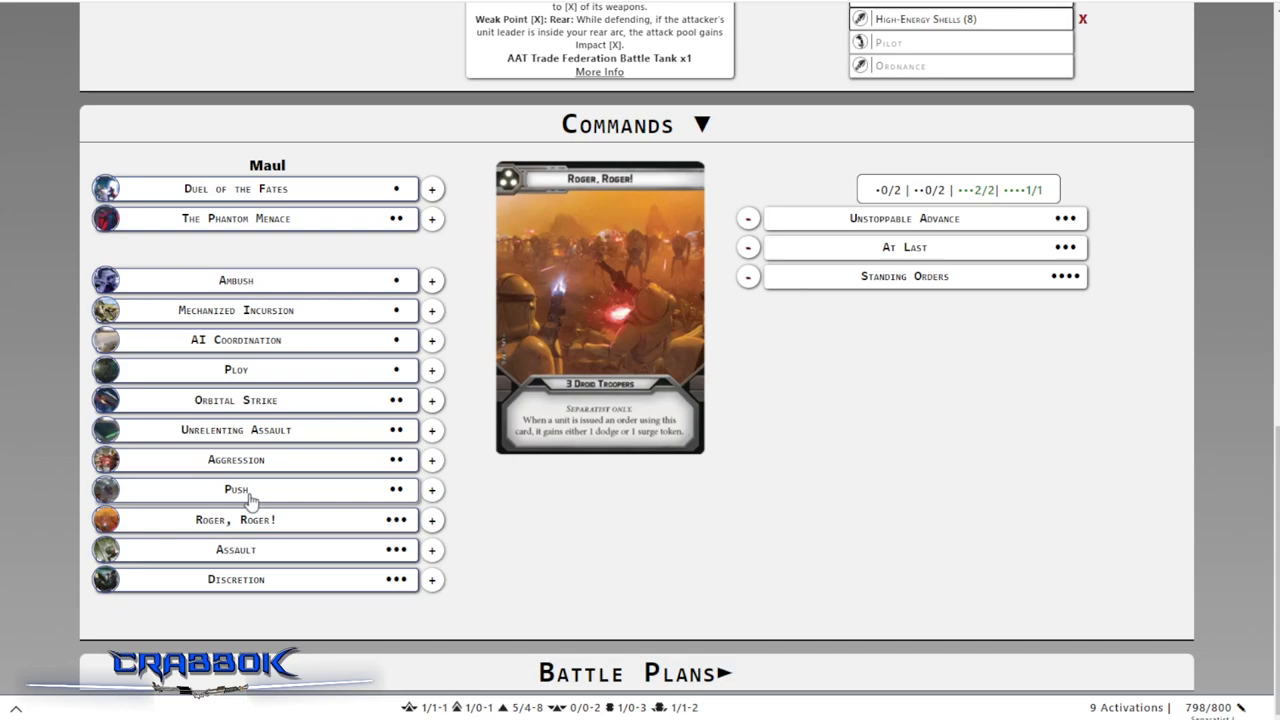
mouse_move(315, 462)
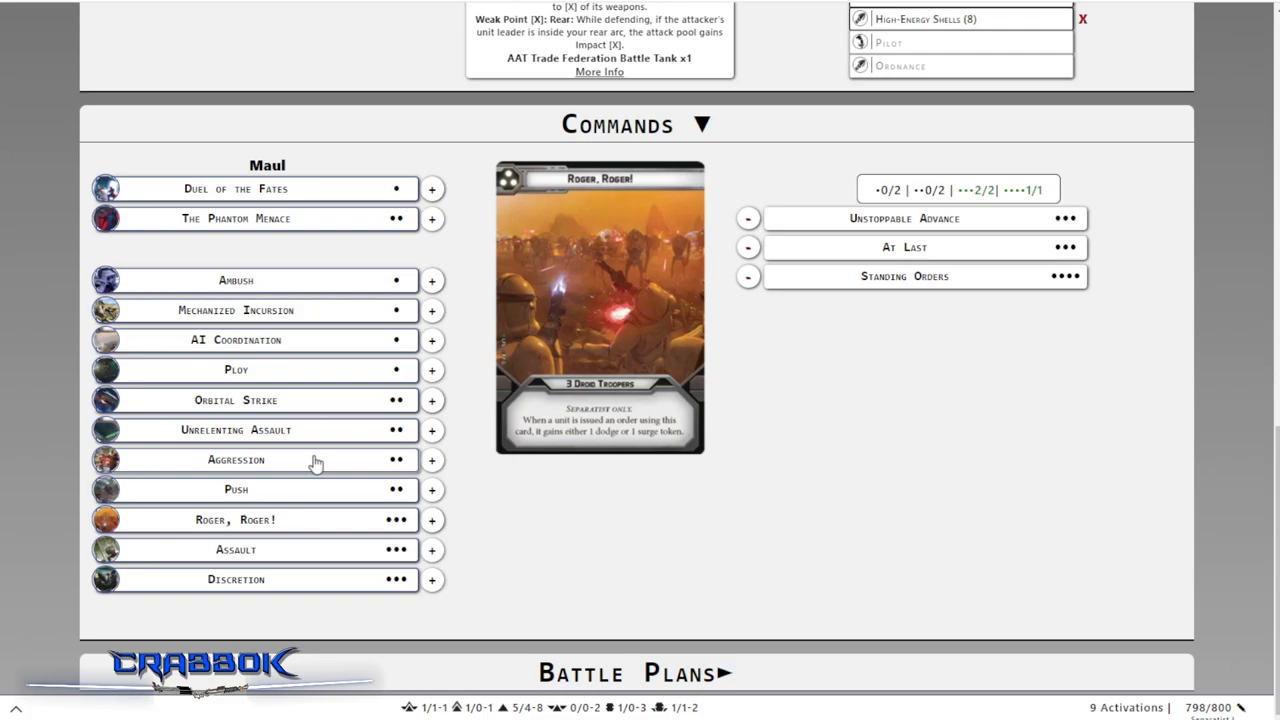
left_click(236, 430)
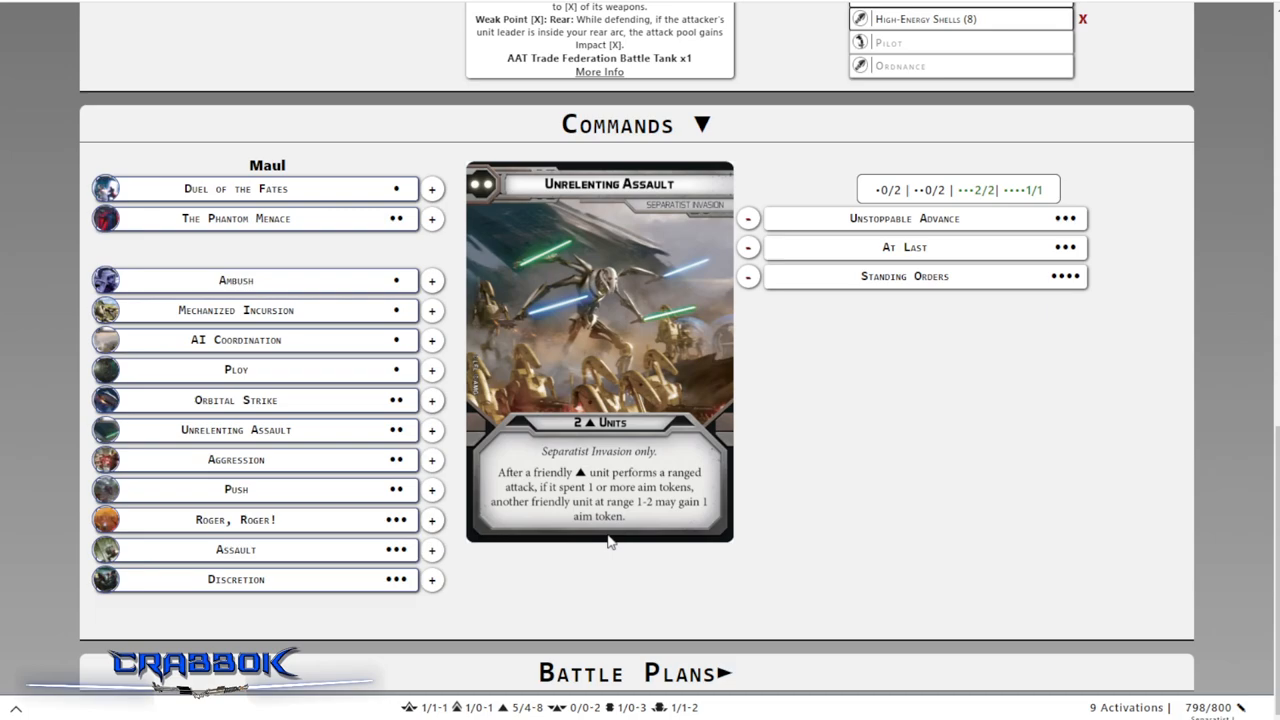
Scroll up and down the list to locate the Unrelenting Assault command card
scroll("up", 3)
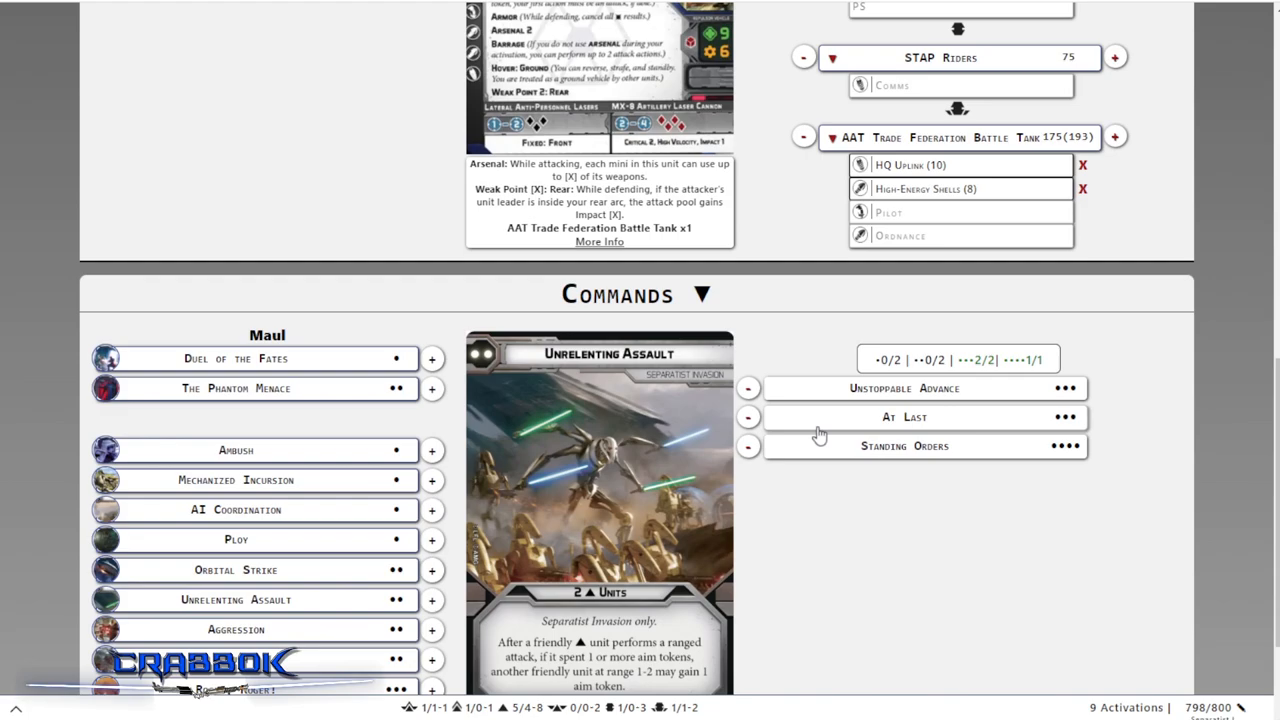
scroll("down", 3)
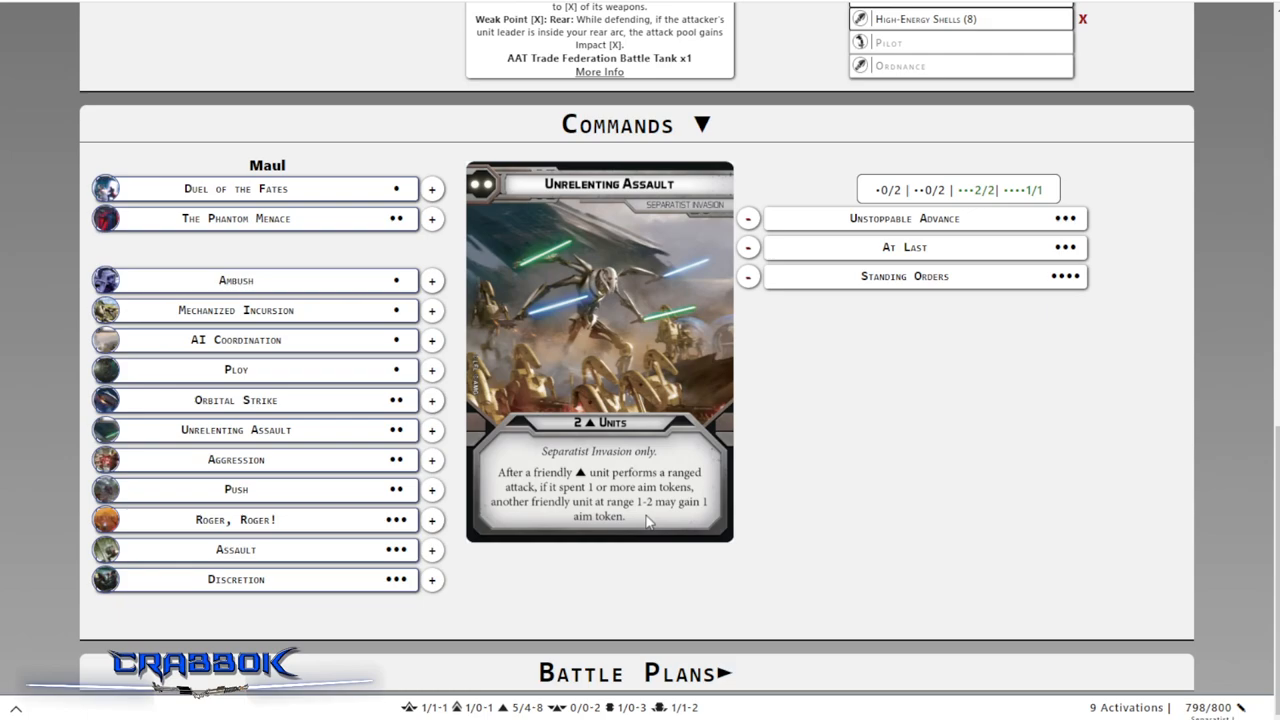
mouse_move(600, 510)
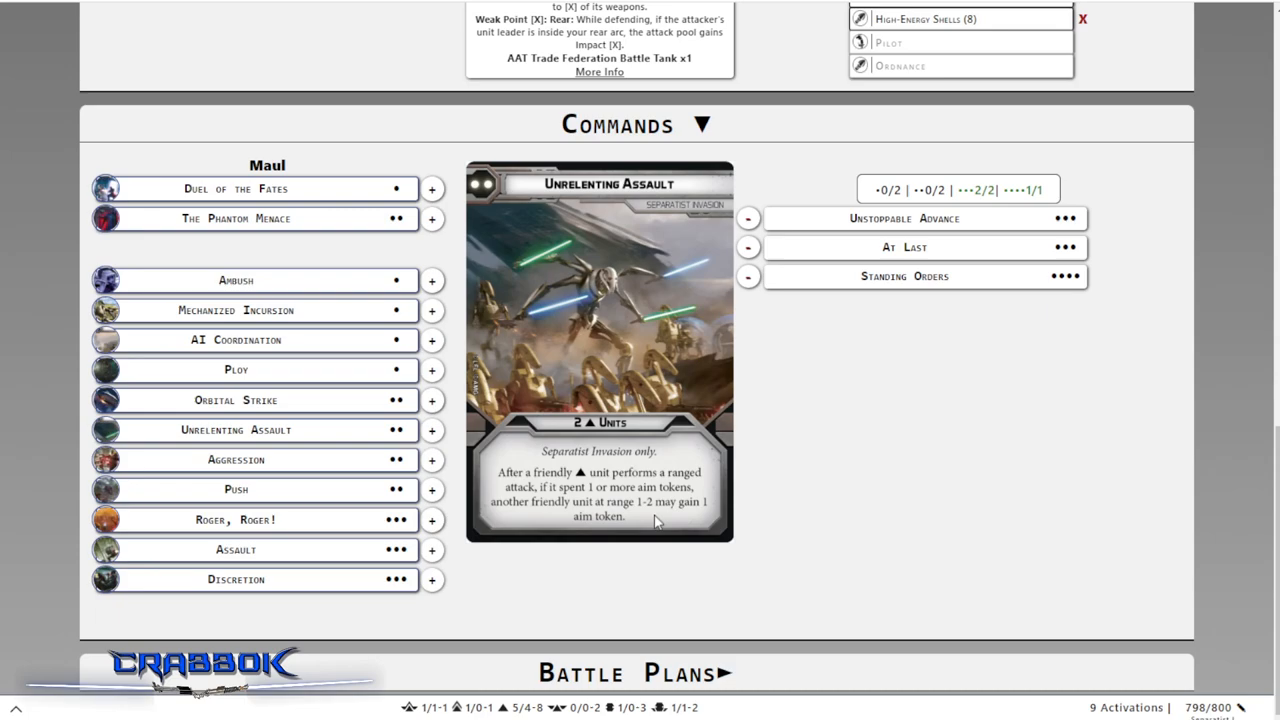
mouse_move(585, 487)
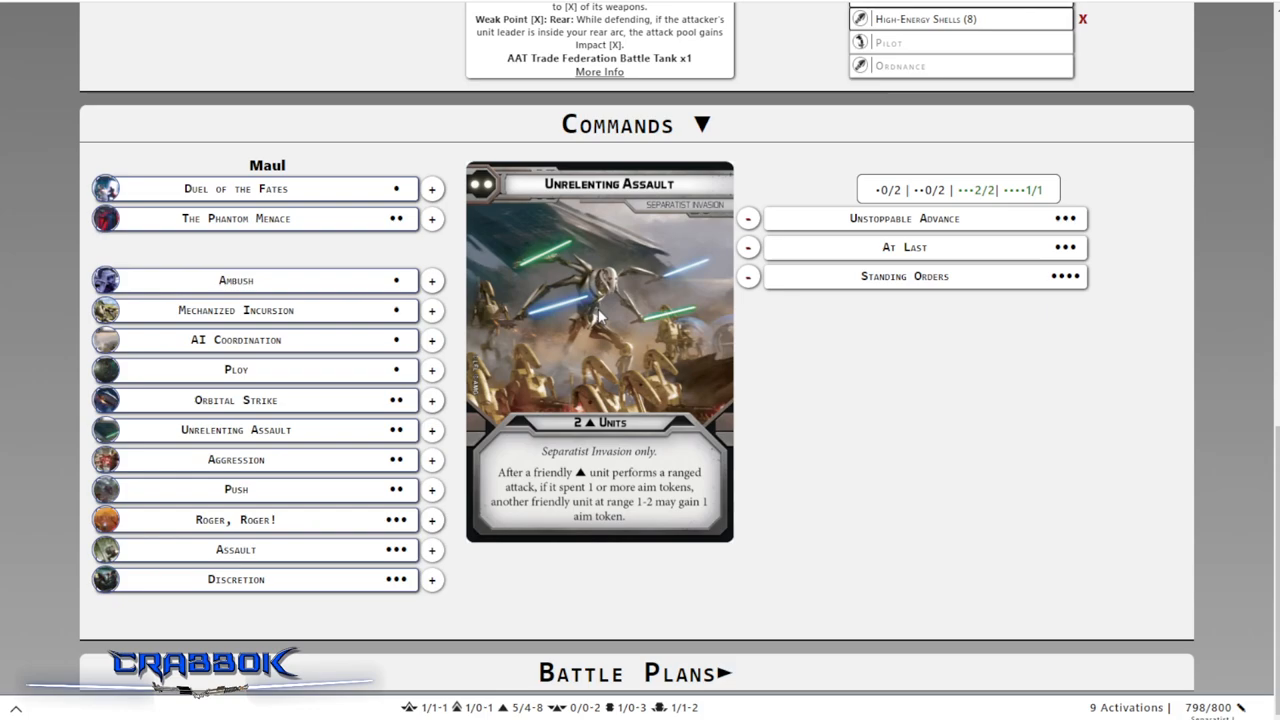
mouse_move(665, 355)
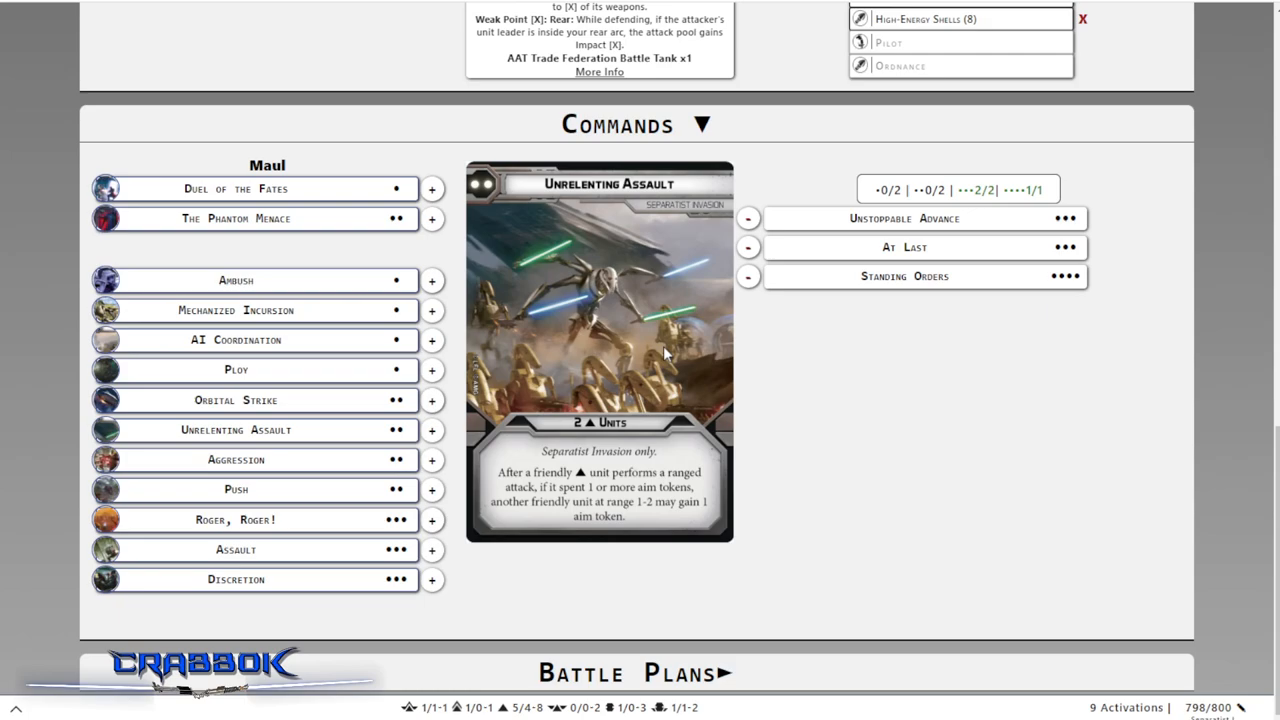
scroll("up", 3)
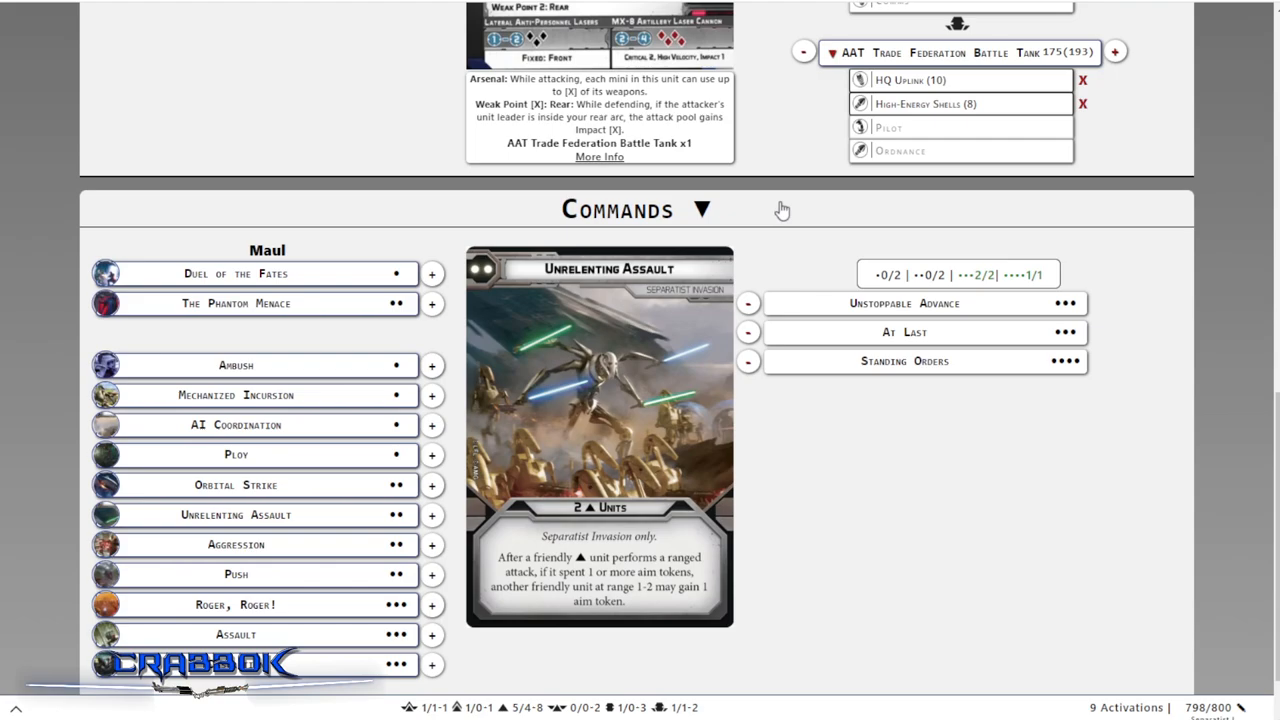
scroll("up", 3)
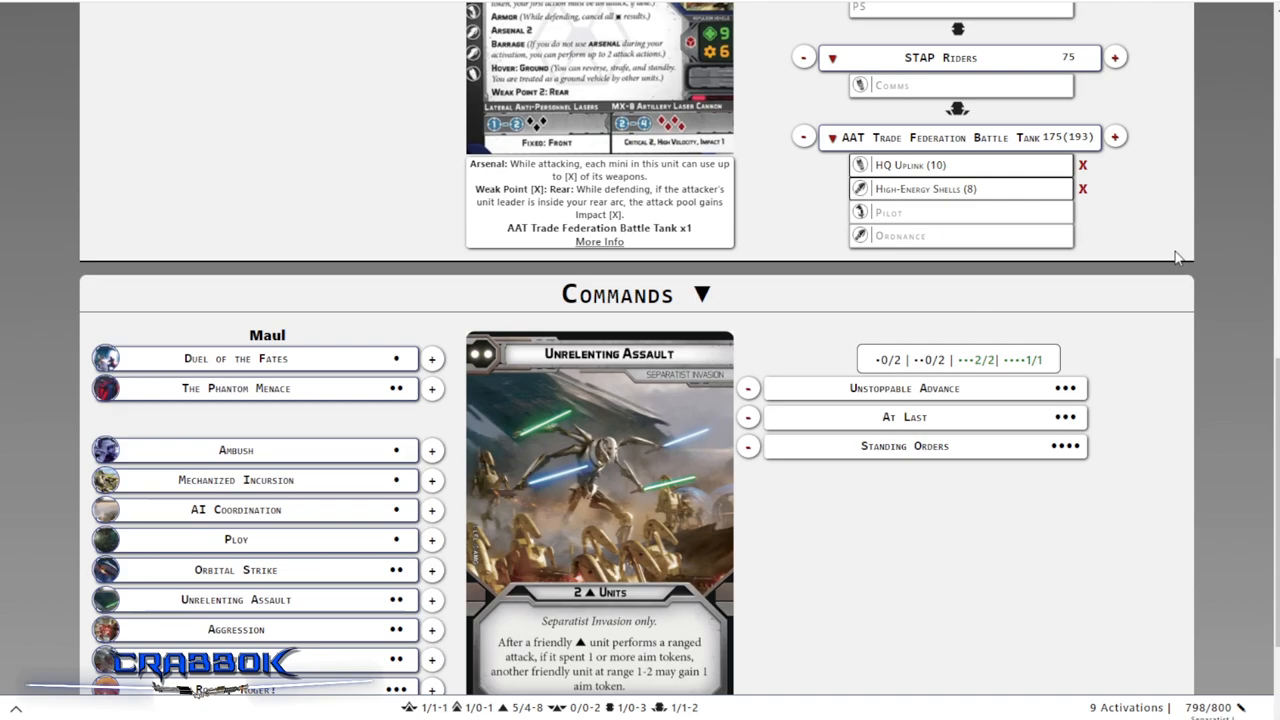
scroll("down", 3)
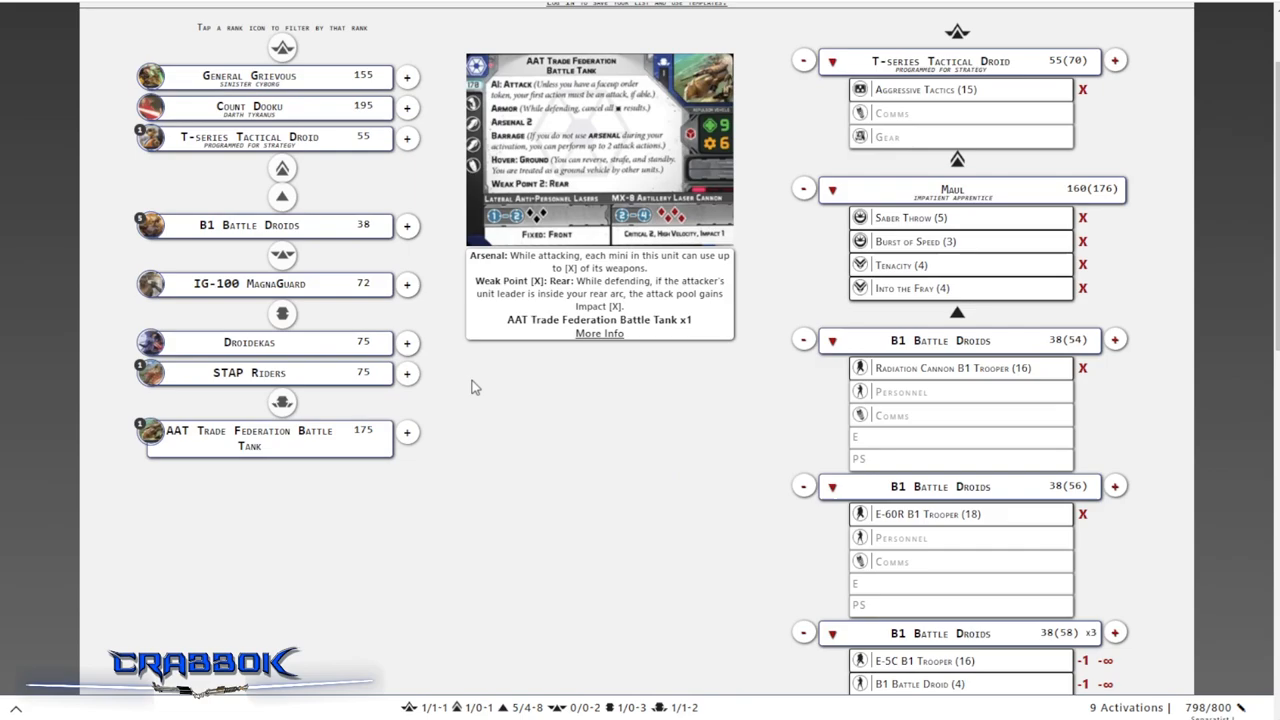
scroll("down", 3)
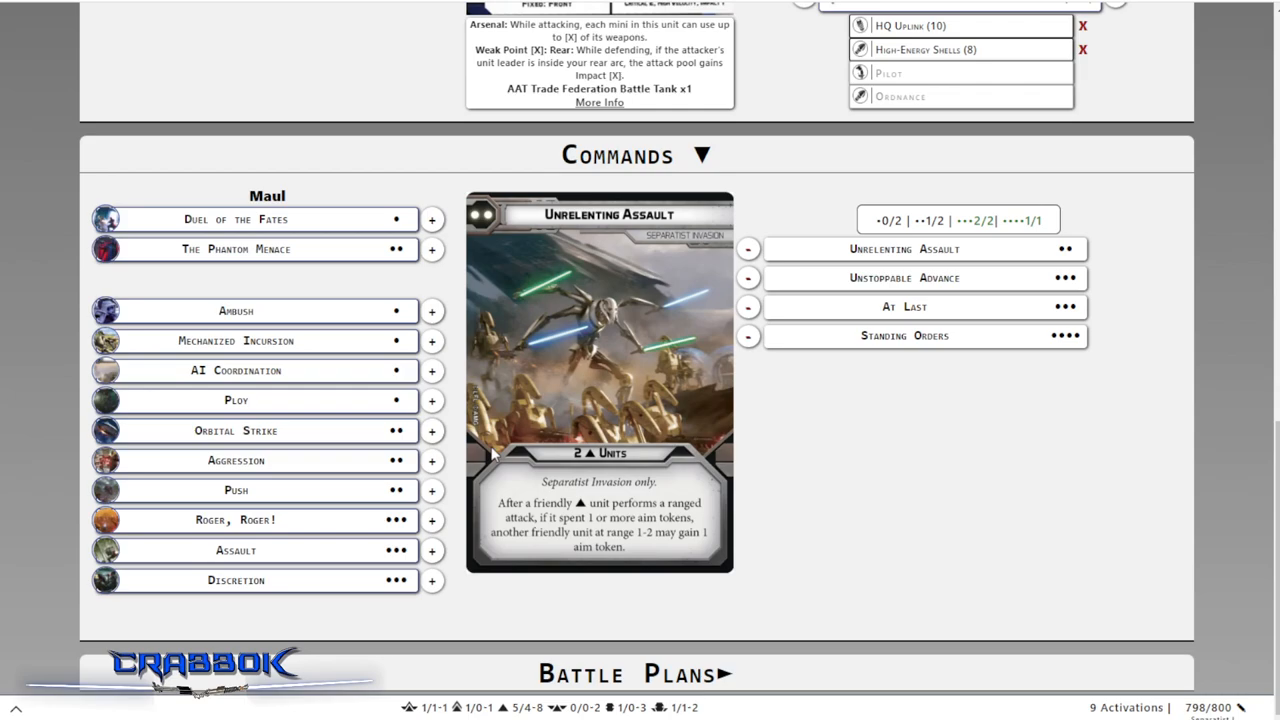
mouse_move(378, 288)
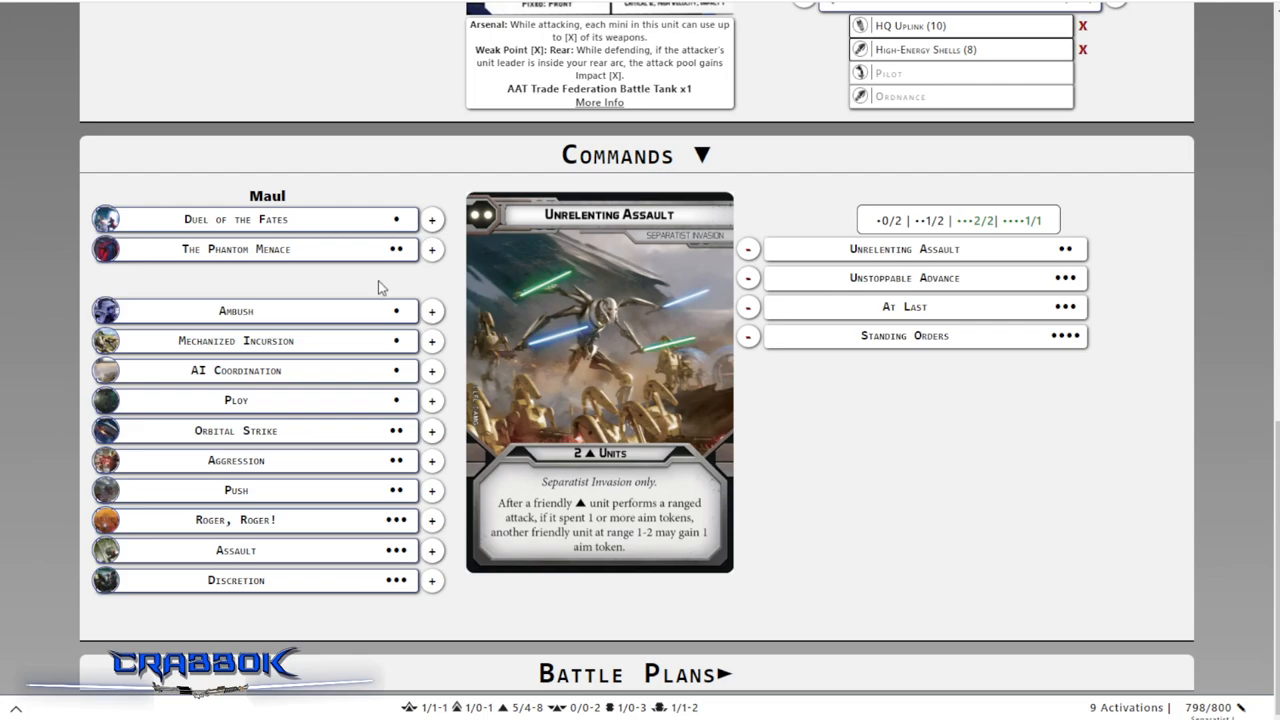
Preview The Phantom Menace, then add Orbital Strike as the second two-pip command card
left_click(255, 249)
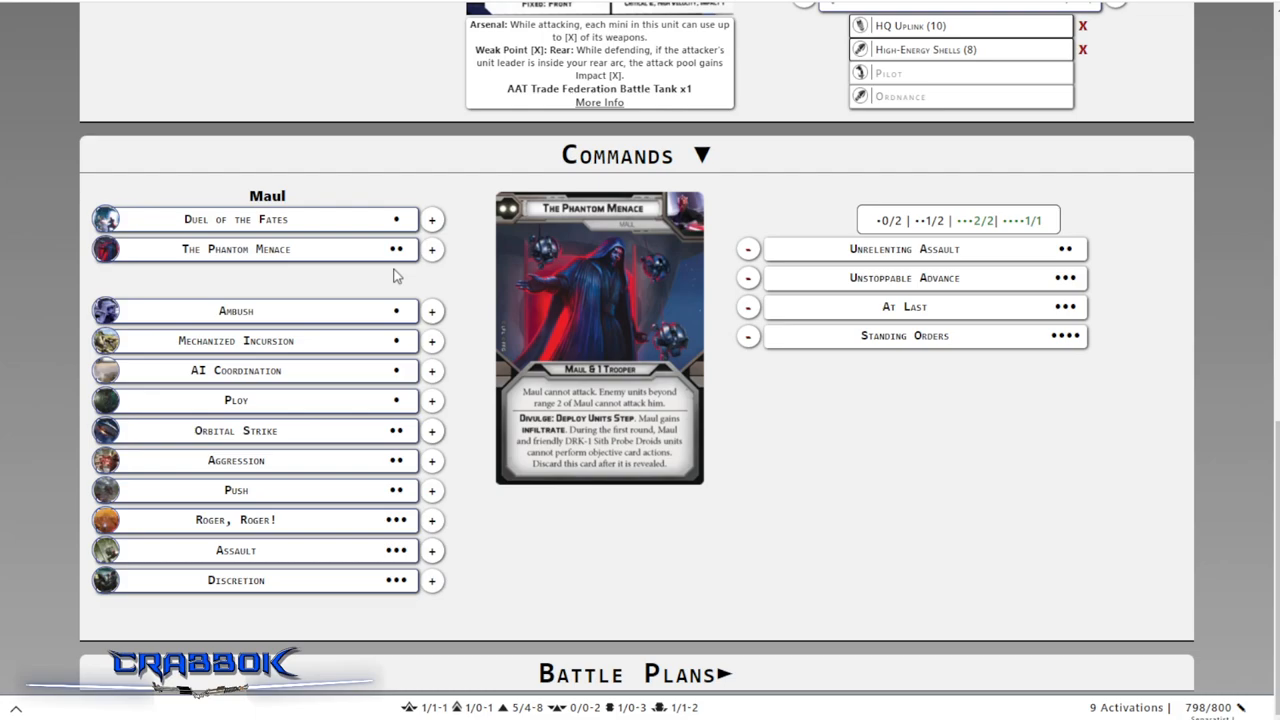
mouse_move(673, 471)
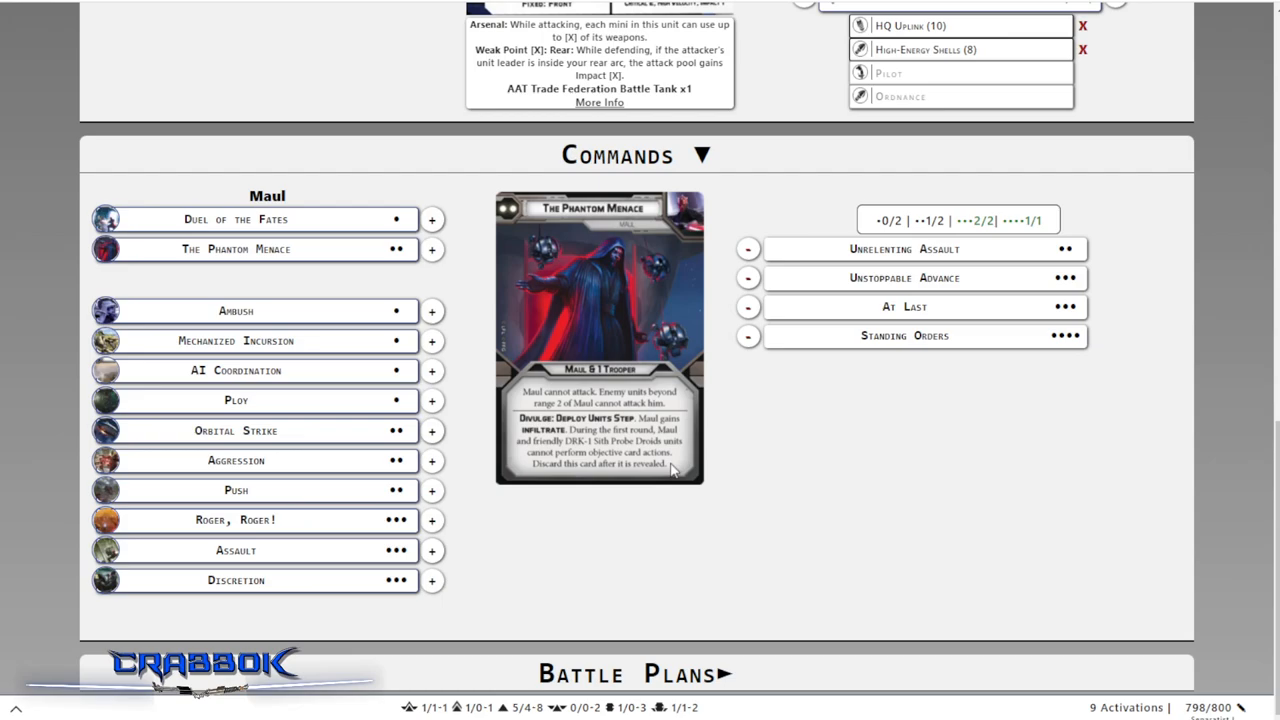
mouse_move(673, 453)
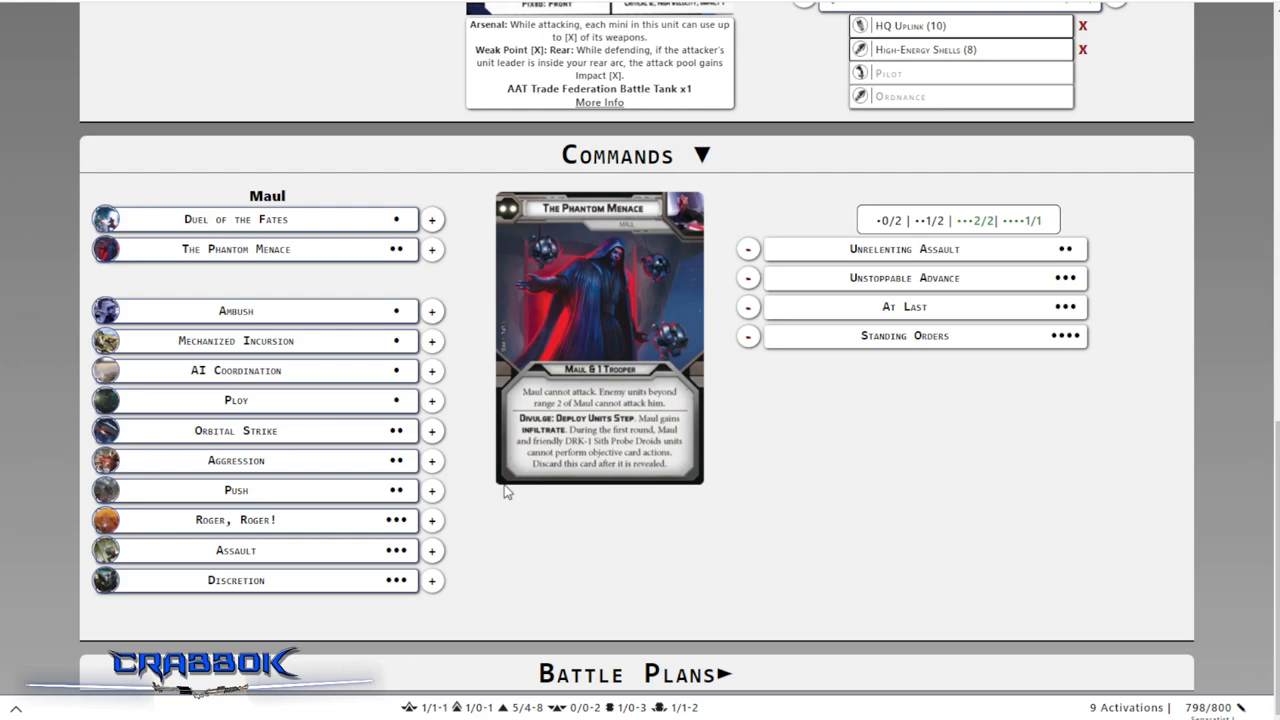
mouse_move(343, 438)
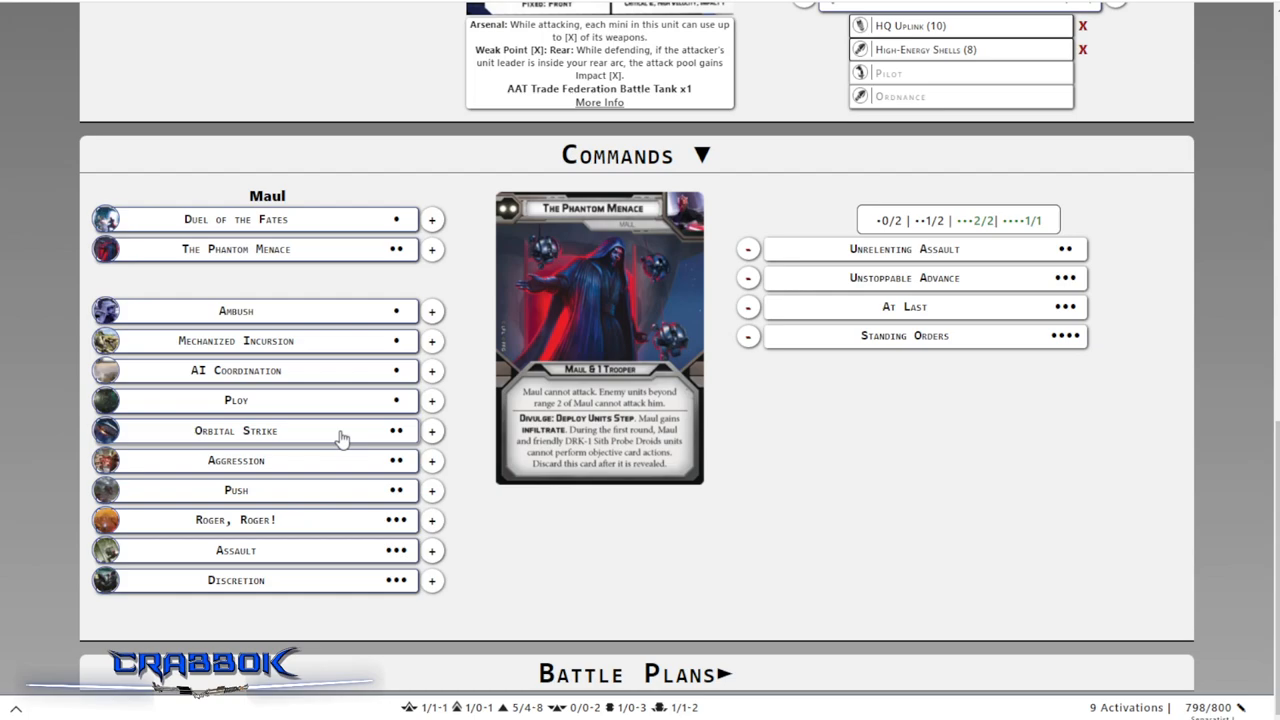
left_click(236, 430)
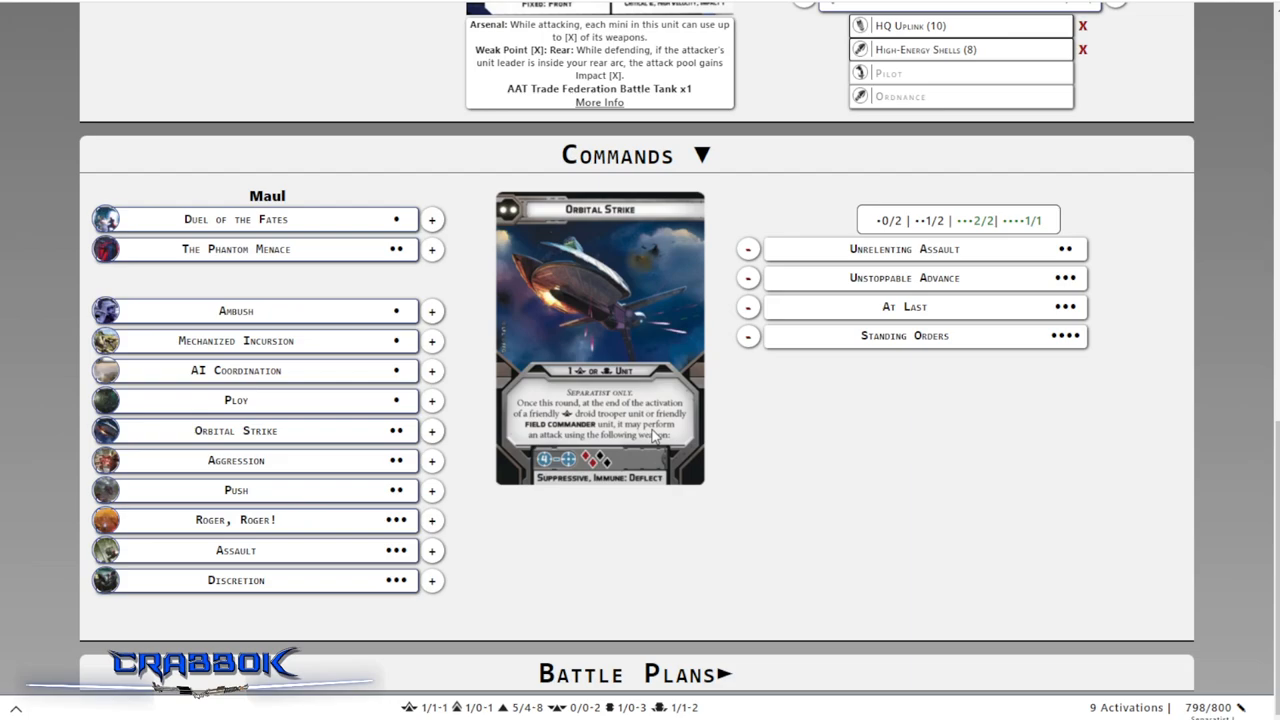
mouse_move(697, 487)
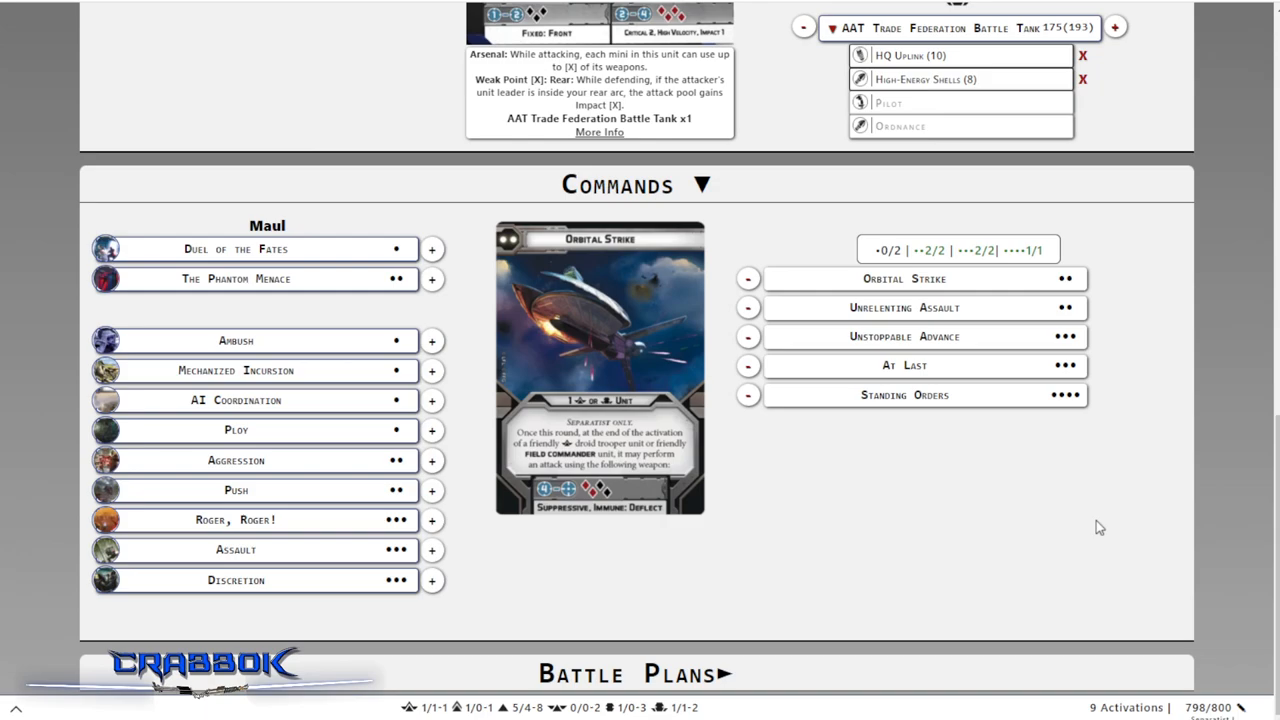
mouse_move(338, 326)
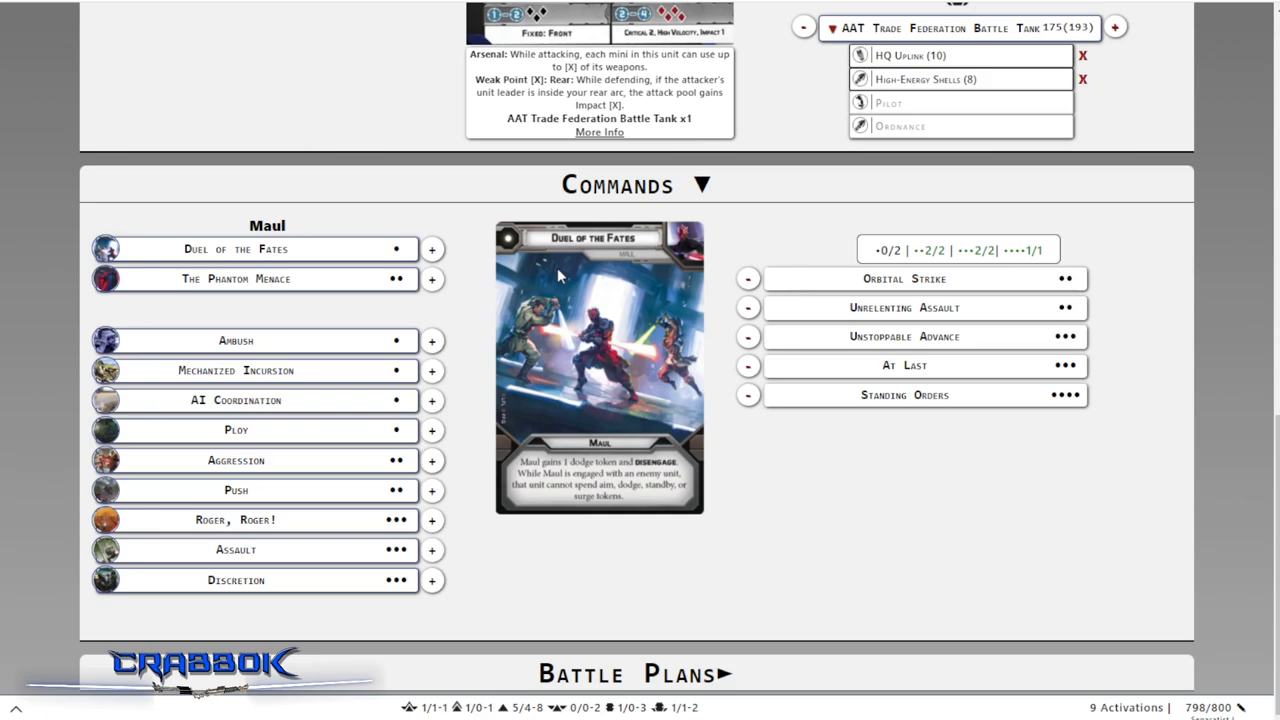
mouse_move(418, 224)
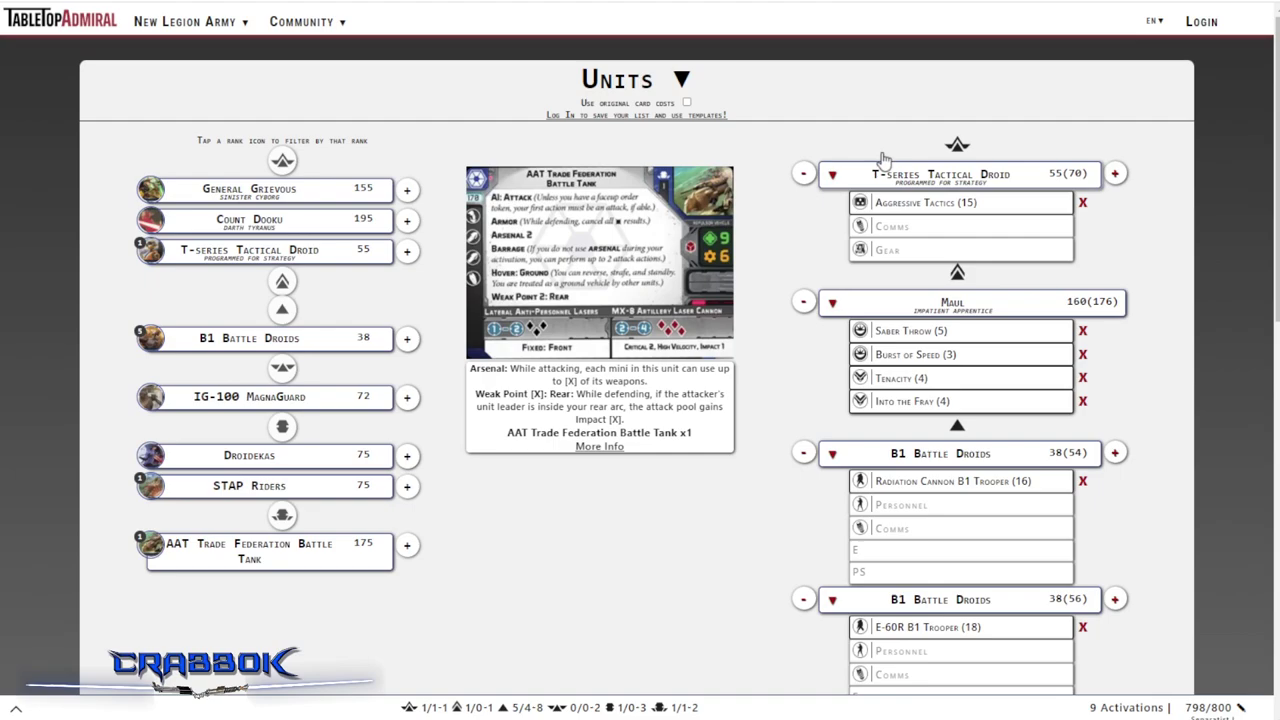
Add AI Coordination to the command hand, bringing it to seven cards
scroll("down", 3)
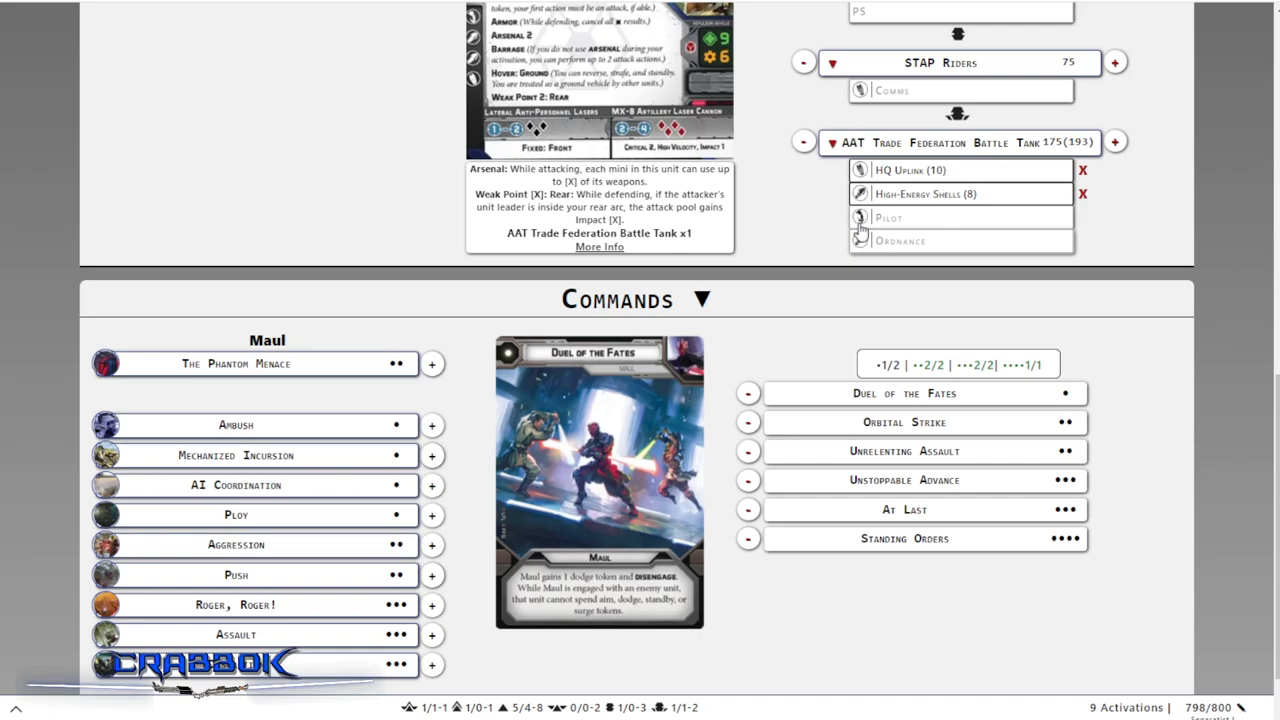
scroll("down", 3)
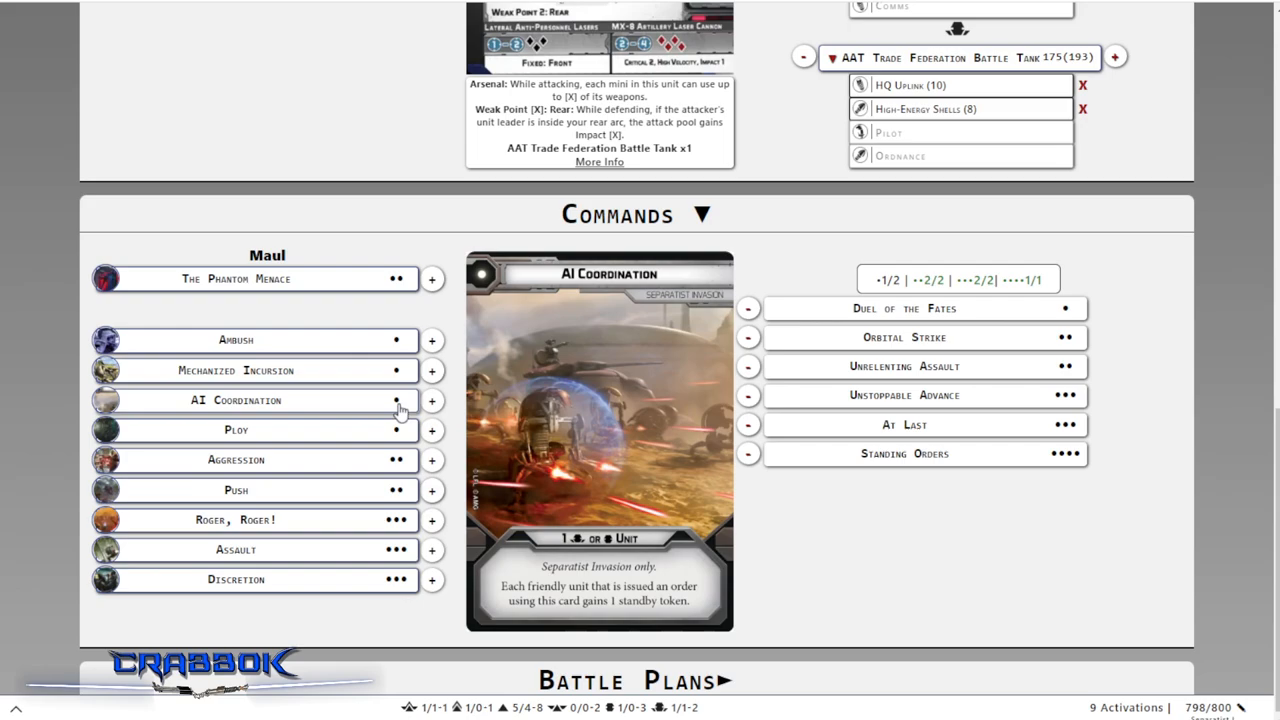
left_click(432, 400)
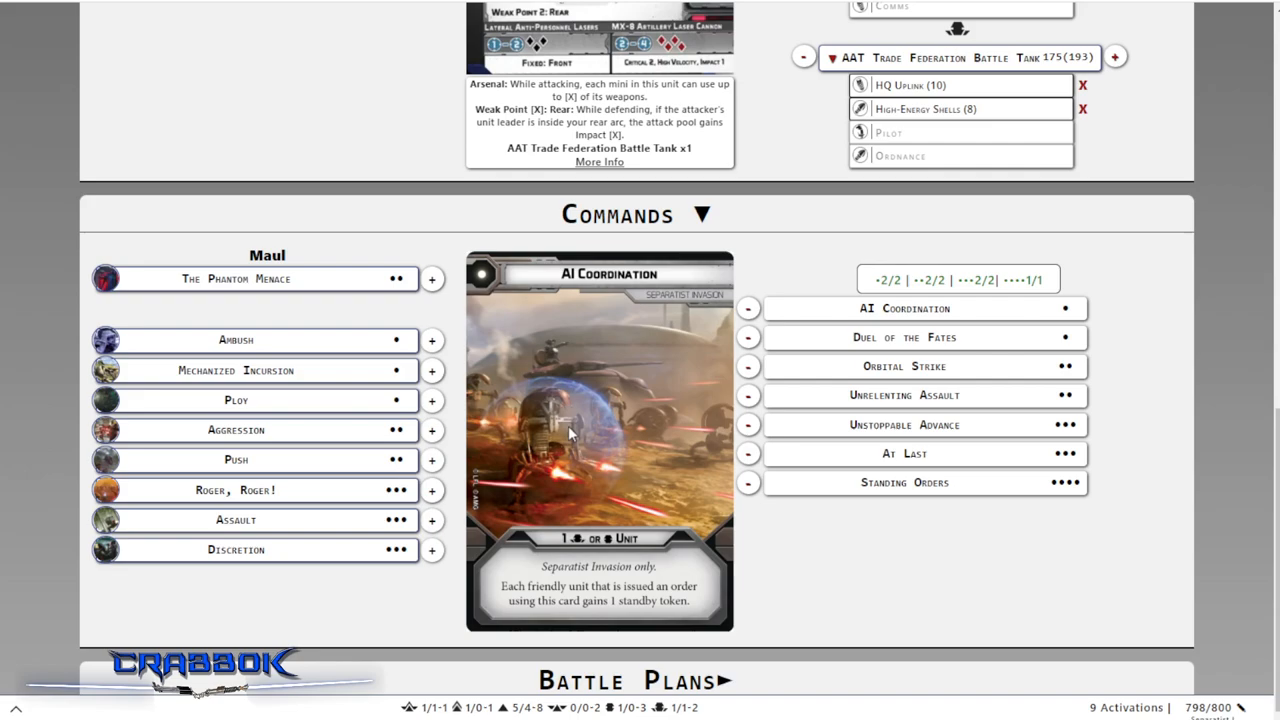